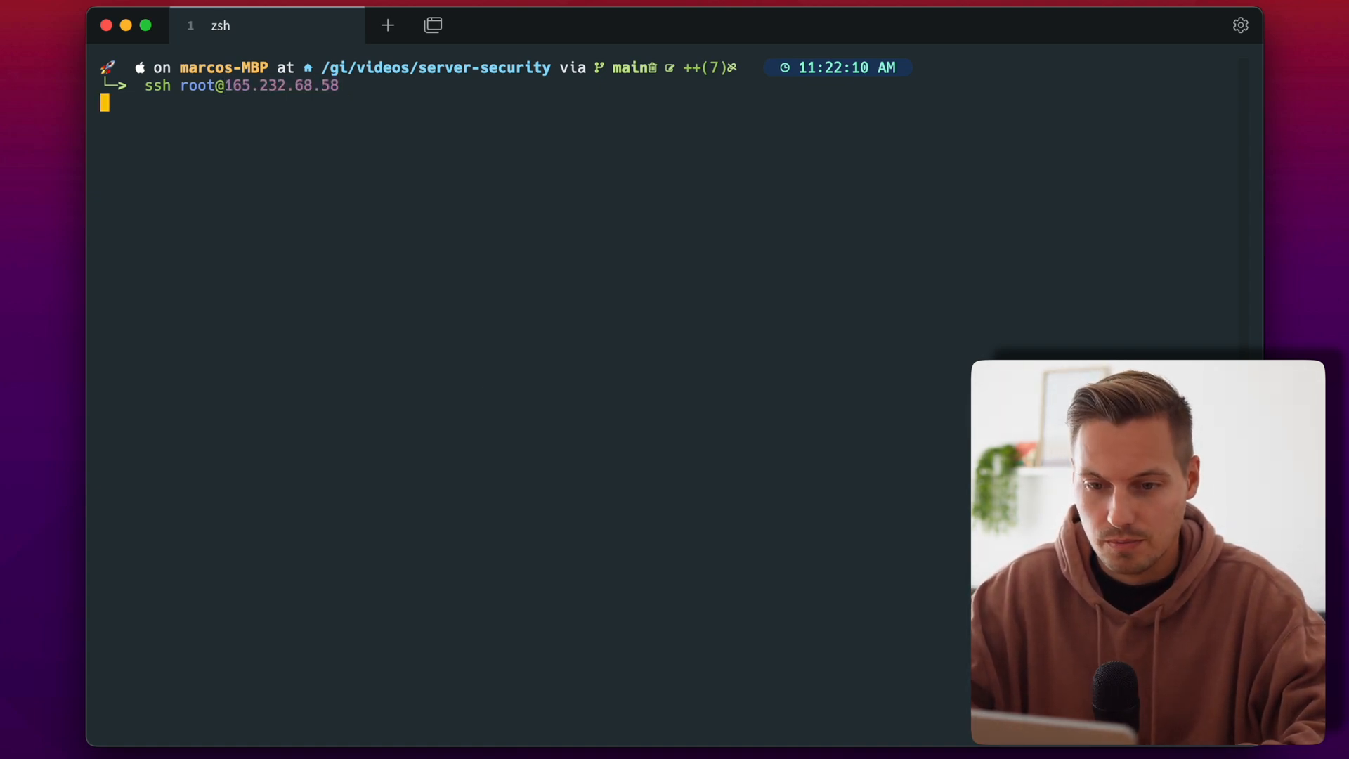
{"action": "key", "text": "Return"}
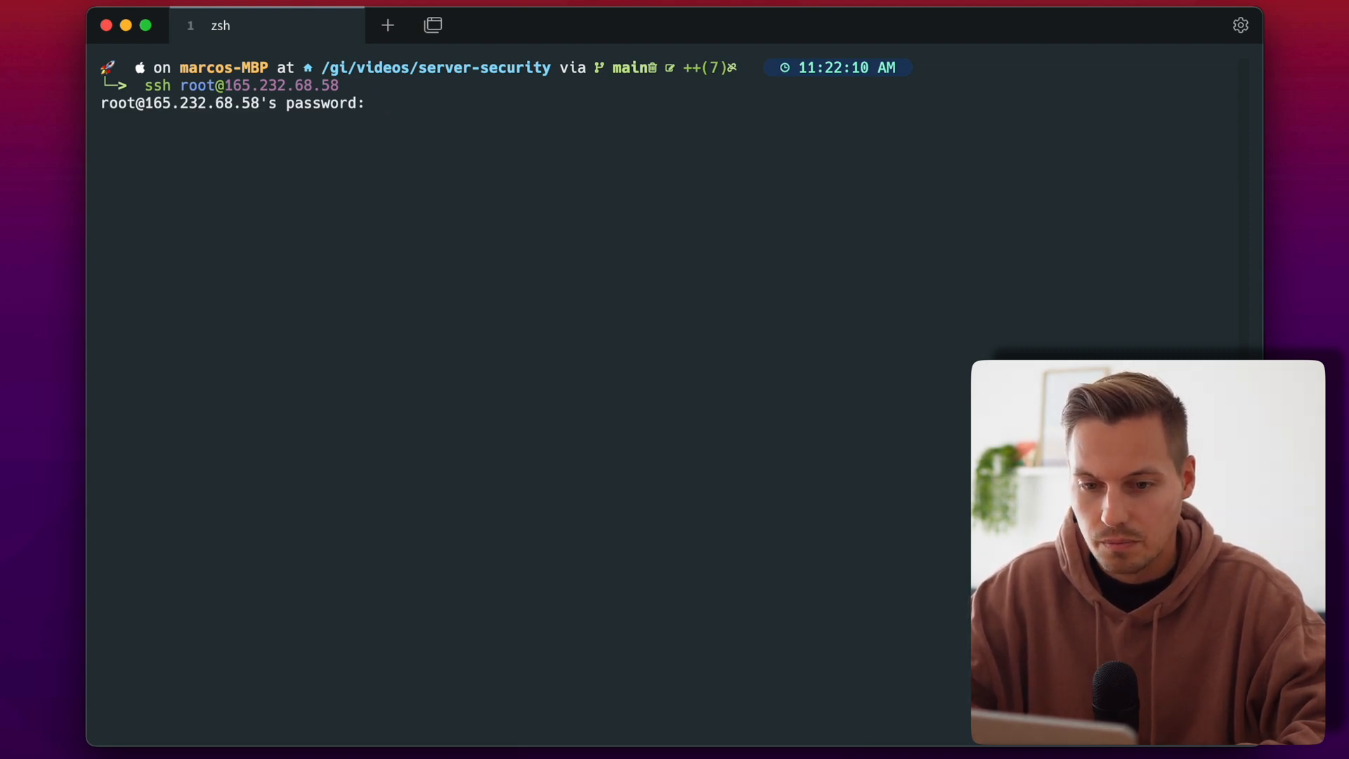
{"action": "key", "text": "Return"}
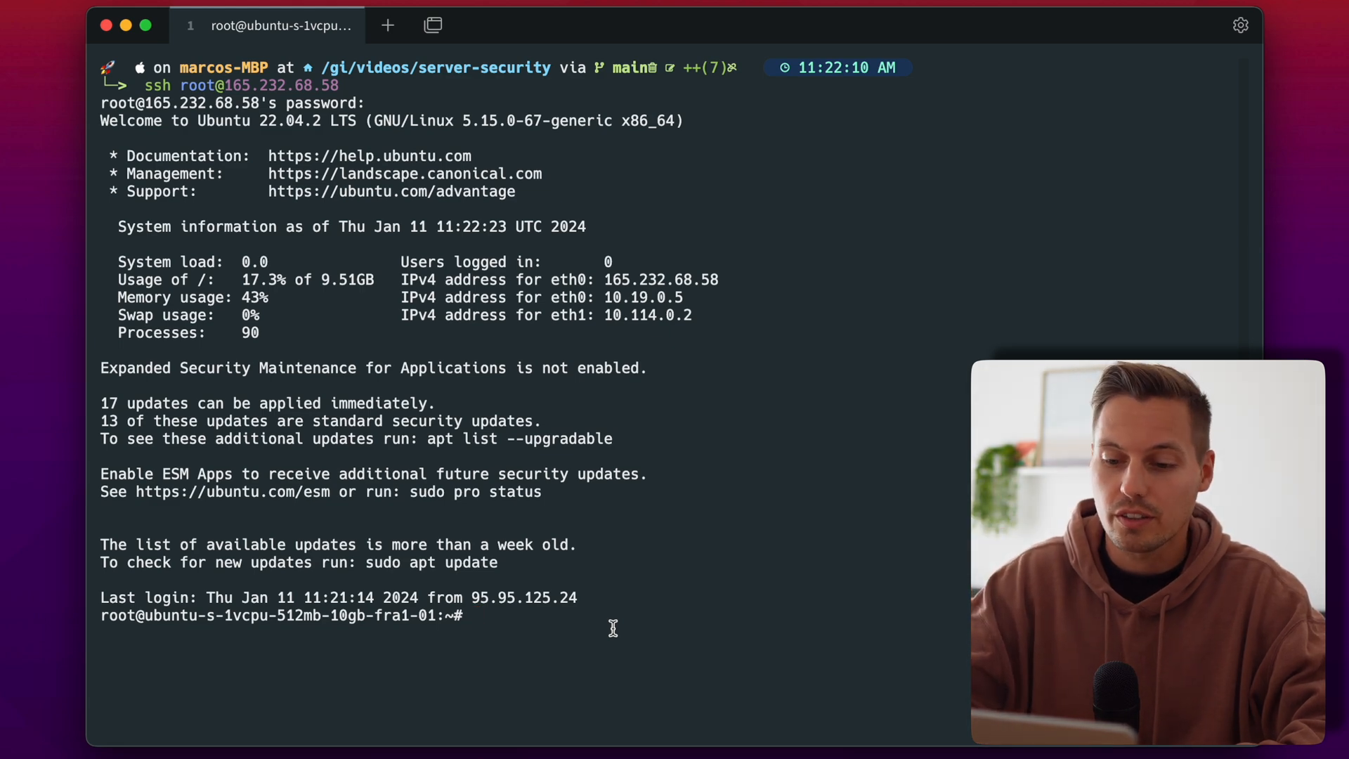
Step: Display /var/log/auth.log and scroll back through the failed root password attempts
{"action": "type", "text": "cat"}
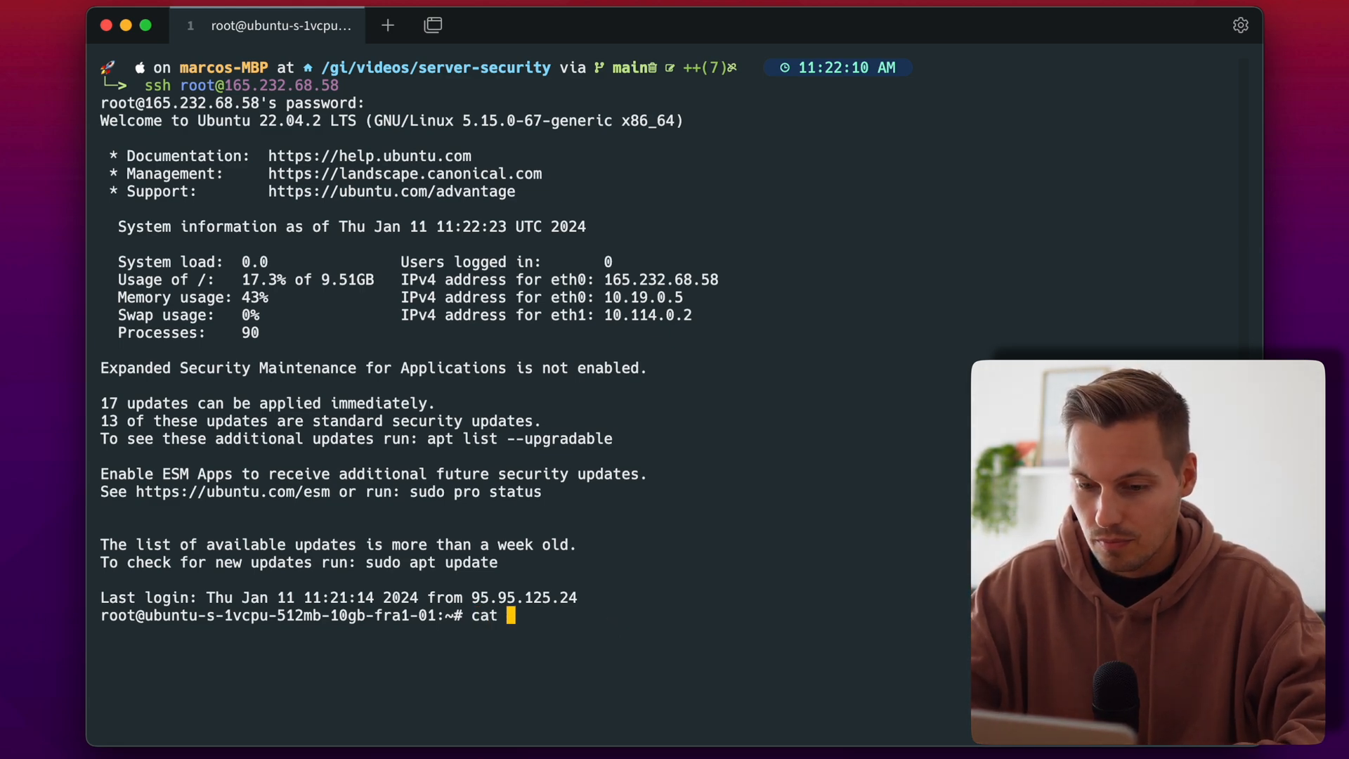
{"action": "type", "text": "/var/log/"}
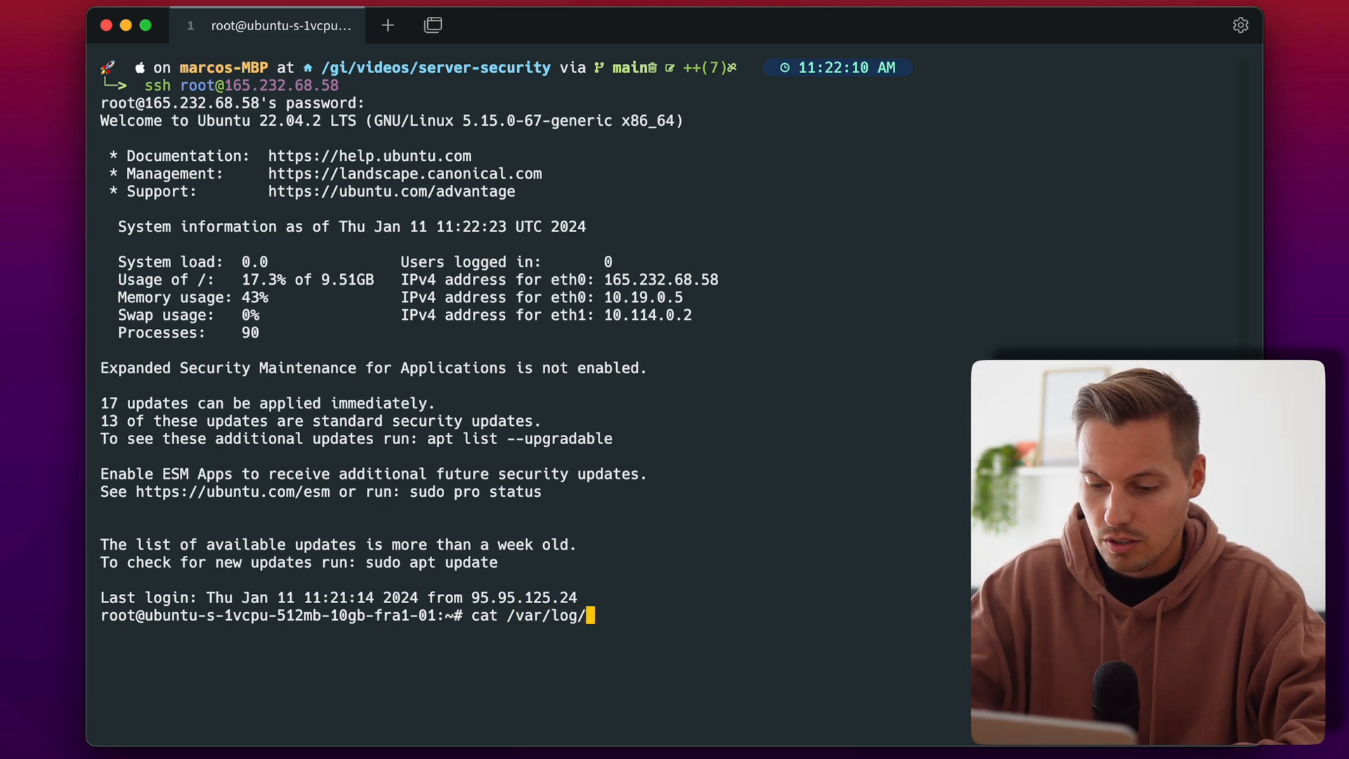
{"action": "type", "text": "auth.log"}
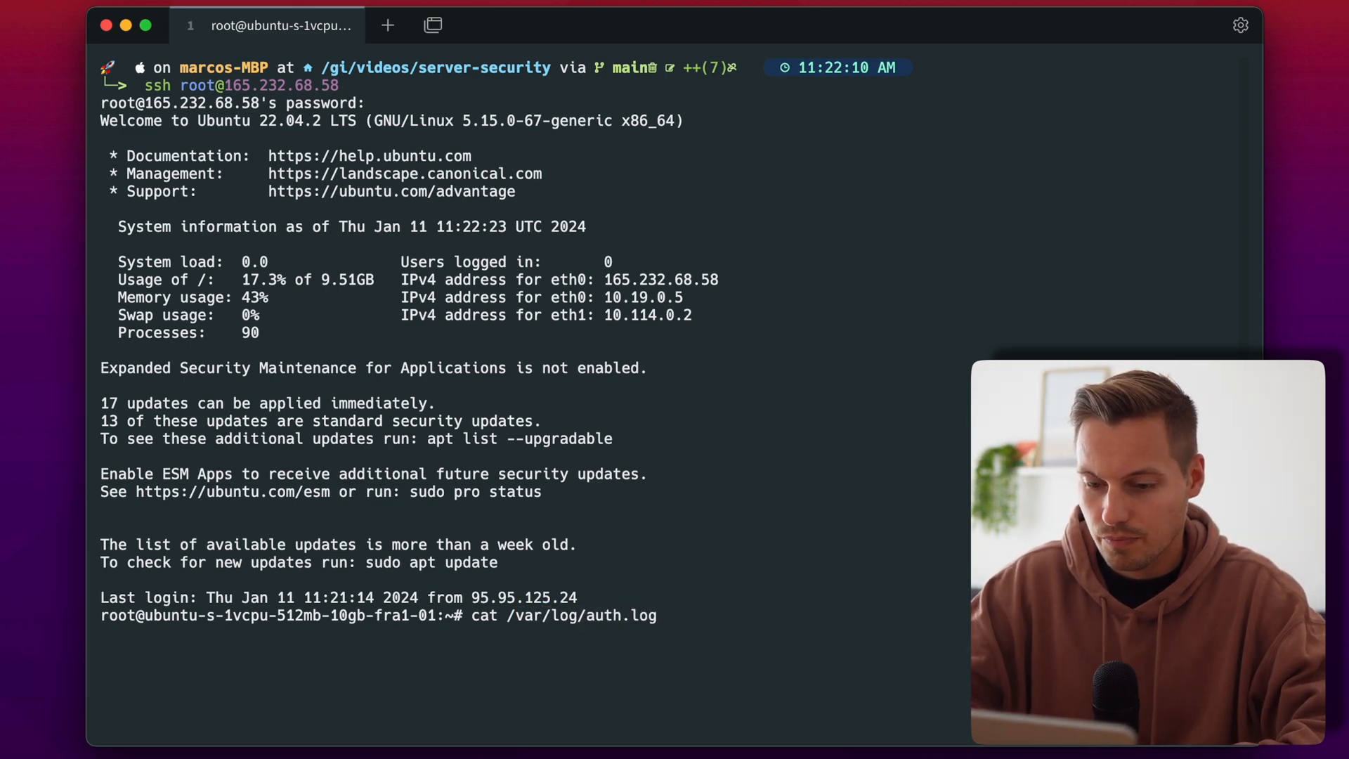
{"action": "key", "text": "Return"}
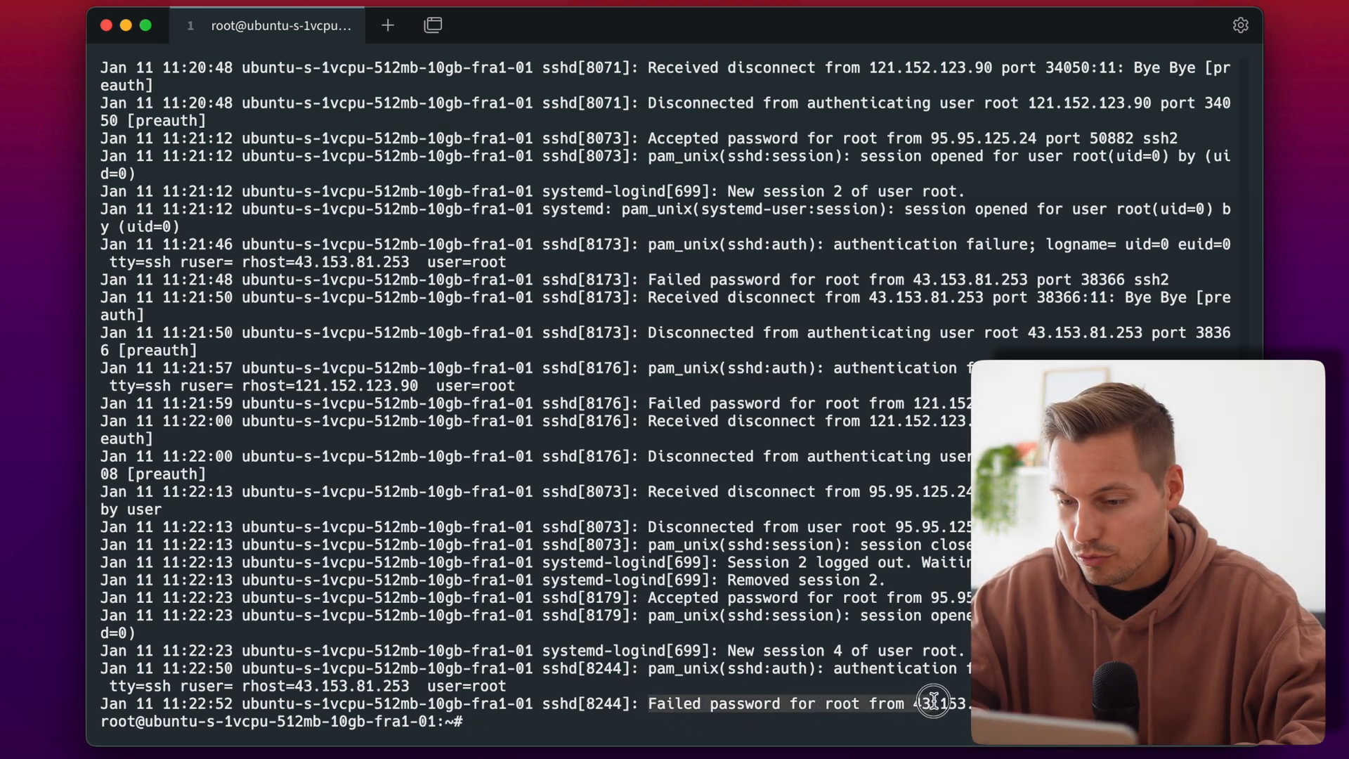
{"action": "mouse_move", "coordinate": [648, 602]}
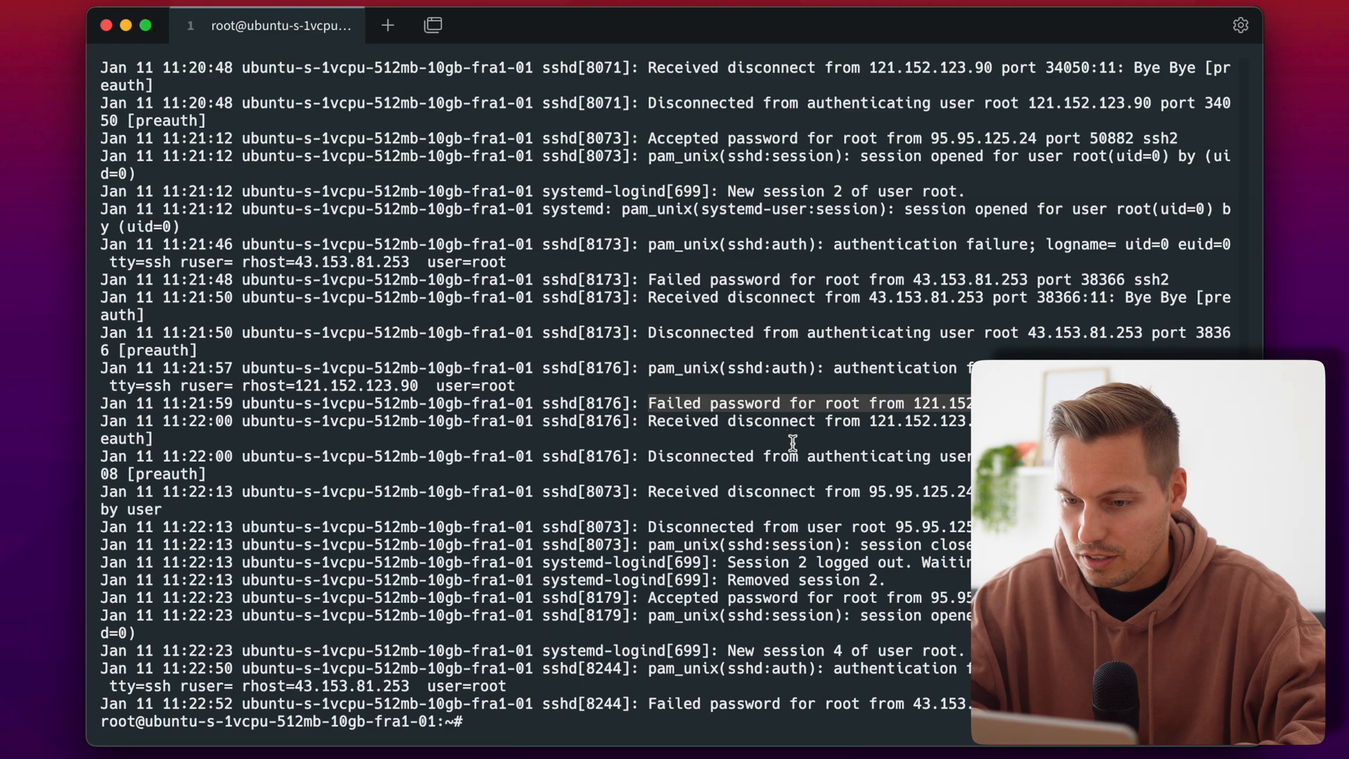
{"action": "scroll", "scroll_direction": "up", "scroll_amount": 3}
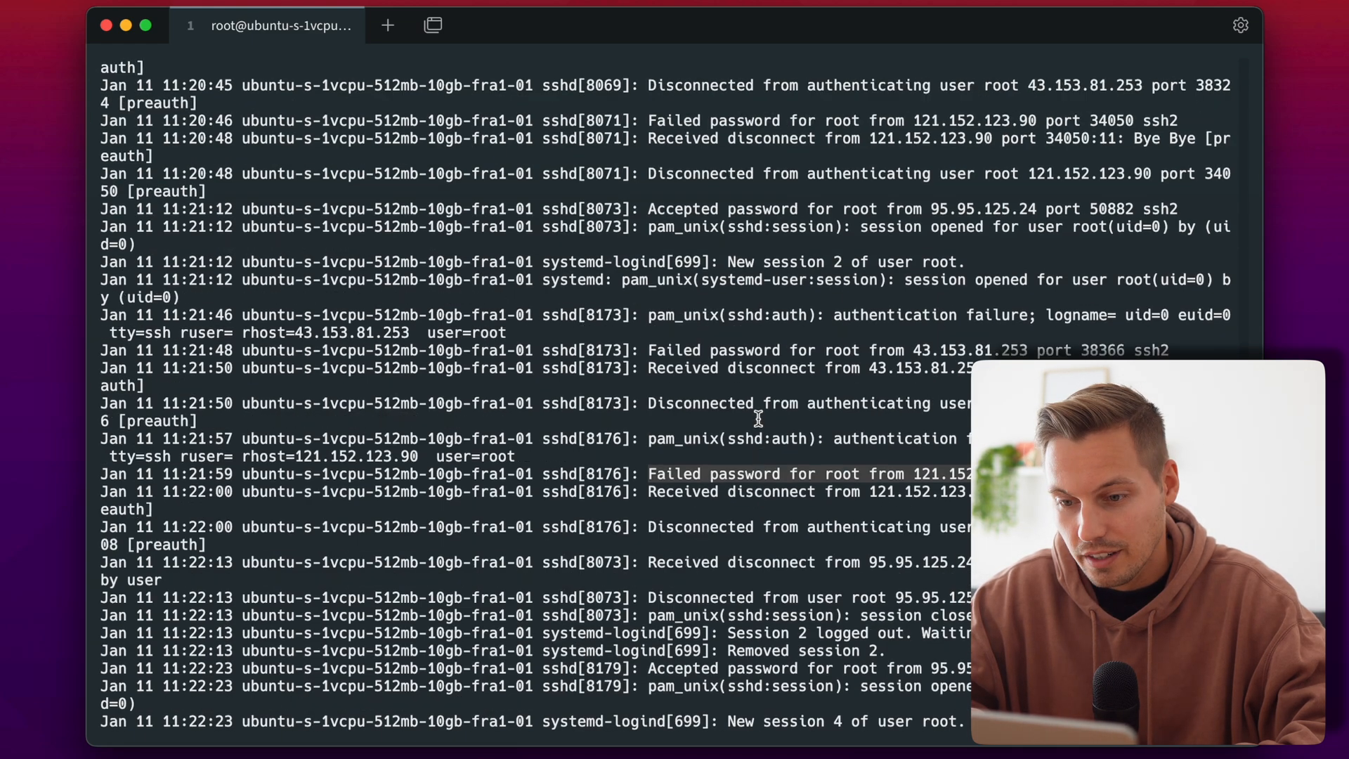
{"action": "scroll", "scroll_direction": "up", "scroll_amount": 3}
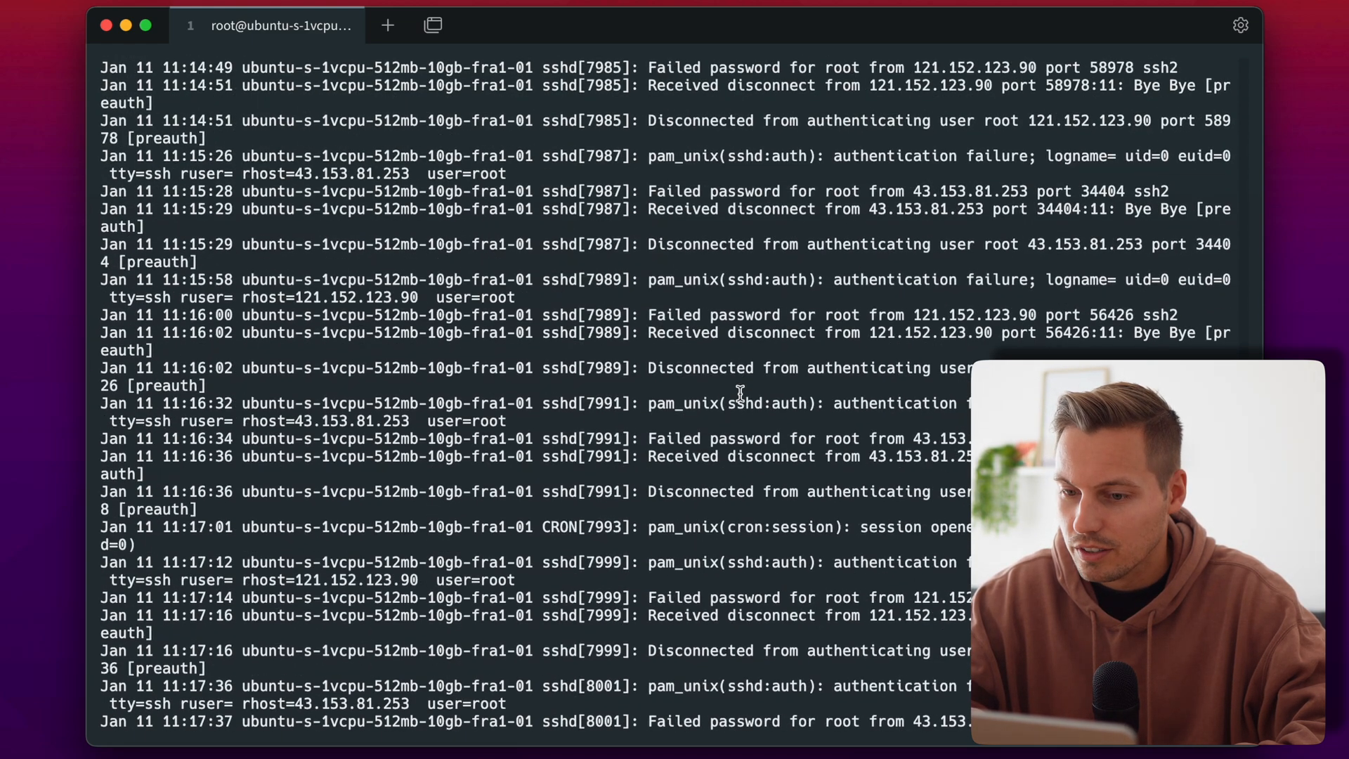
{"action": "scroll", "scroll_direction": "up", "scroll_amount": 3}
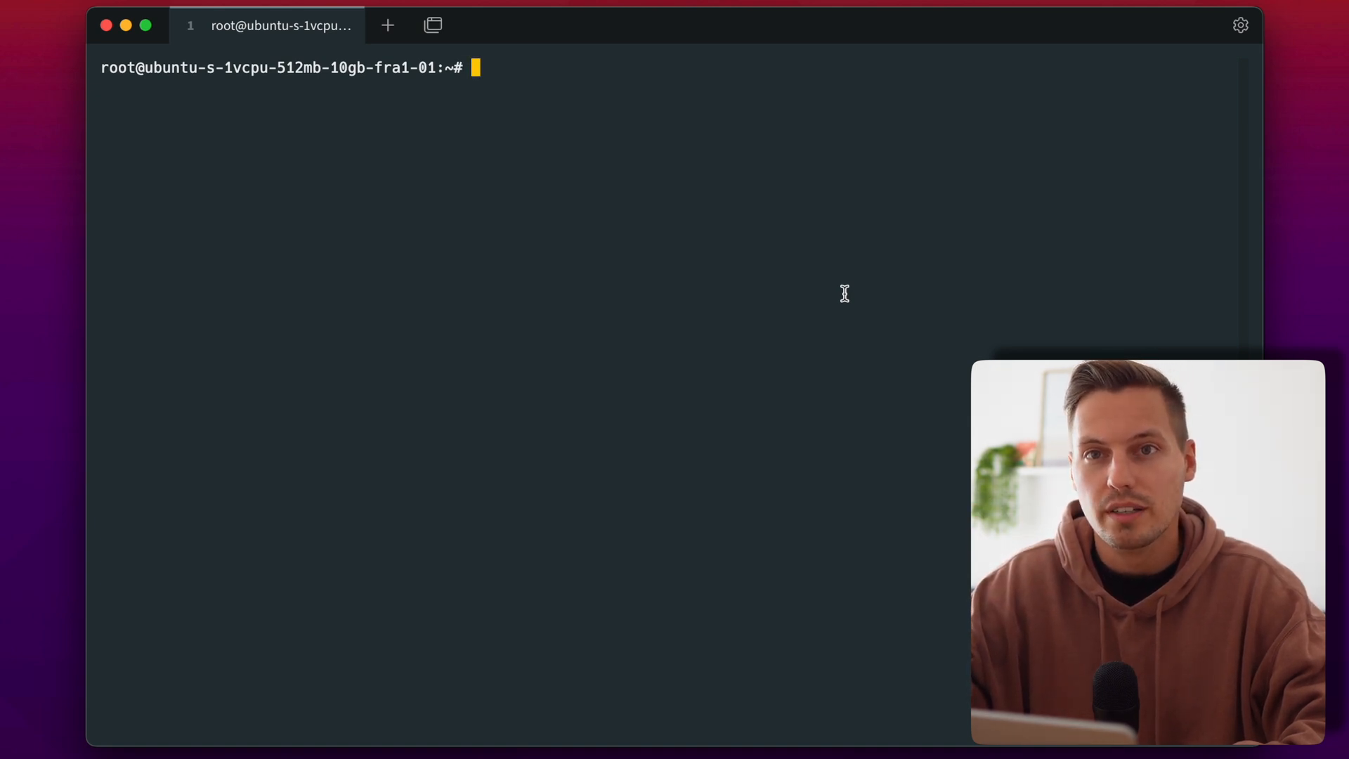
Step: Create the new user with adduser, leaving full name and optional details empty and confirming with y
{"action": "type", "text": "adduser marco"}
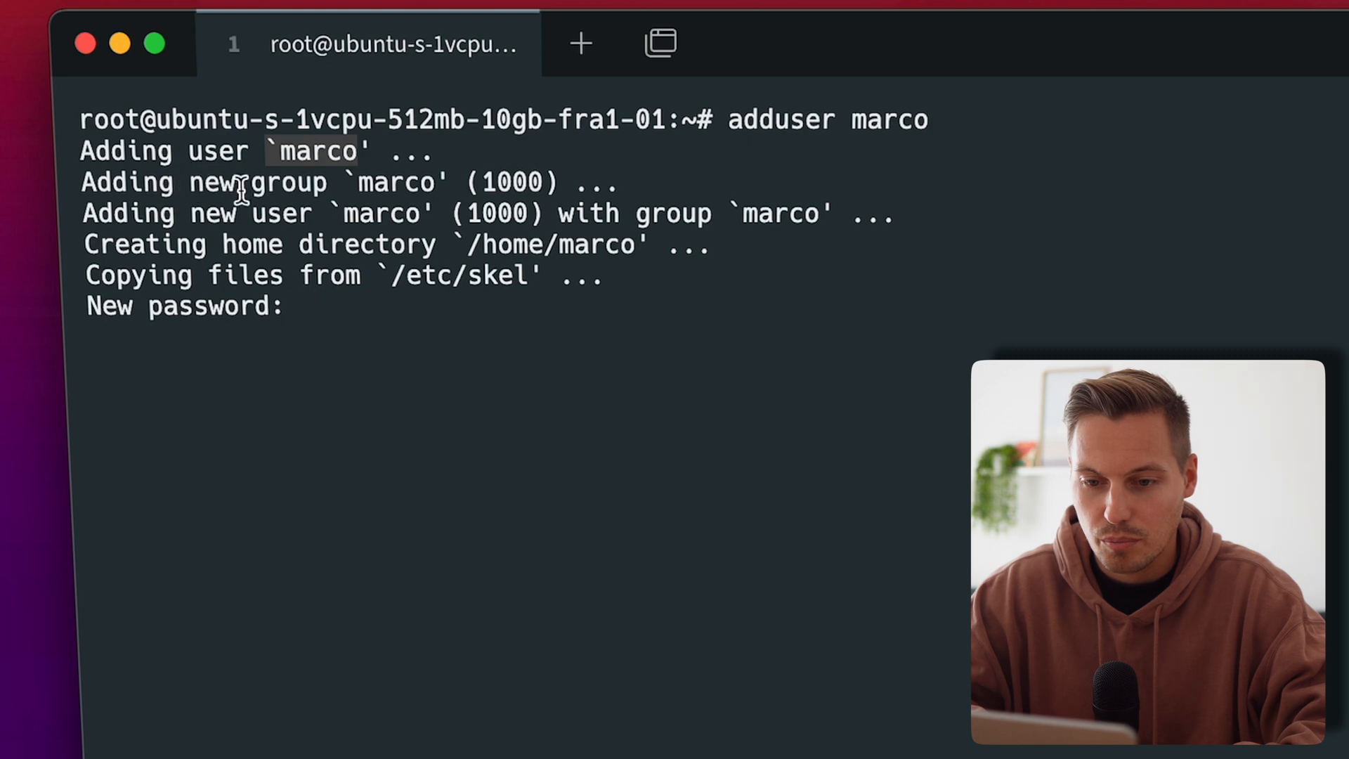
{"action": "mouse_move", "coordinate": [196, 244]}
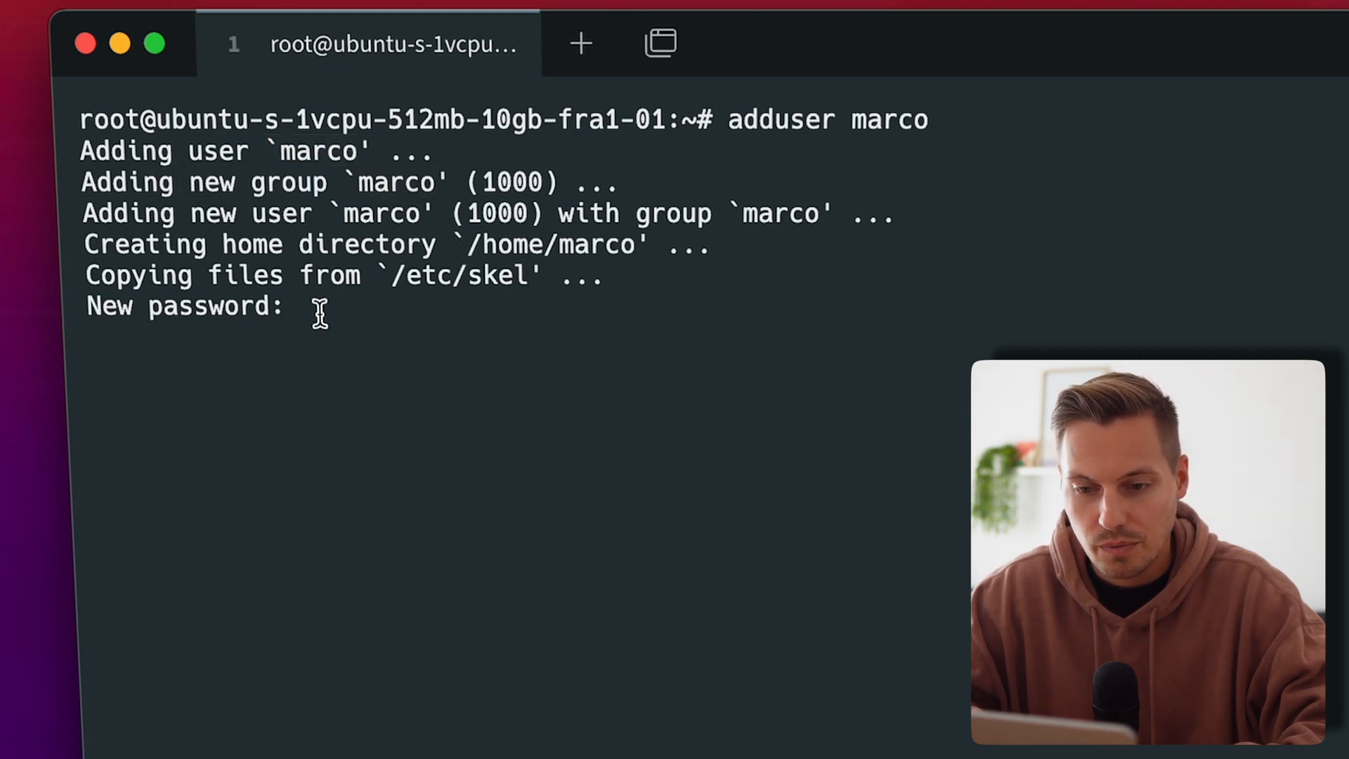
{"action": "mouse_move", "coordinate": [465, 340]}
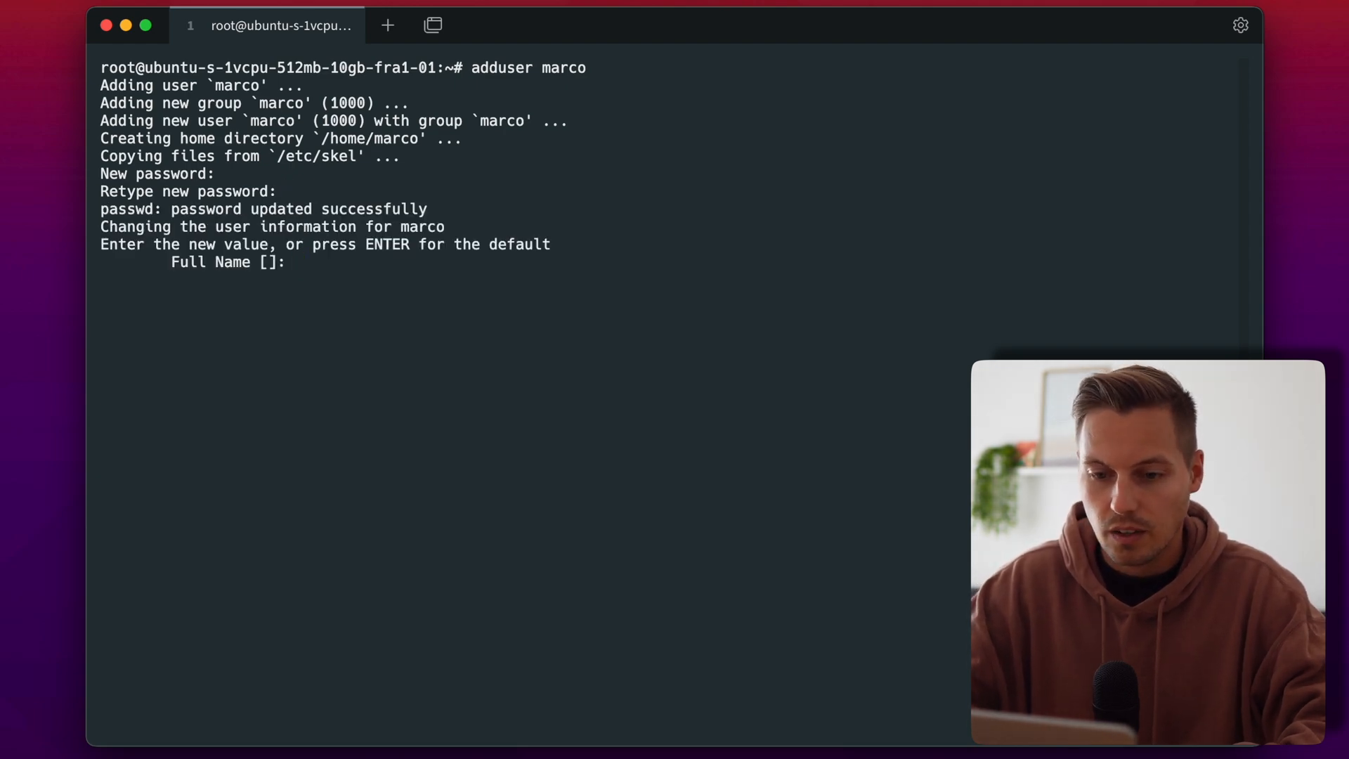
{"action": "key", "text": "Return"}
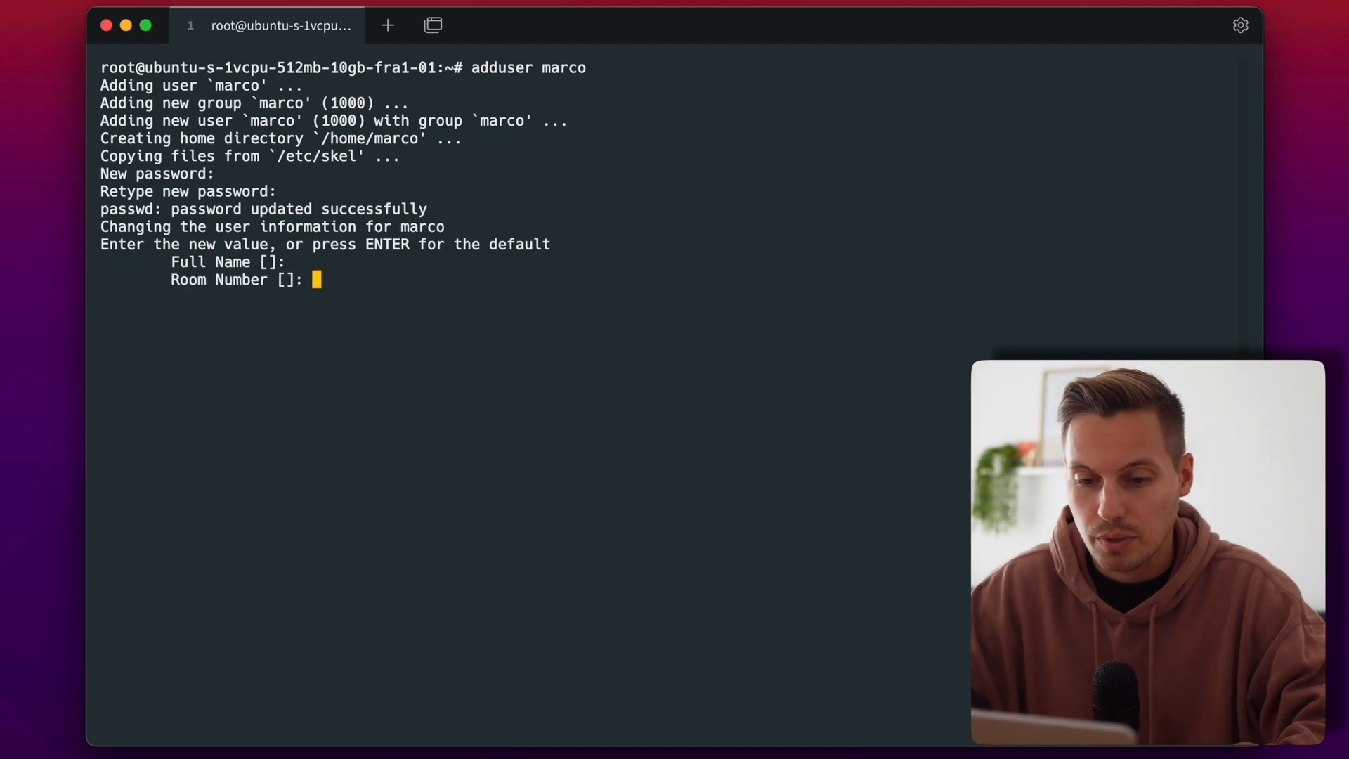
{"action": "key", "text": "Return"}
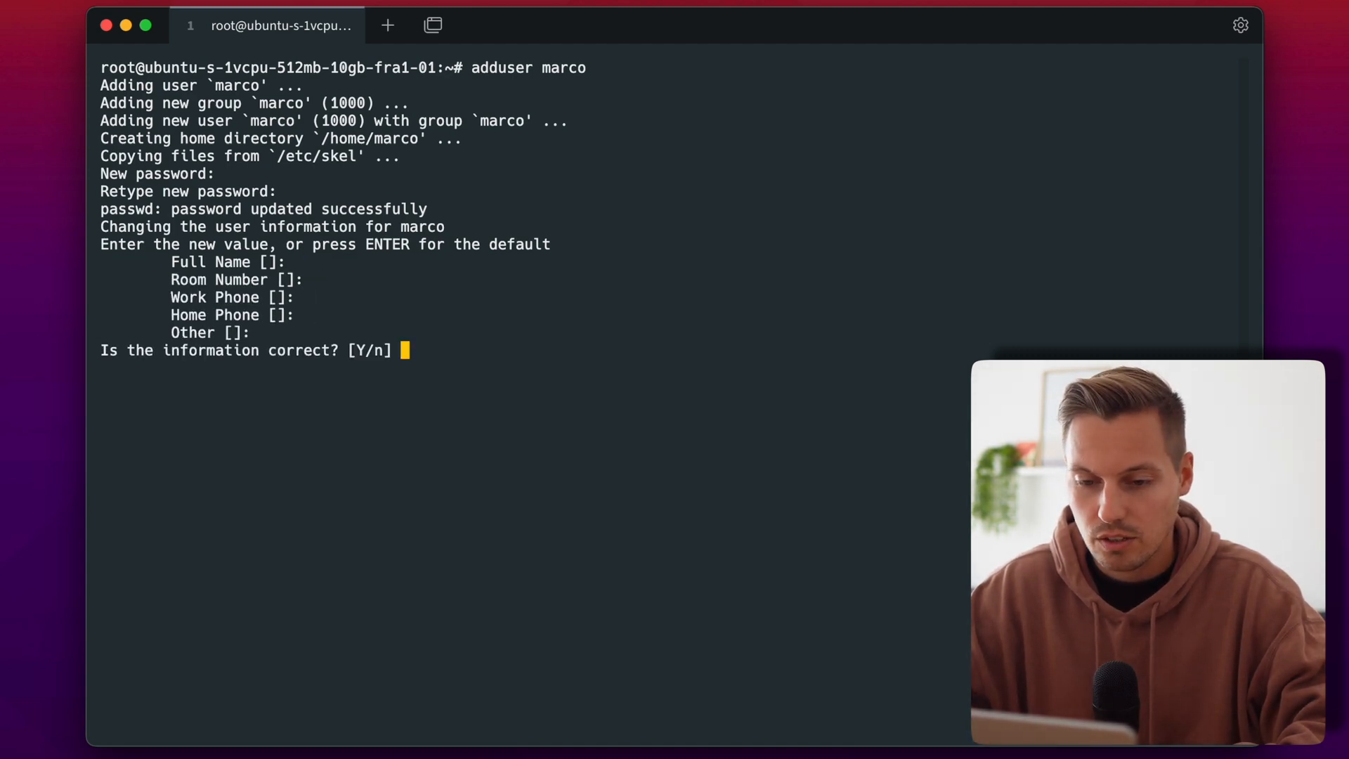
{"action": "type", "text": "y"}
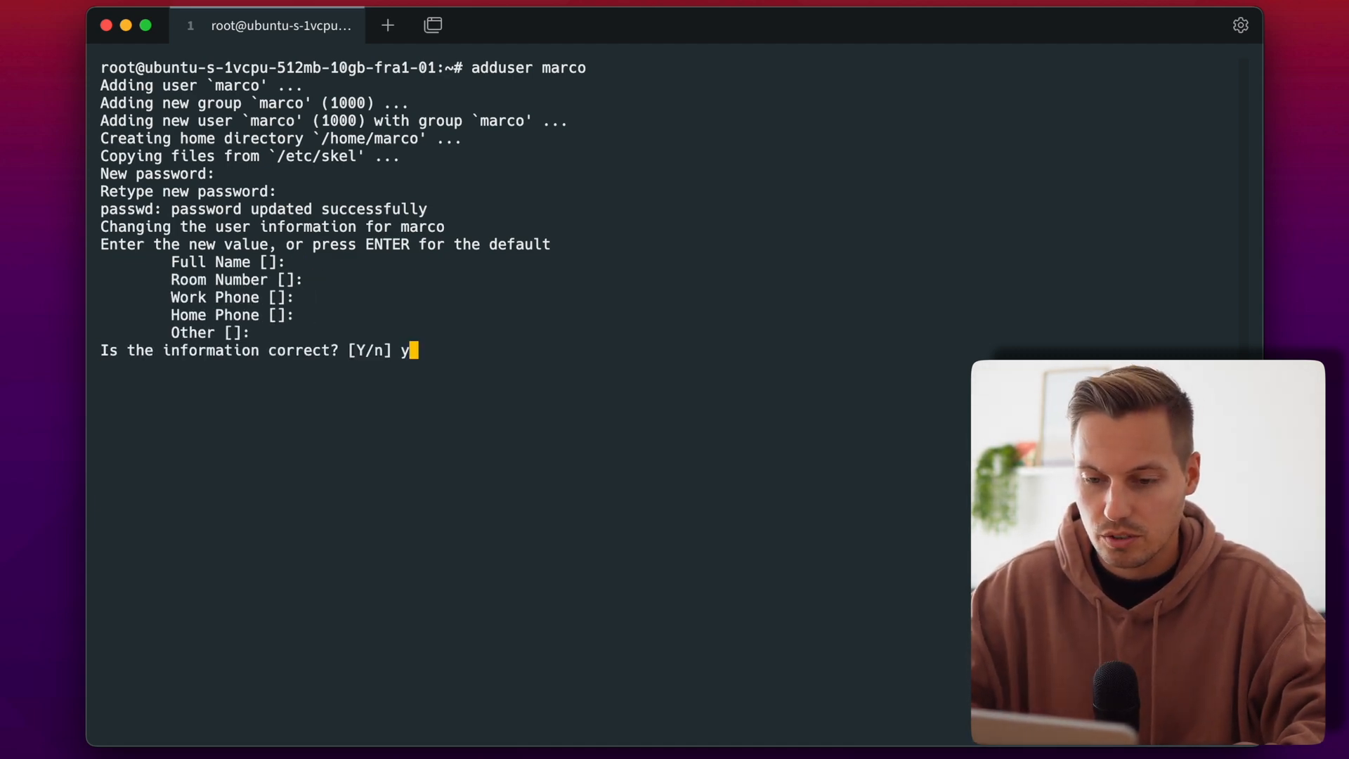
{"action": "key", "text": "Return"}
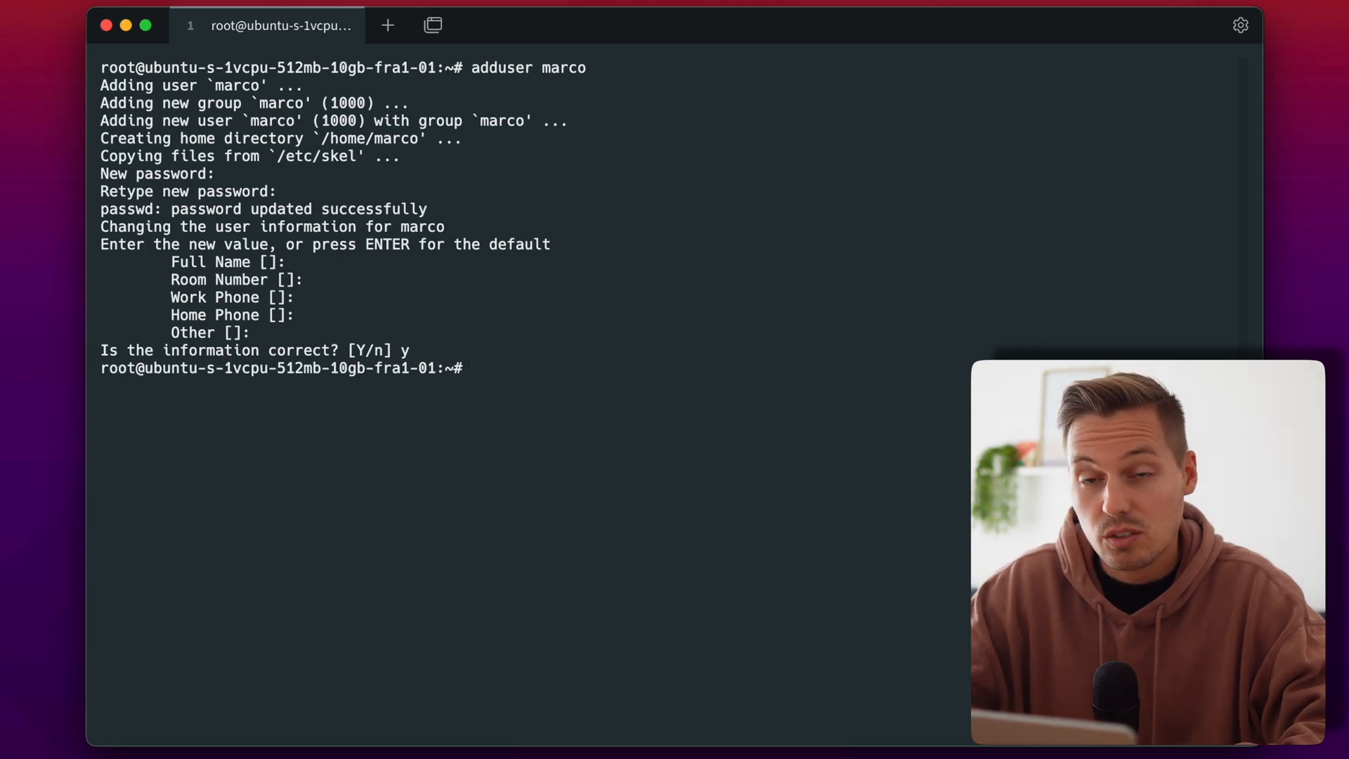
Step: Switch into the new account with su marc
{"action": "type", "text": "su marc"}
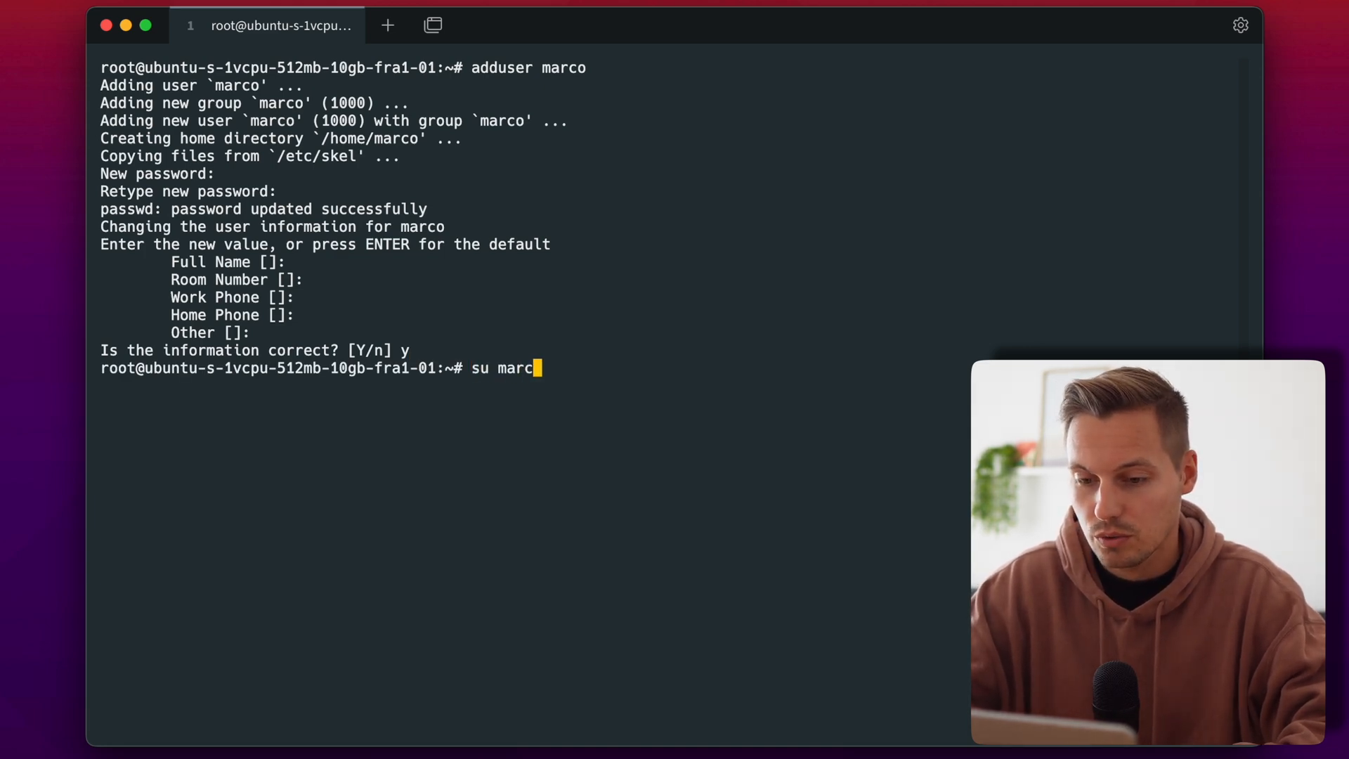
{"action": "key", "text": "Return"}
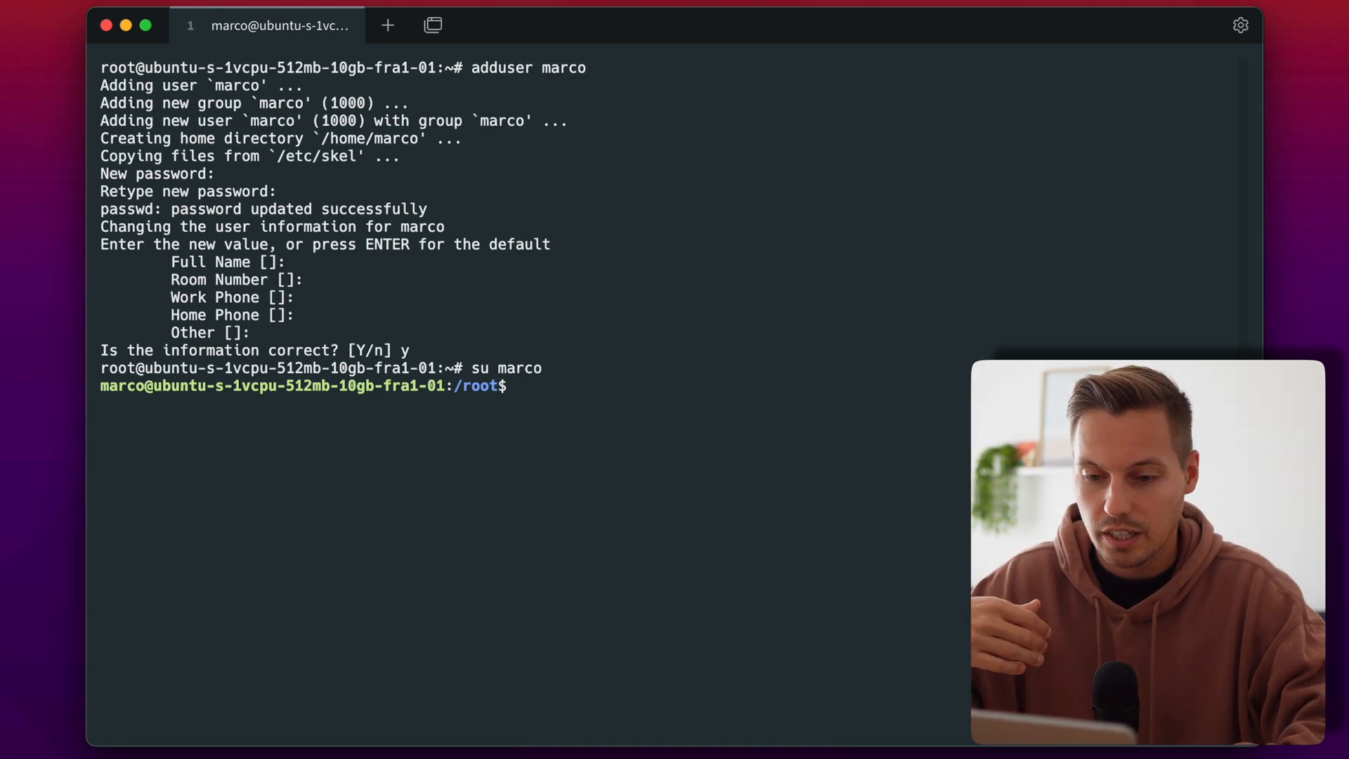
Step: Exit the new user's session back to the root prompt
{"action": "type", "text": "exit"}
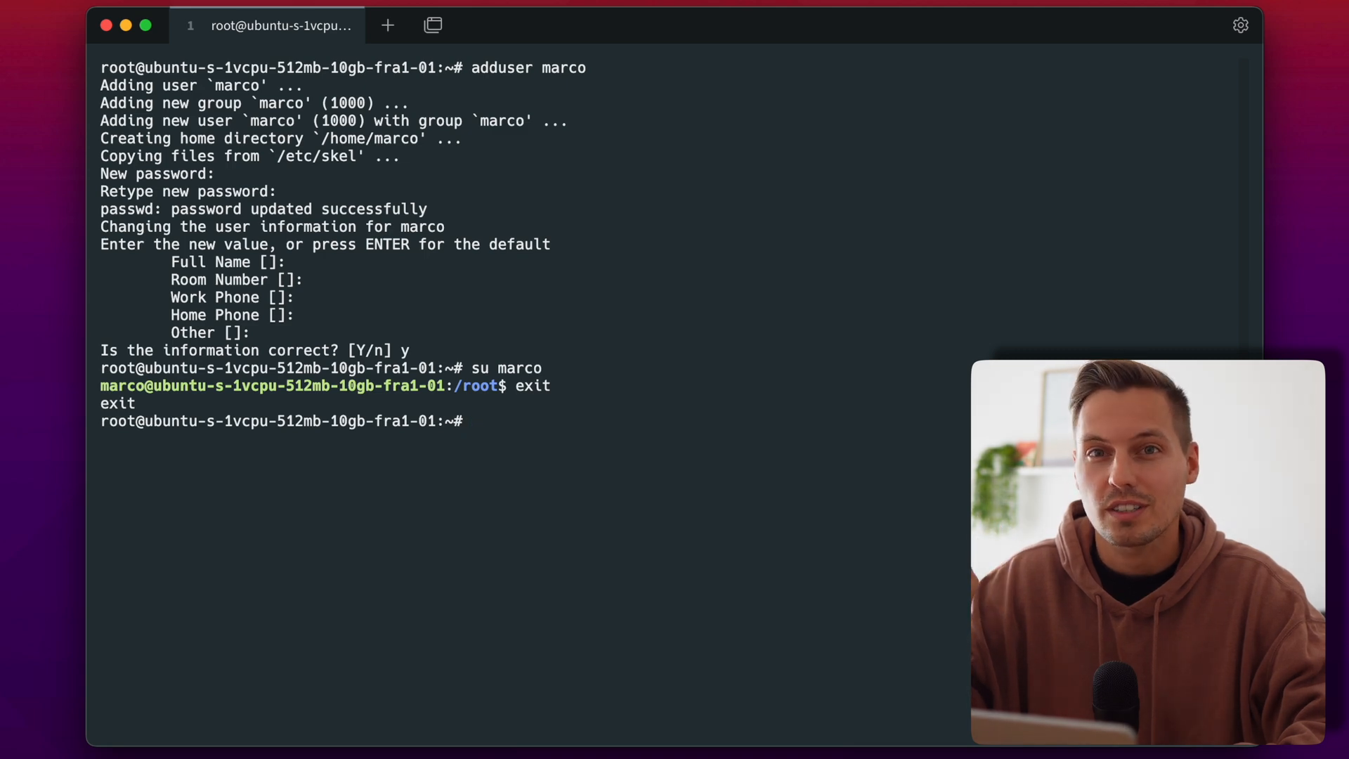
{"action": "mouse_move", "coordinate": [457, 509]}
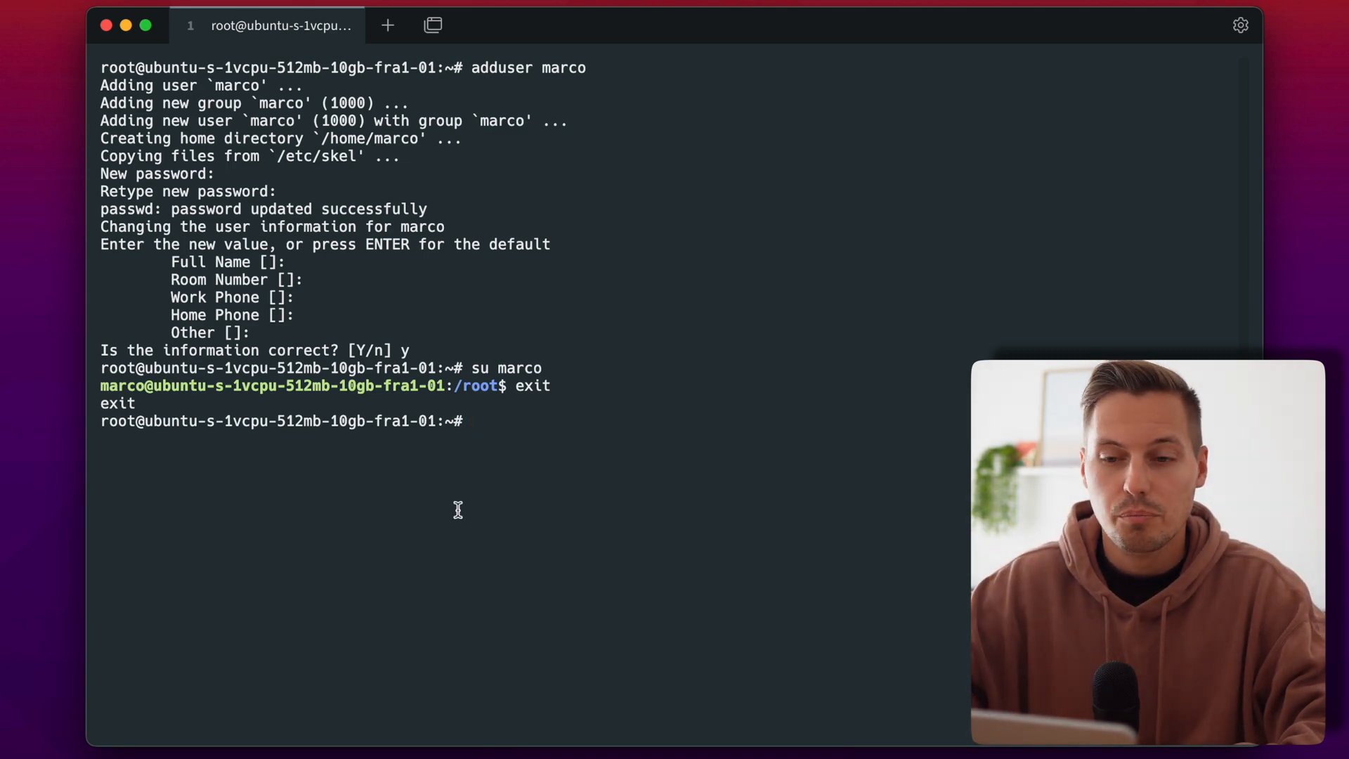
Step: Add the new user to the sudo group with usermod -a -G sudo, dropping the docker group
{"action": "type", "text": "usermod -"}
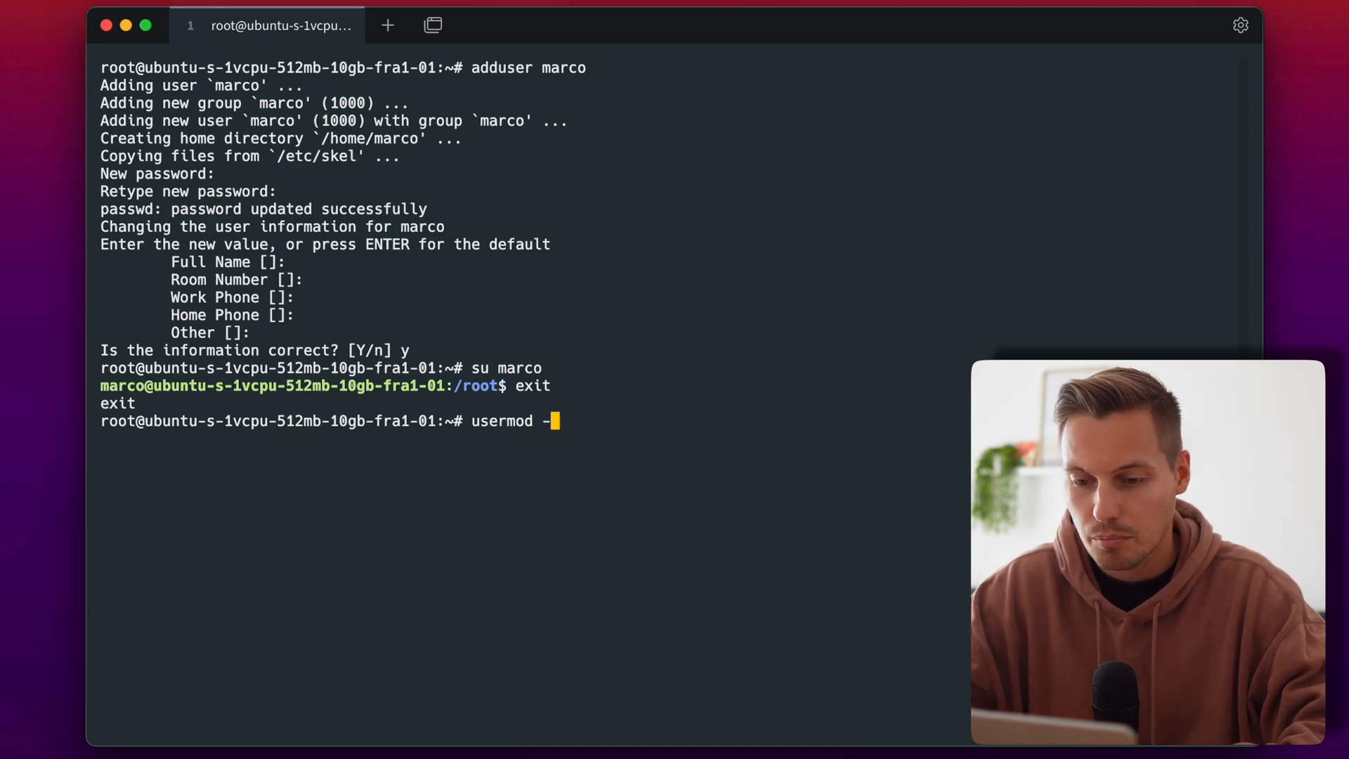
{"action": "type", "text": "a"}
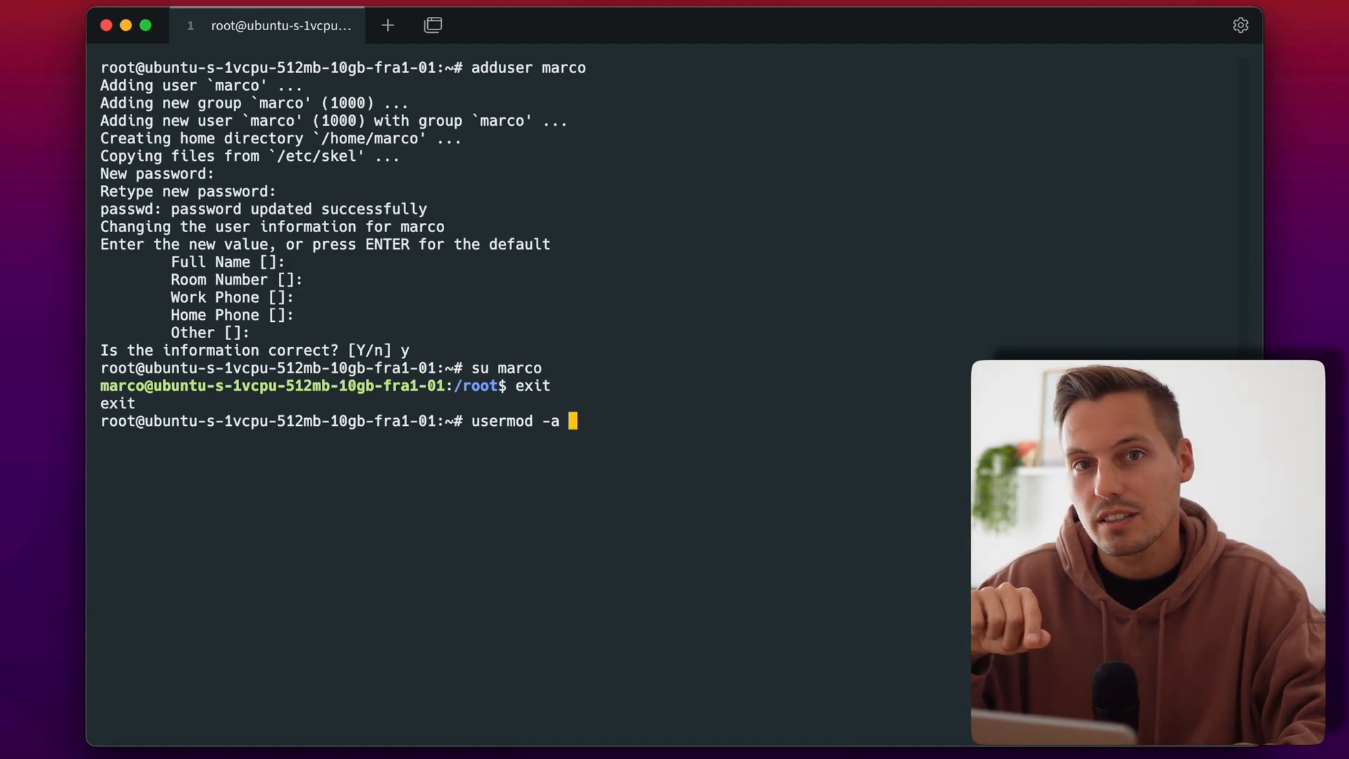
{"action": "key", "text": "Backspace"}
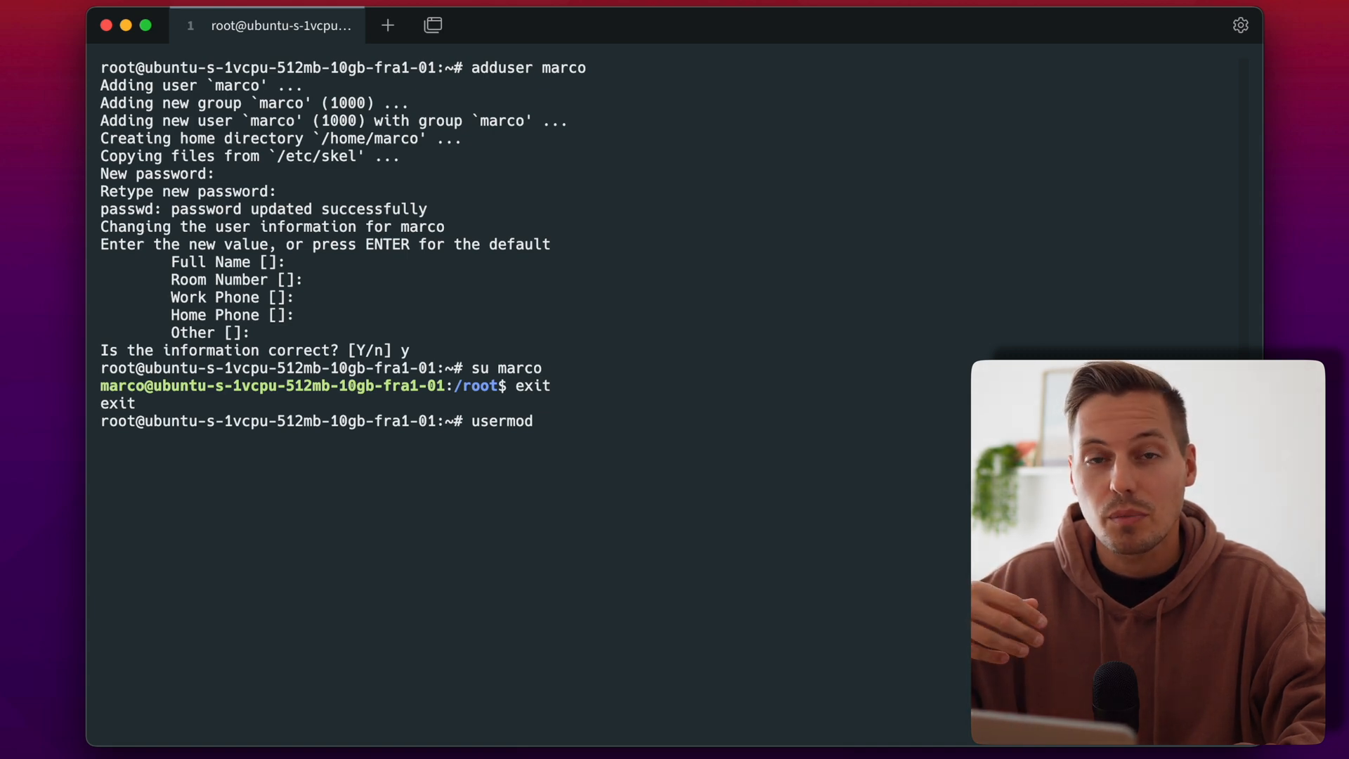
{"action": "type", "text": "sudo"}
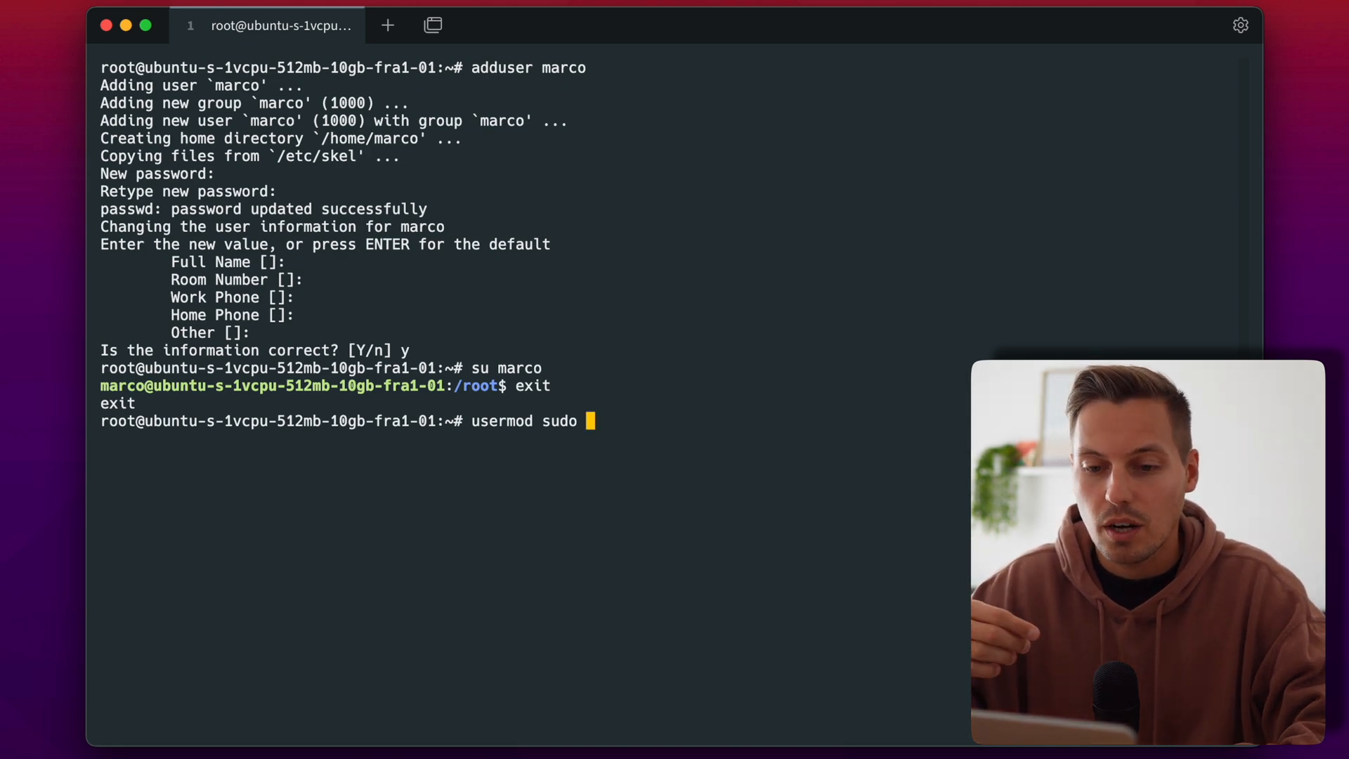
{"action": "mouse_move", "coordinate": [457, 142]}
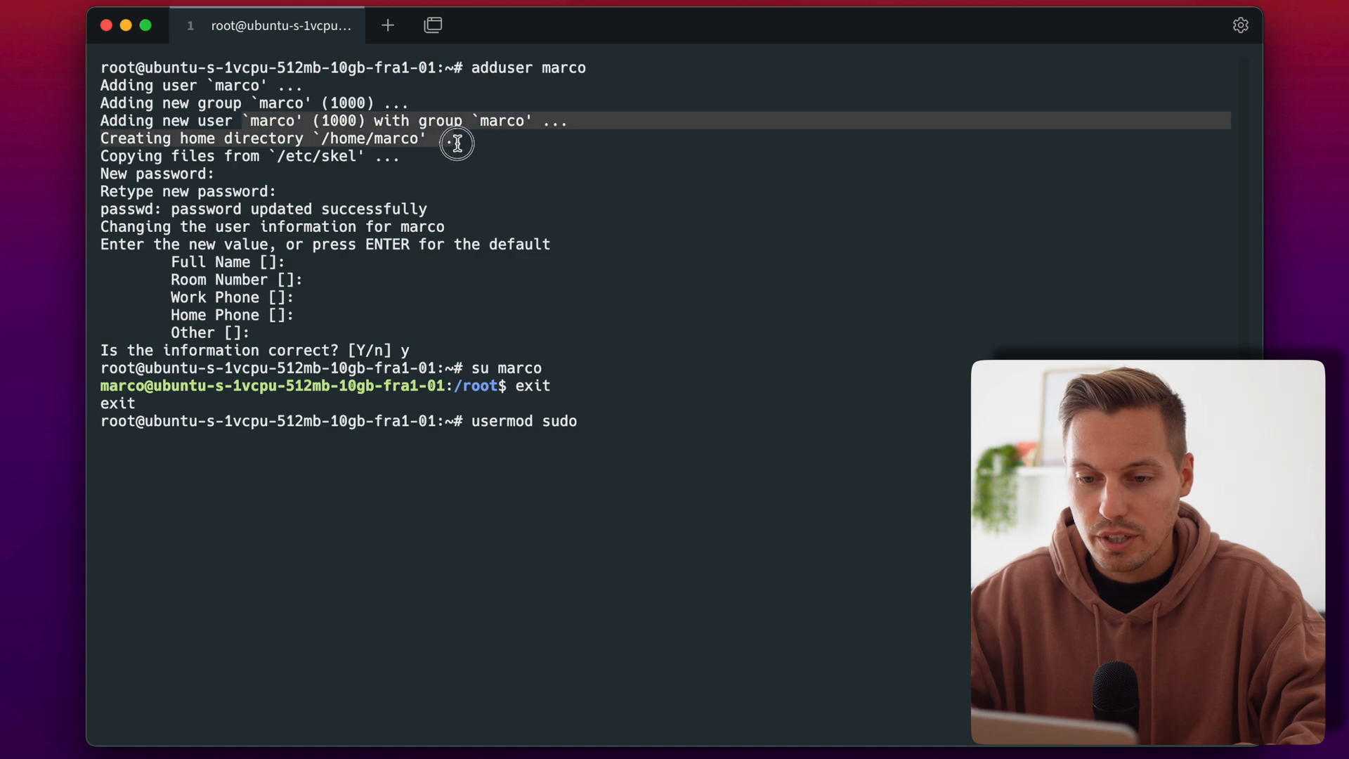
{"action": "type", "text": "-a"}
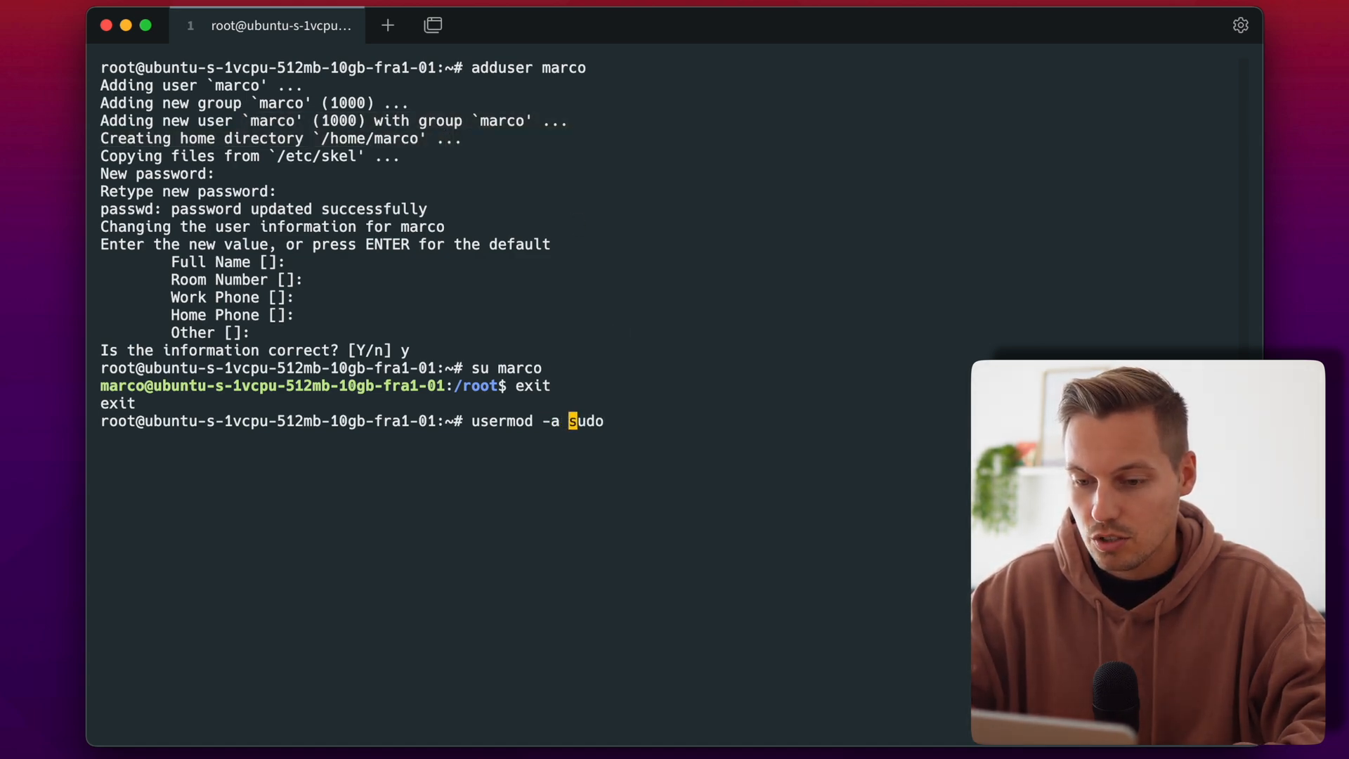
{"action": "type", "text": "-G"}
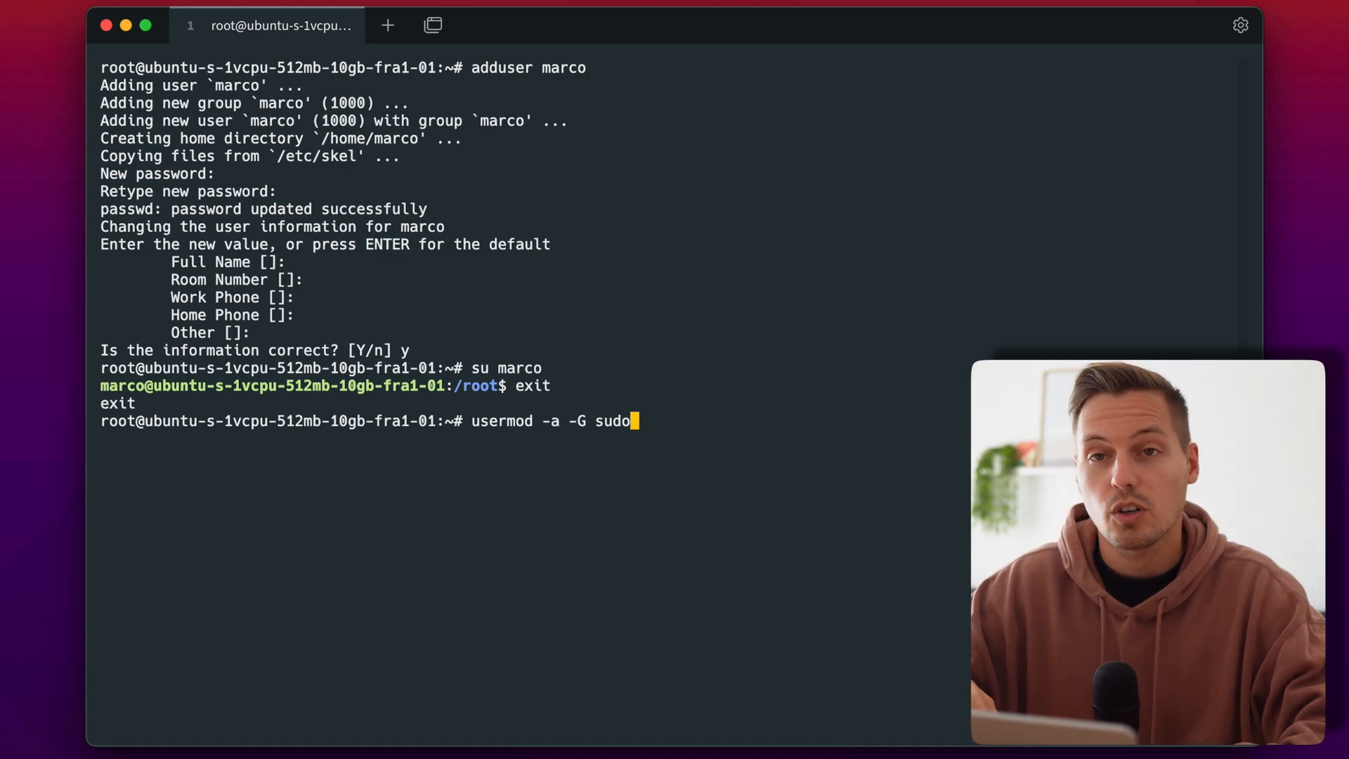
{"action": "type", "text": ",dock"}
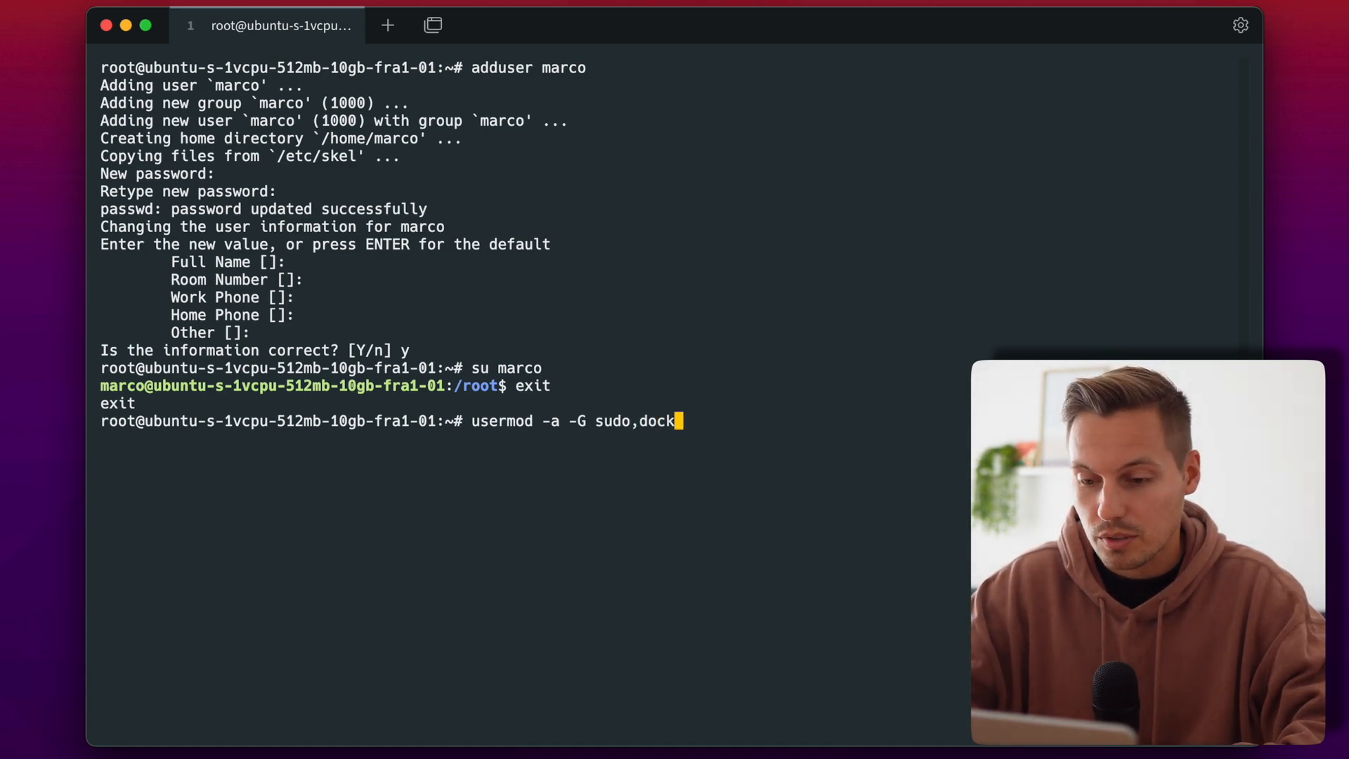
{"action": "type", "text": "er"}
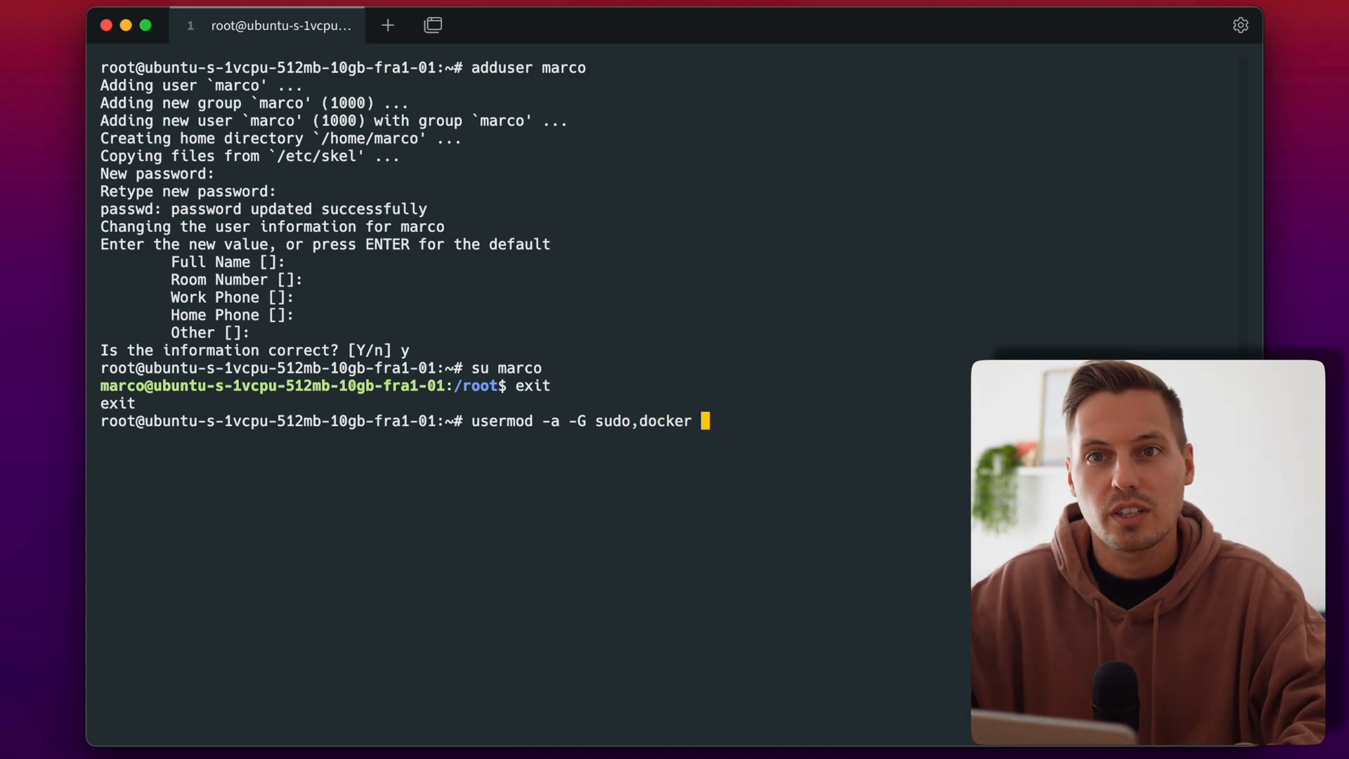
{"action": "key", "text": "Backspace"}
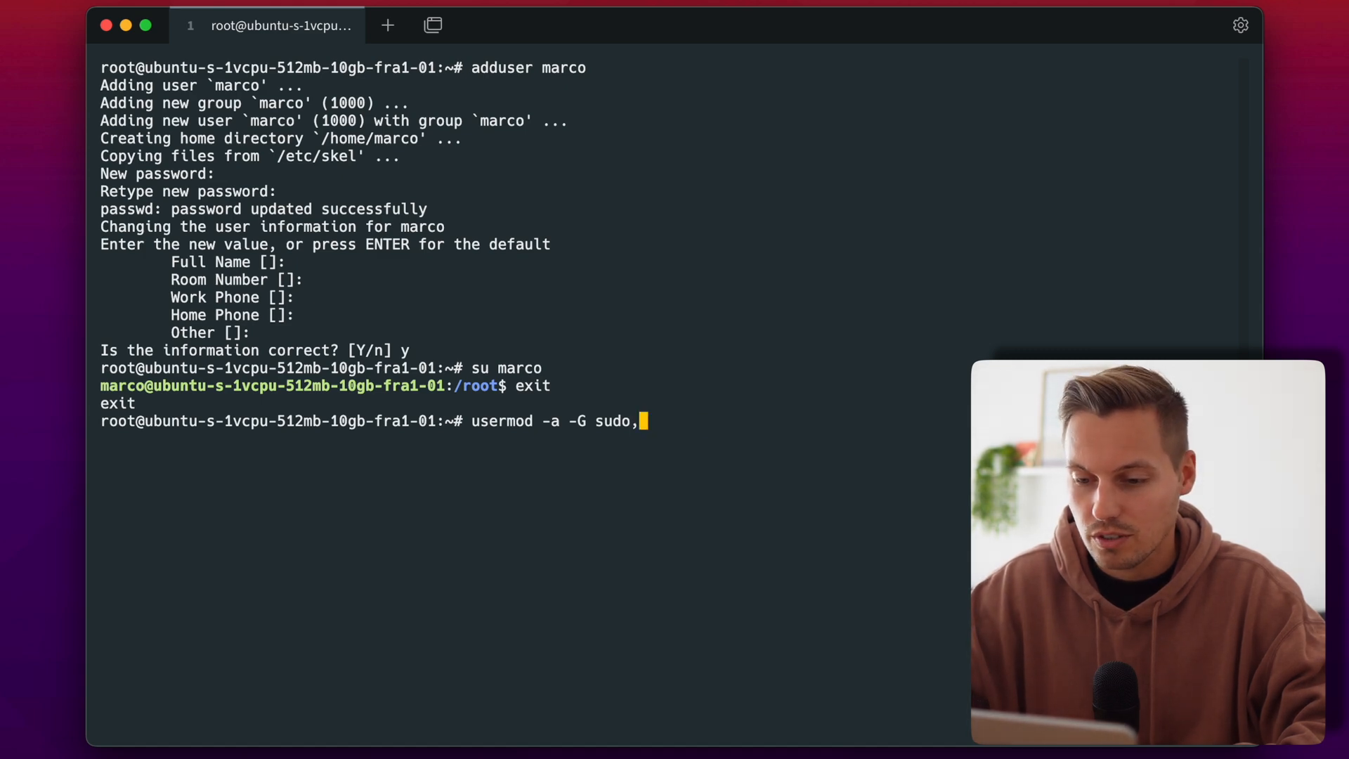
{"action": "key", "text": "Backspace"}
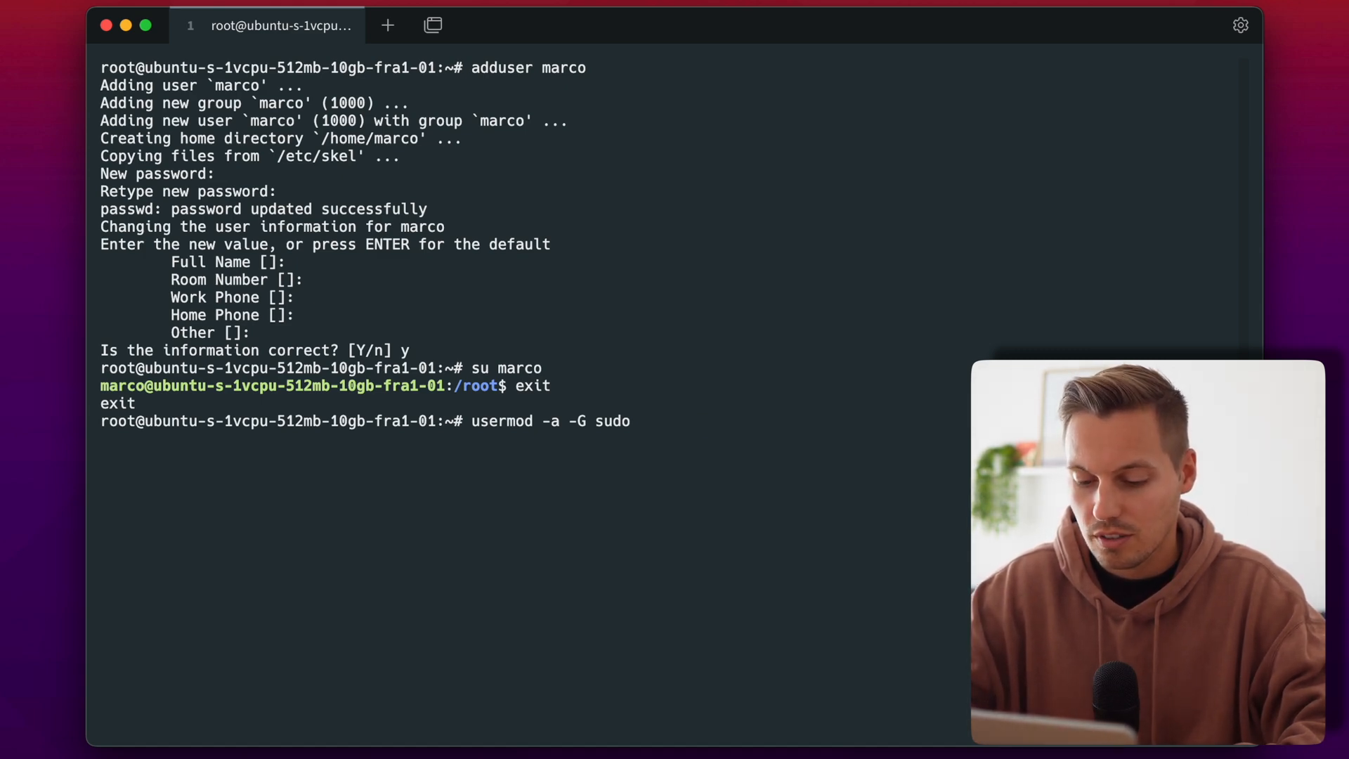
{"action": "key", "text": "Return"}
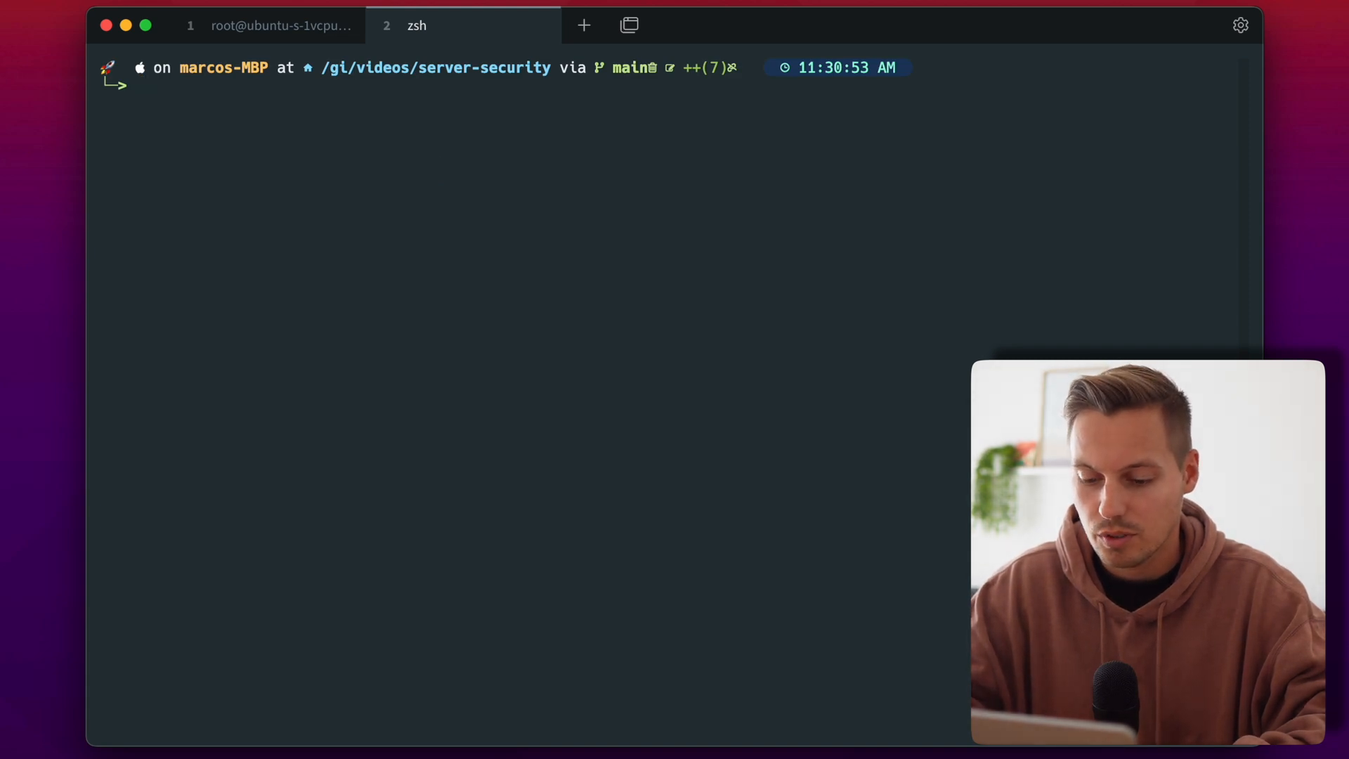
{"action": "type", "text": "ss"}
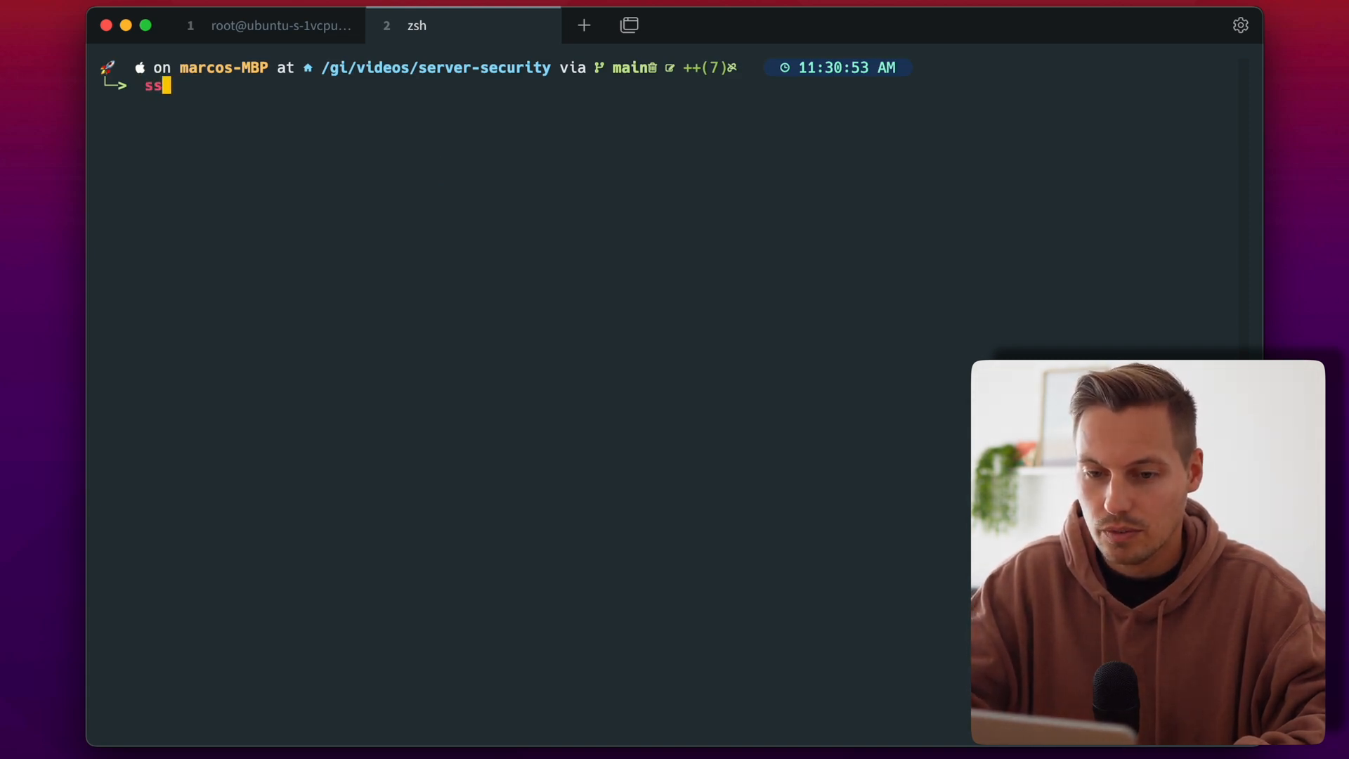
{"action": "type", "text": "h-keygen -"}
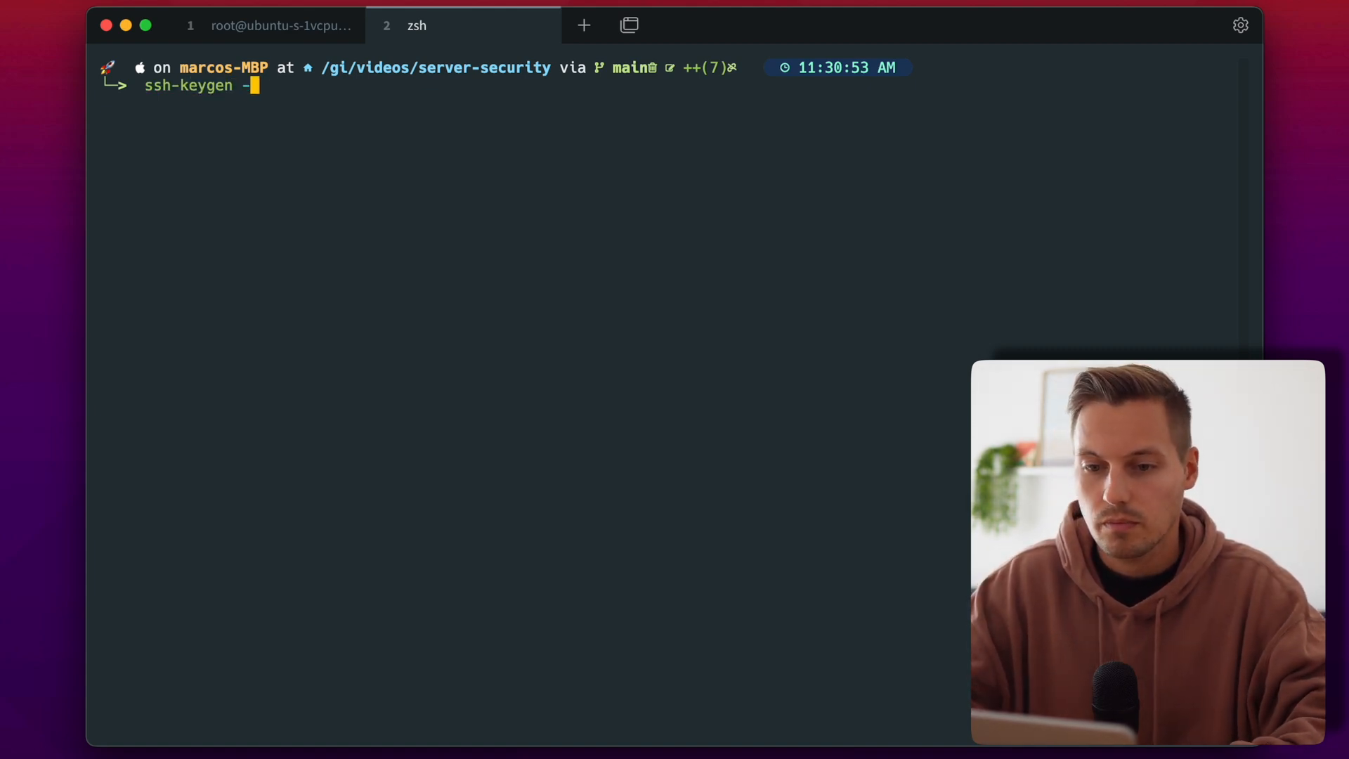
{"action": "type", "text": "t"}
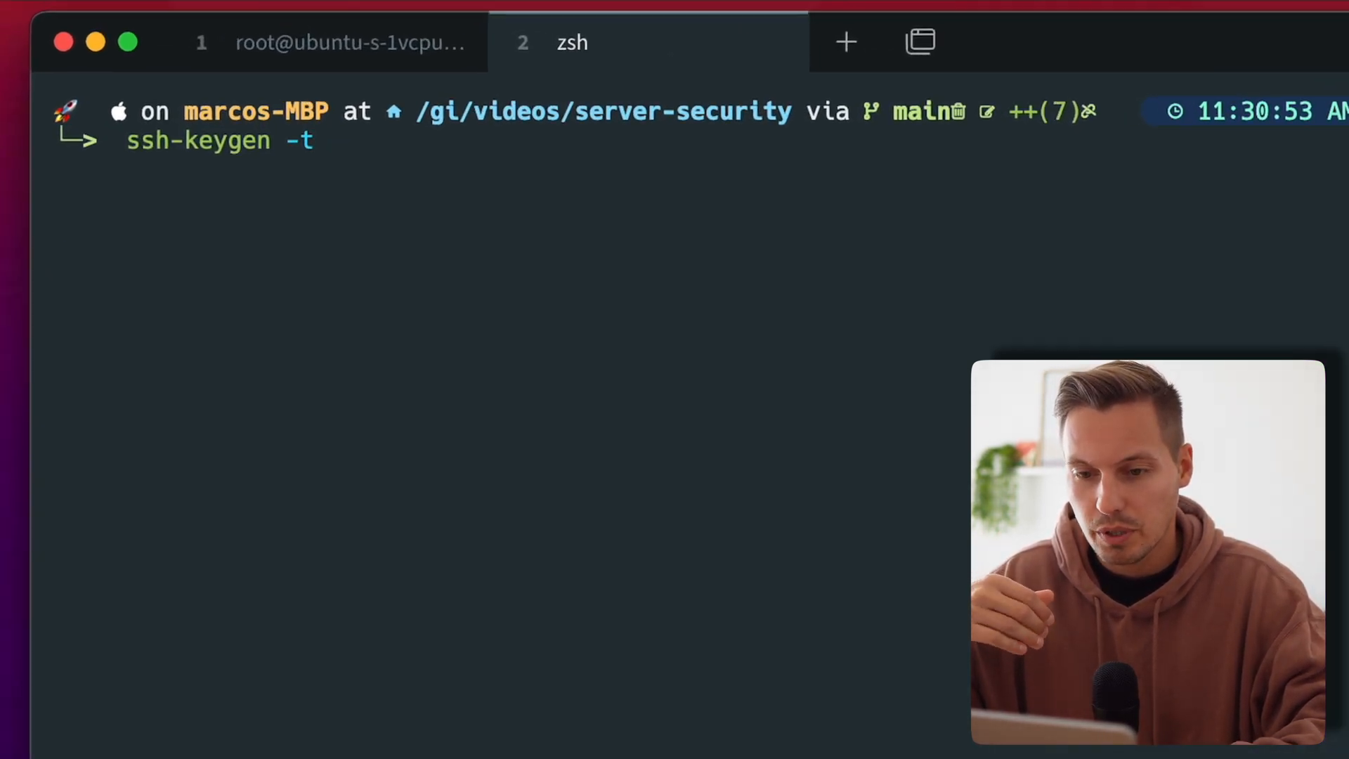
{"action": "type", "text": "ed25519"}
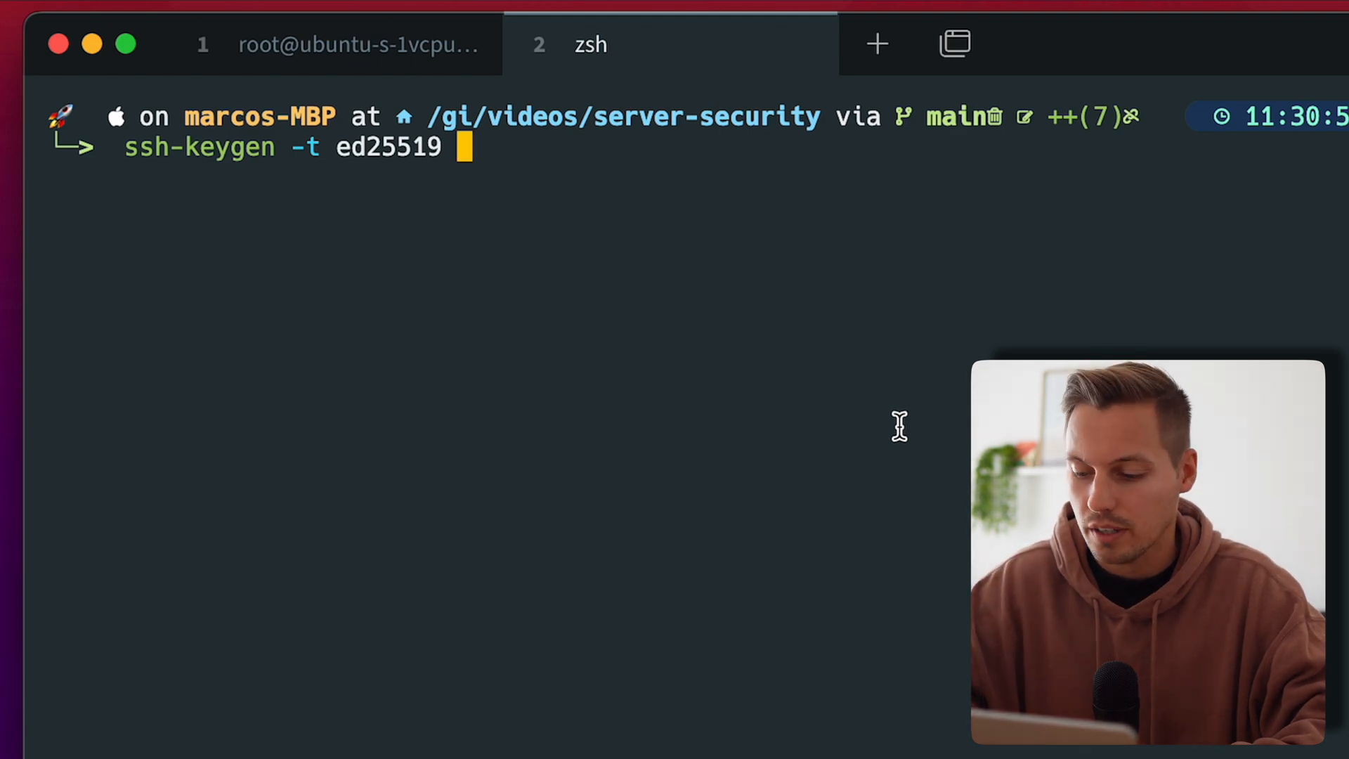
{"action": "type", "text": "-C"}
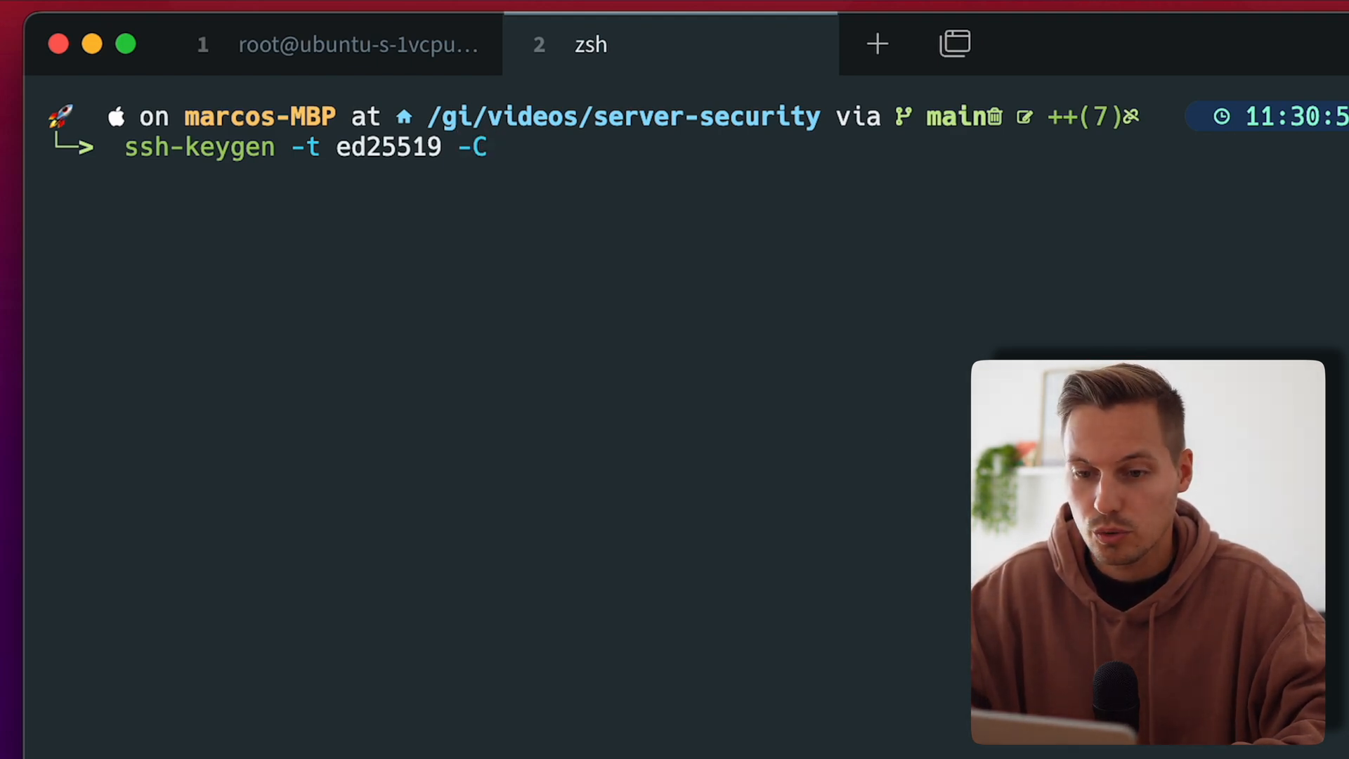
{"action": "type", "text": "''"}
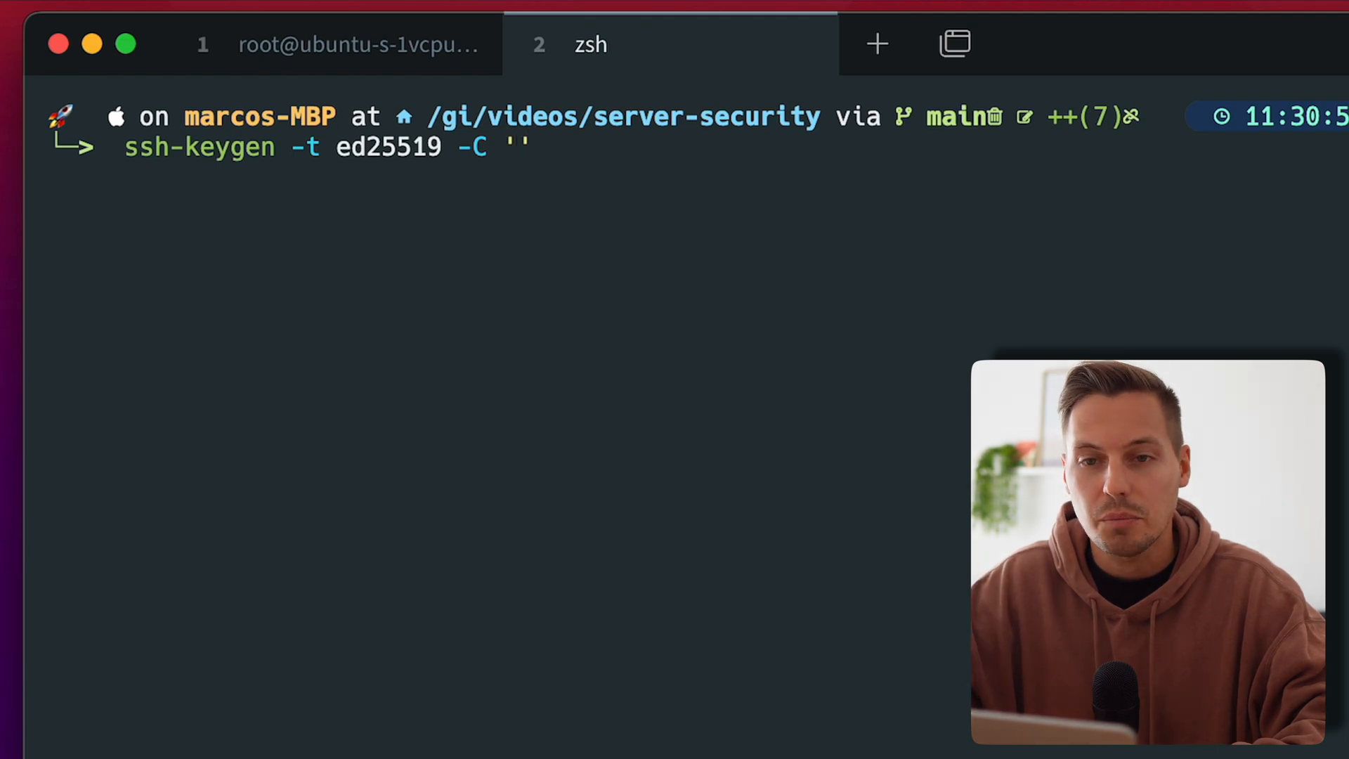
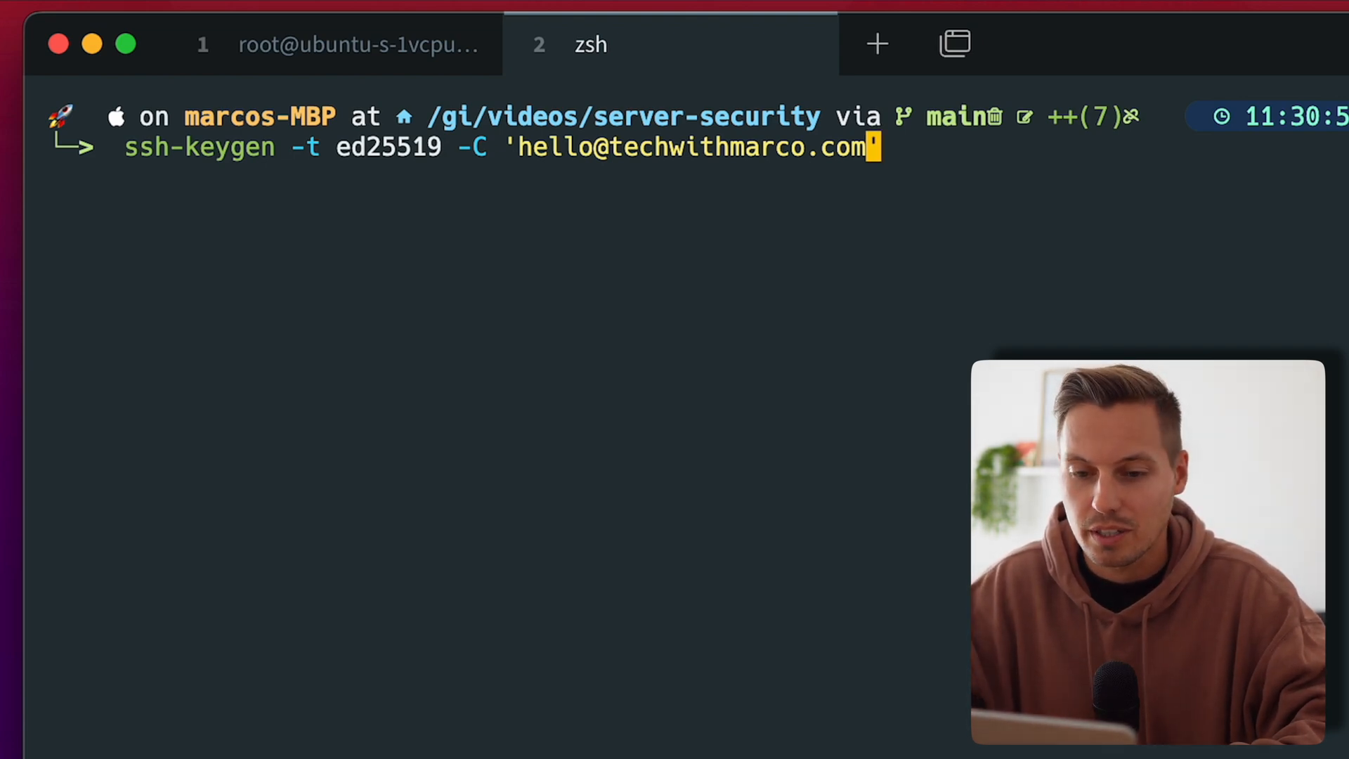
{"action": "key", "text": "Return"}
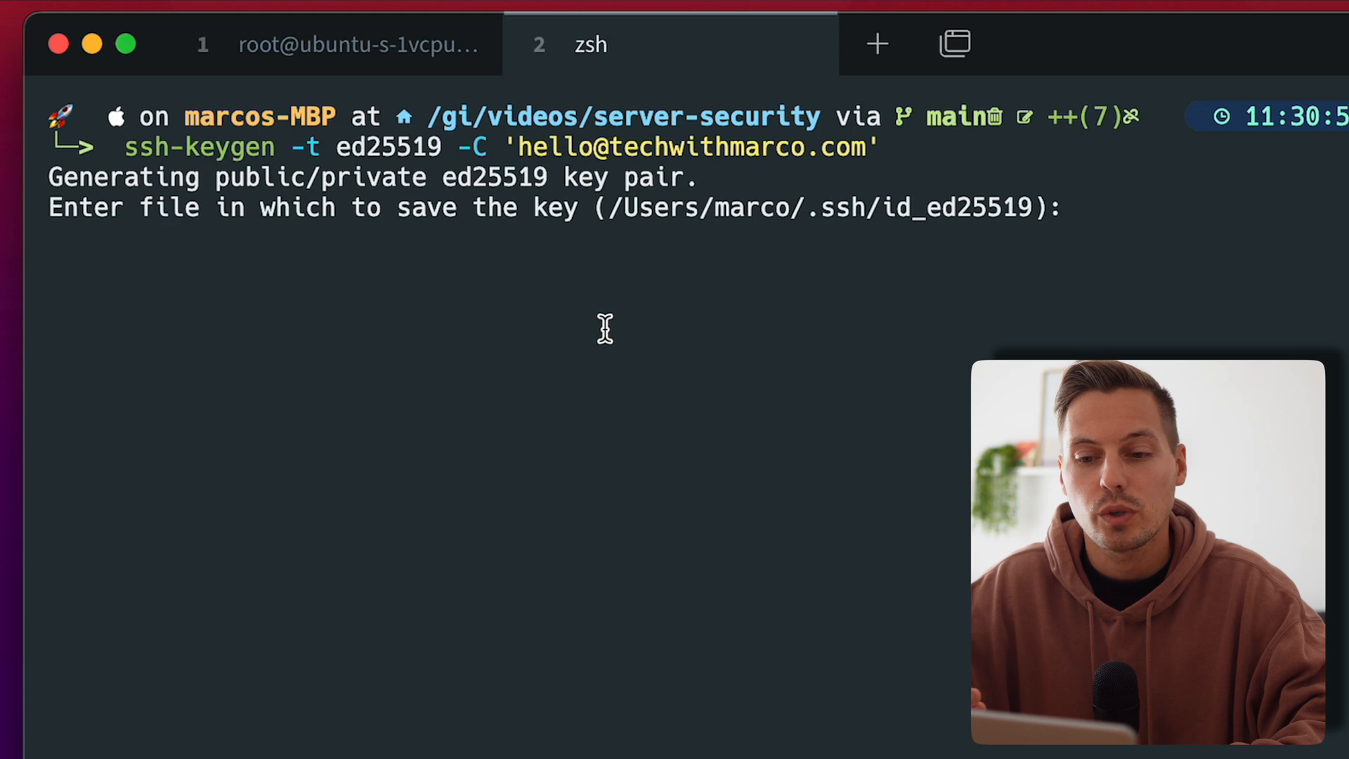
{"action": "mouse_move", "coordinate": [962, 438]}
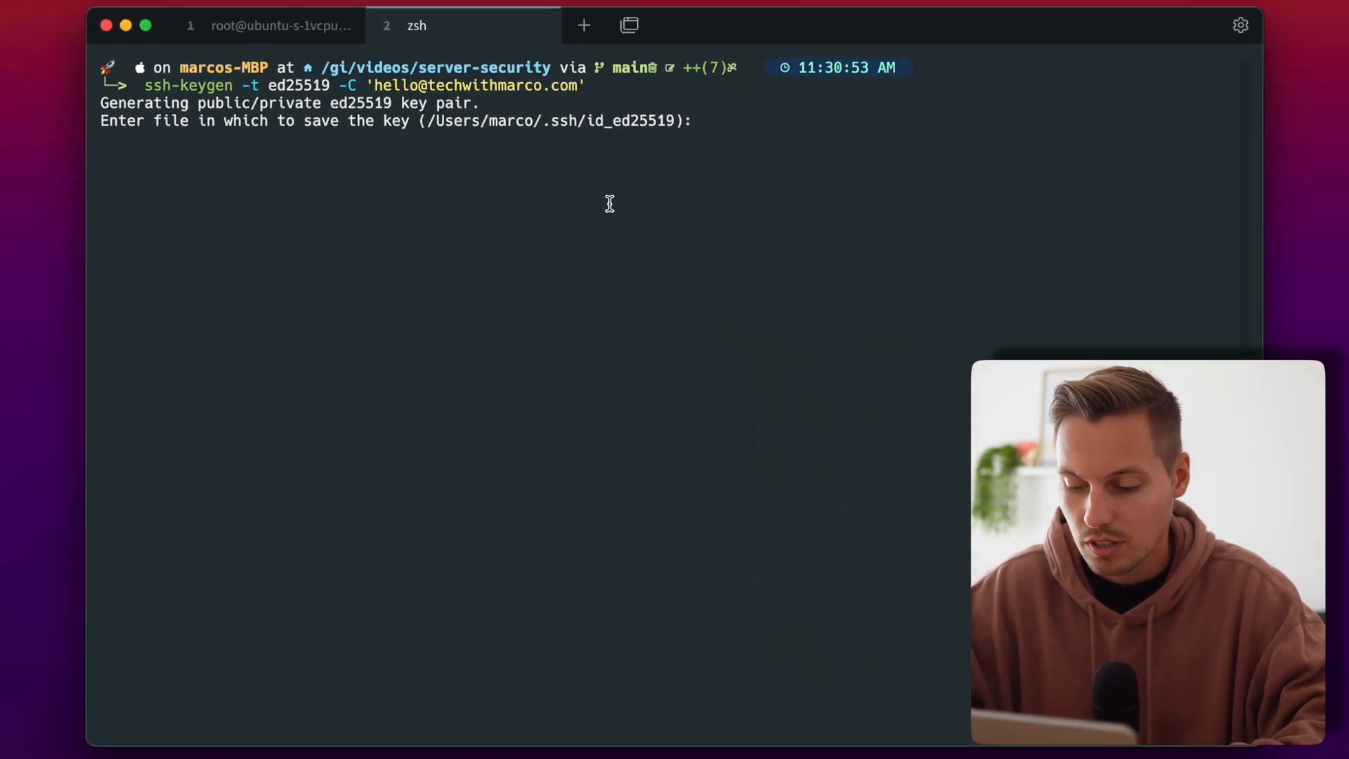
Step: Set the key file path to /Users/marco/git/videos/server-security/id_ed25519
{"action": "type", "text": "/Users/"}
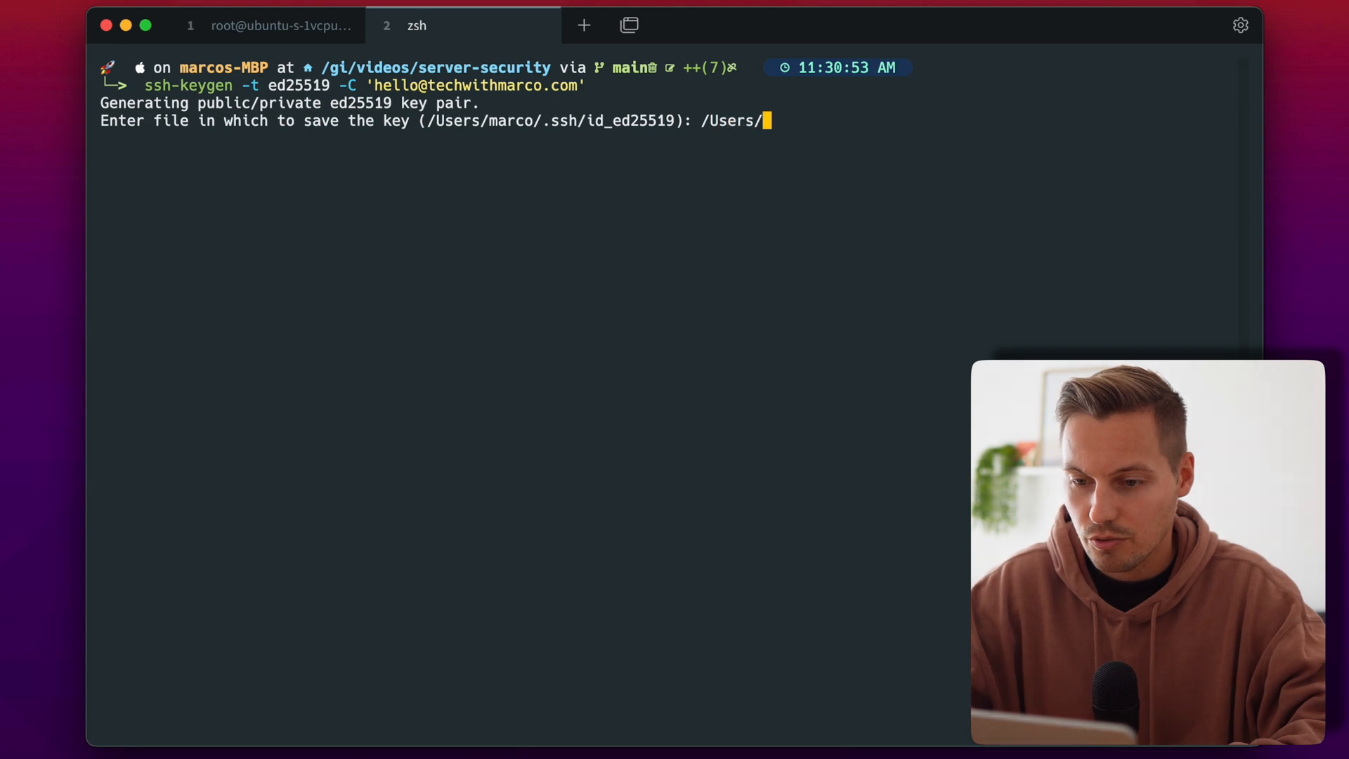
{"action": "type", "text": "marco/git/videos/server-security/id"}
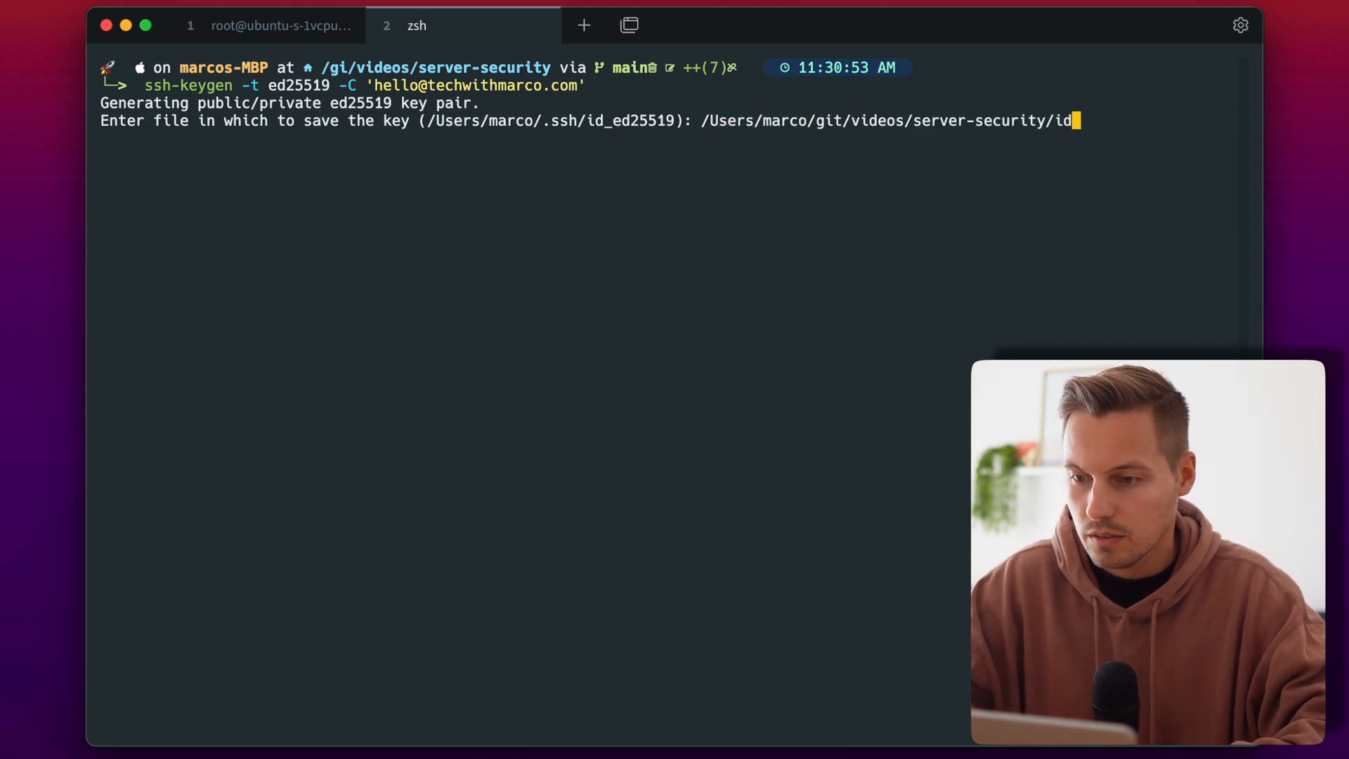
{"action": "type", "text": "_"}
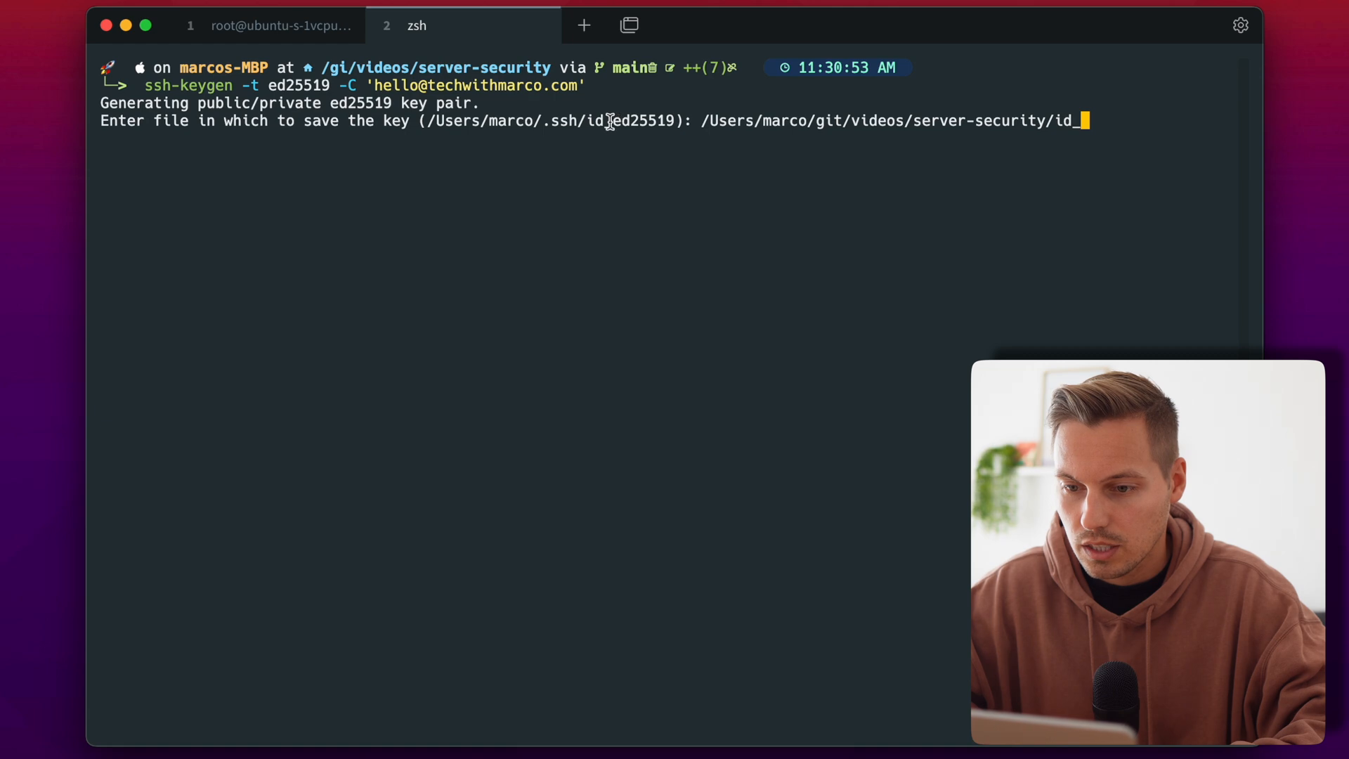
{"action": "type", "text": "ed25519"}
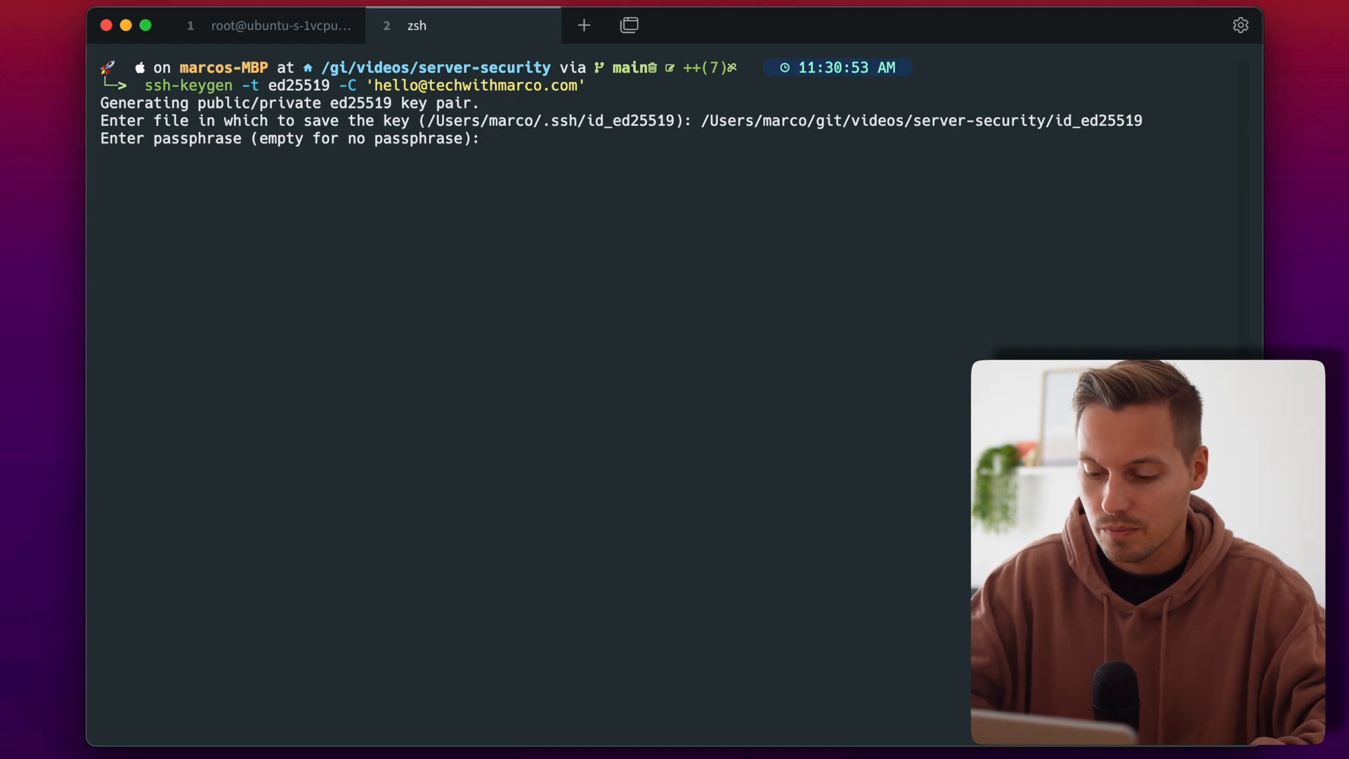
Step: Finish the key pair with no passphrase, list the files and cat the id_ed25519 public key
{"action": "key", "text": "Return"}
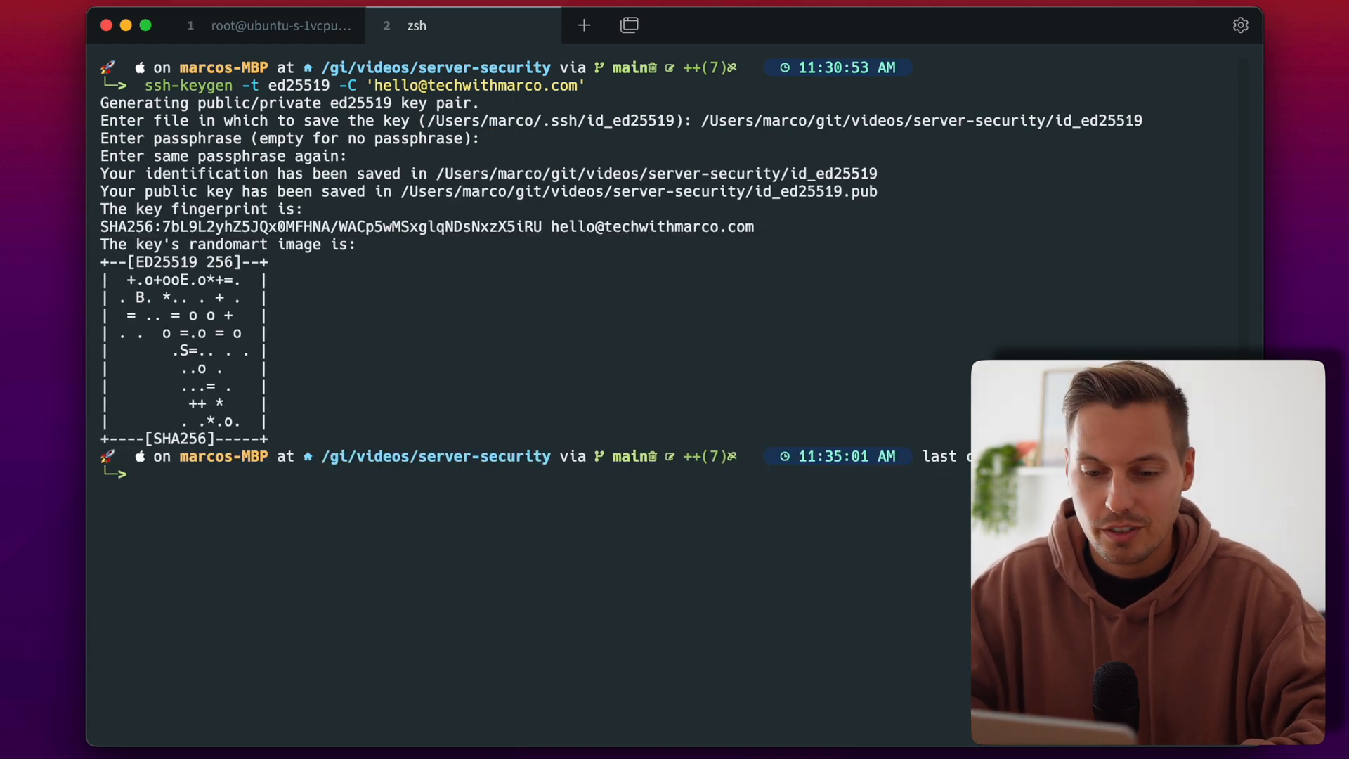
{"action": "type", "text": "ls -la"}
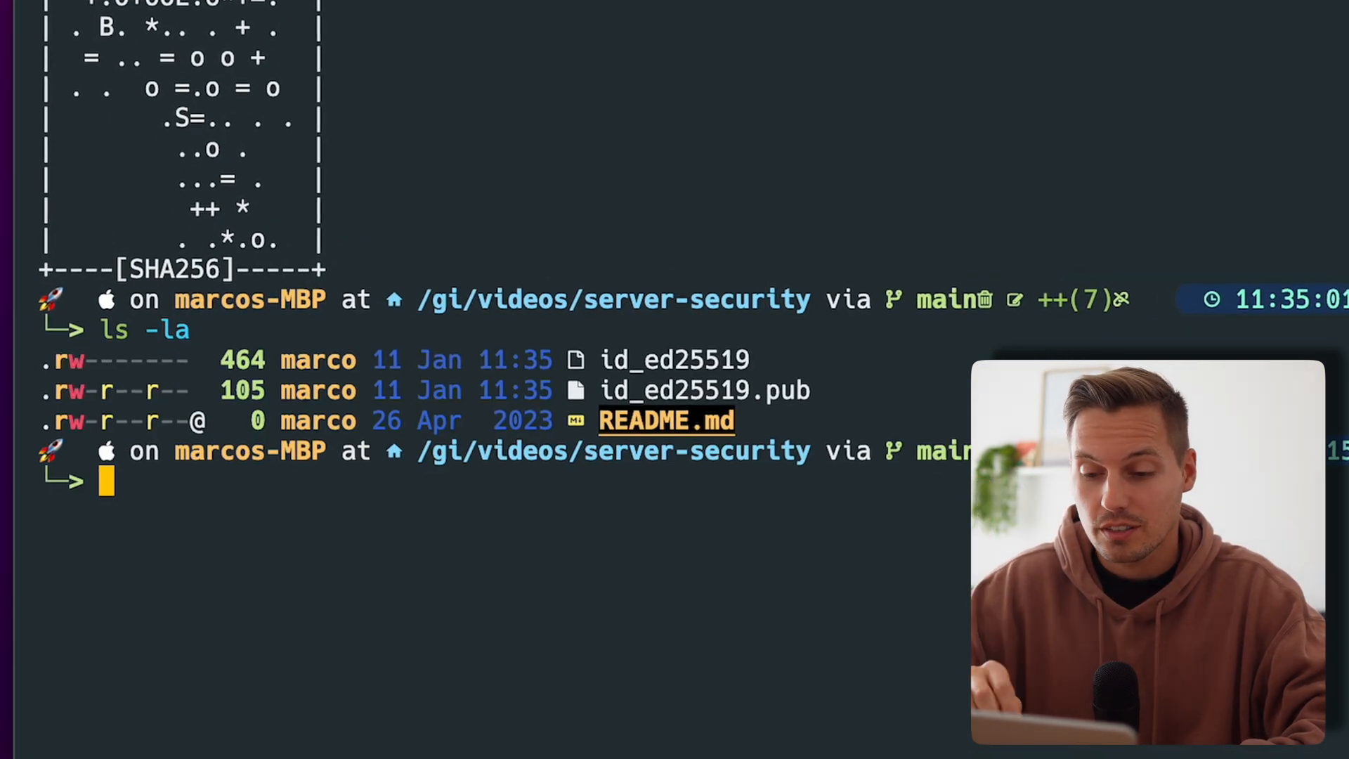
{"action": "mouse_move", "coordinate": [754, 353]}
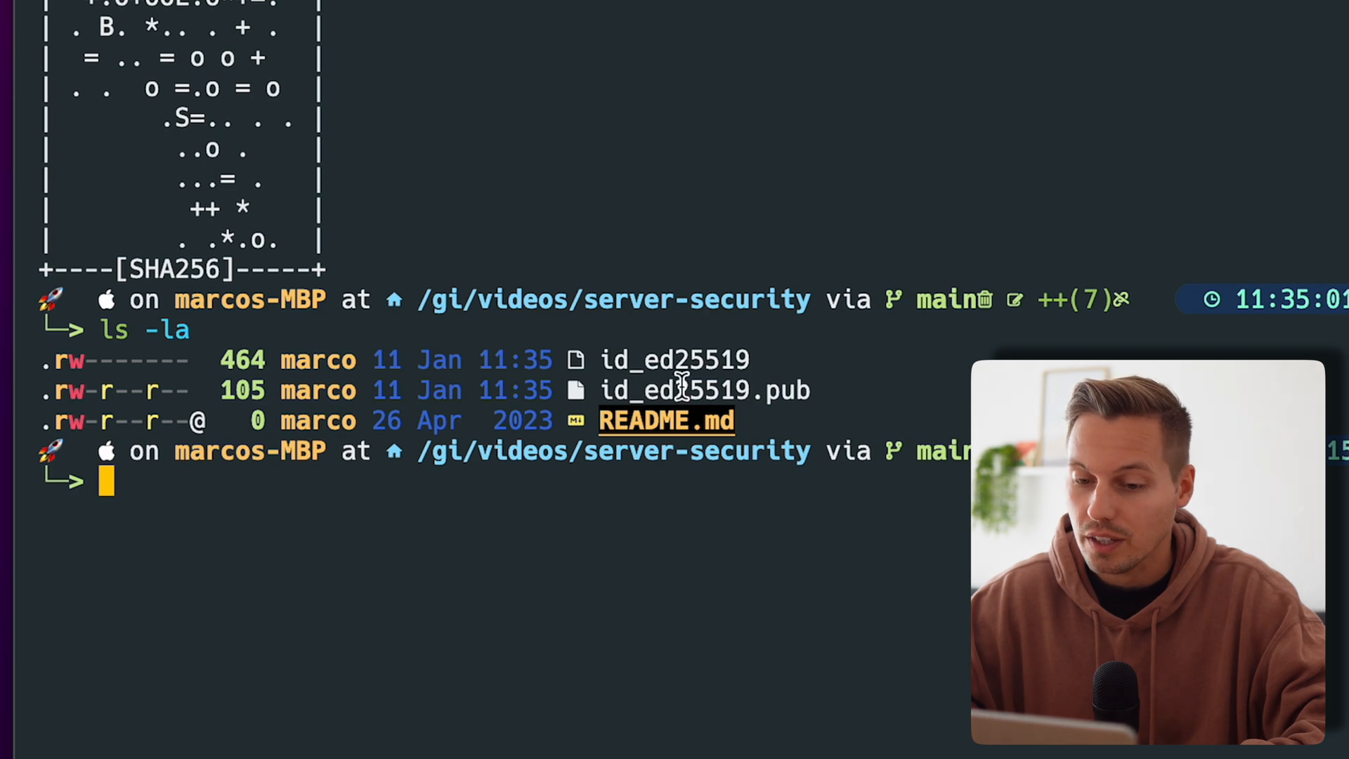
{"action": "mouse_move", "coordinate": [831, 390]}
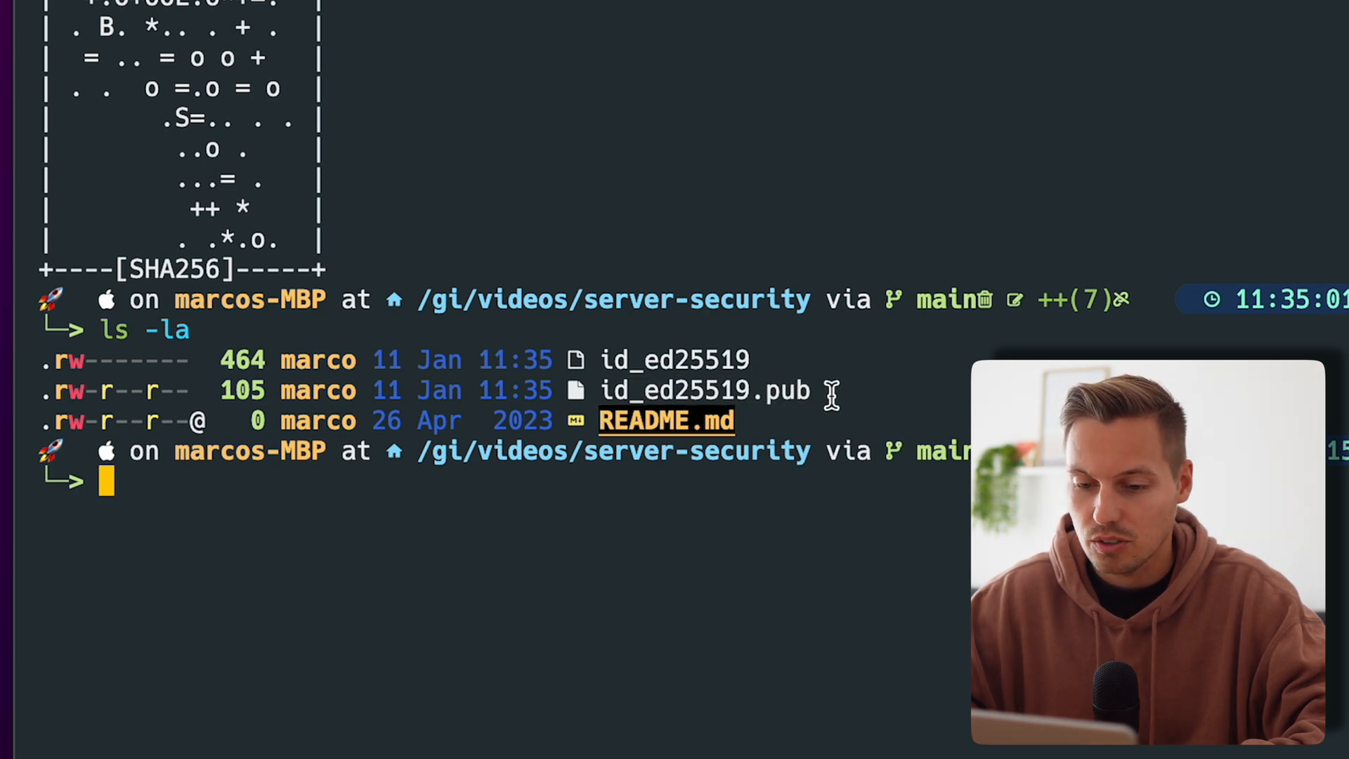
{"action": "type", "text": "cat"}
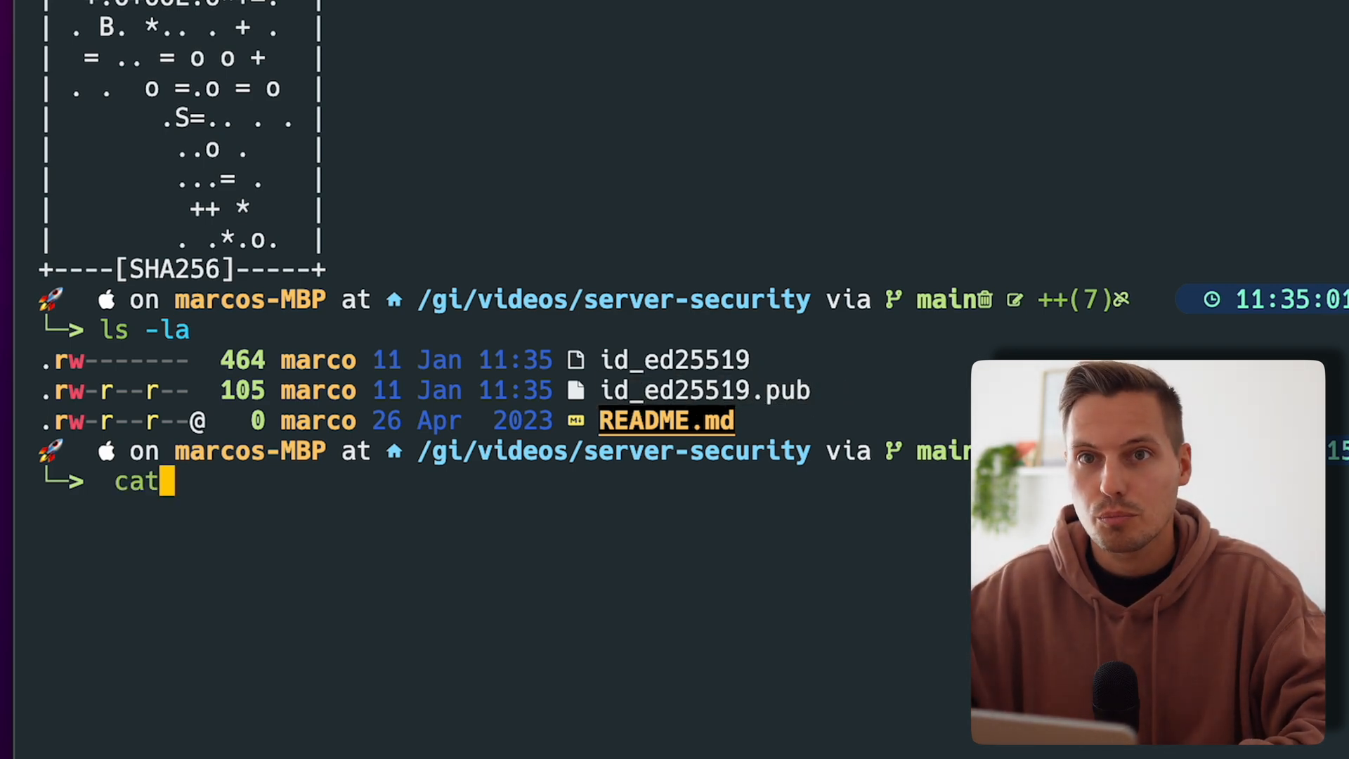
{"action": "type", "text": "id_ed25519.pub"}
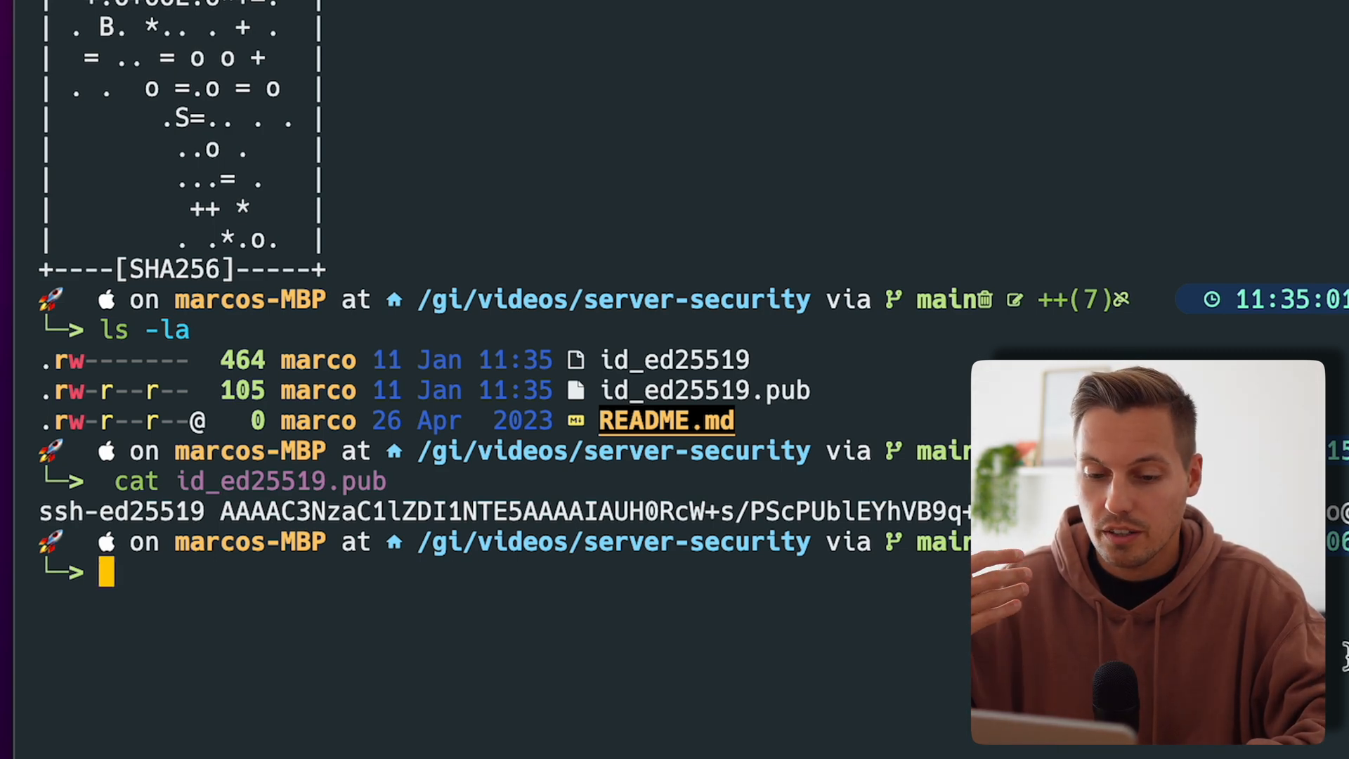
Step: Enter the ssh-copy-id username@remote_host example command
{"action": "type", "text": "ssh-copy-id username@remote_host"}
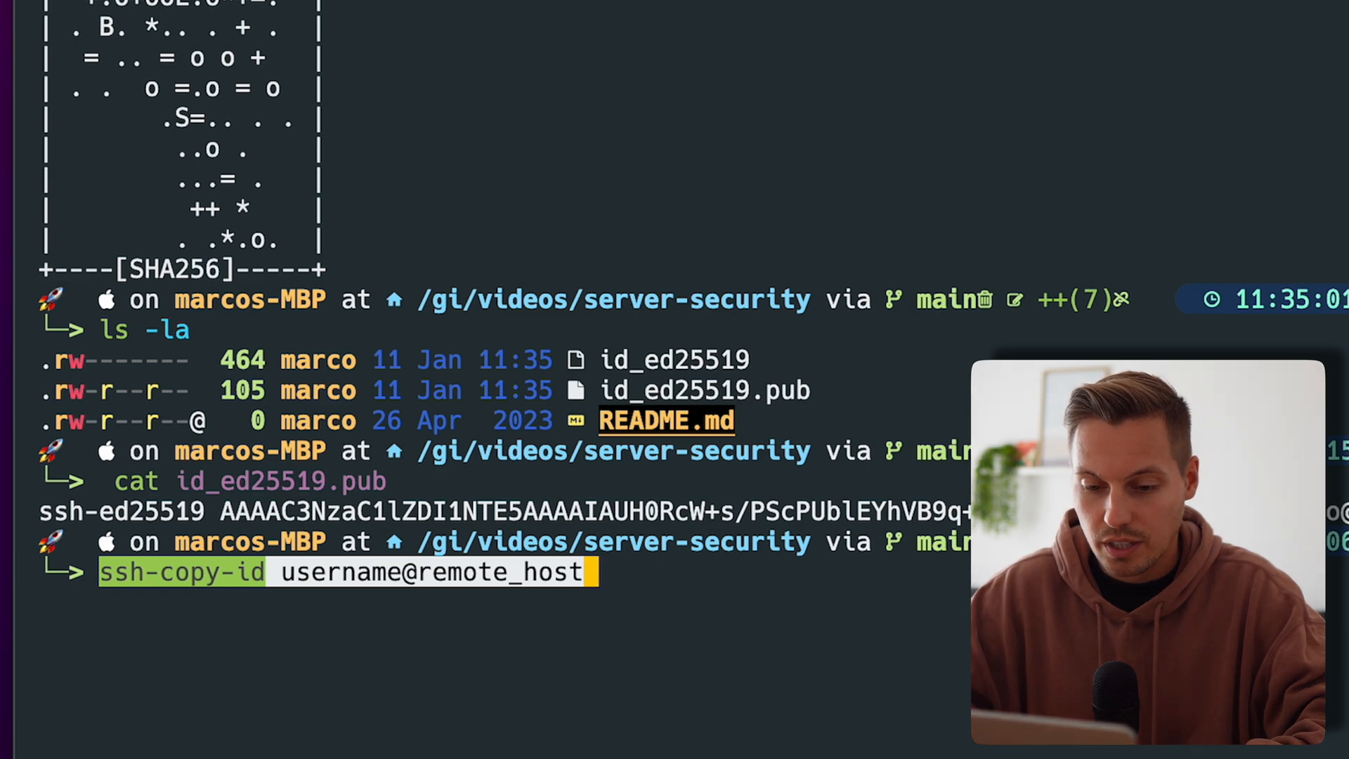
{"action": "key", "text": "Return"}
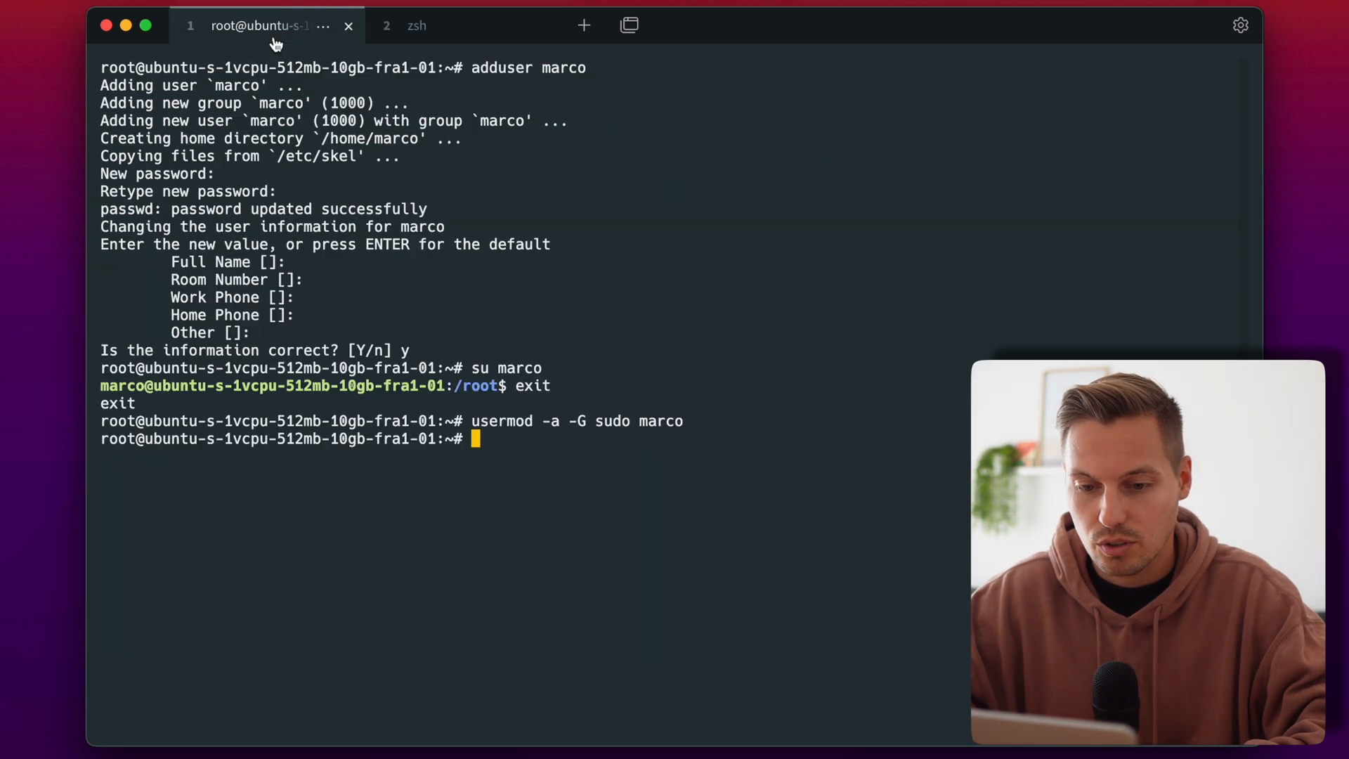
Step: Switch to the new user with su and move to the home directory
{"action": "type", "text": "su m"}
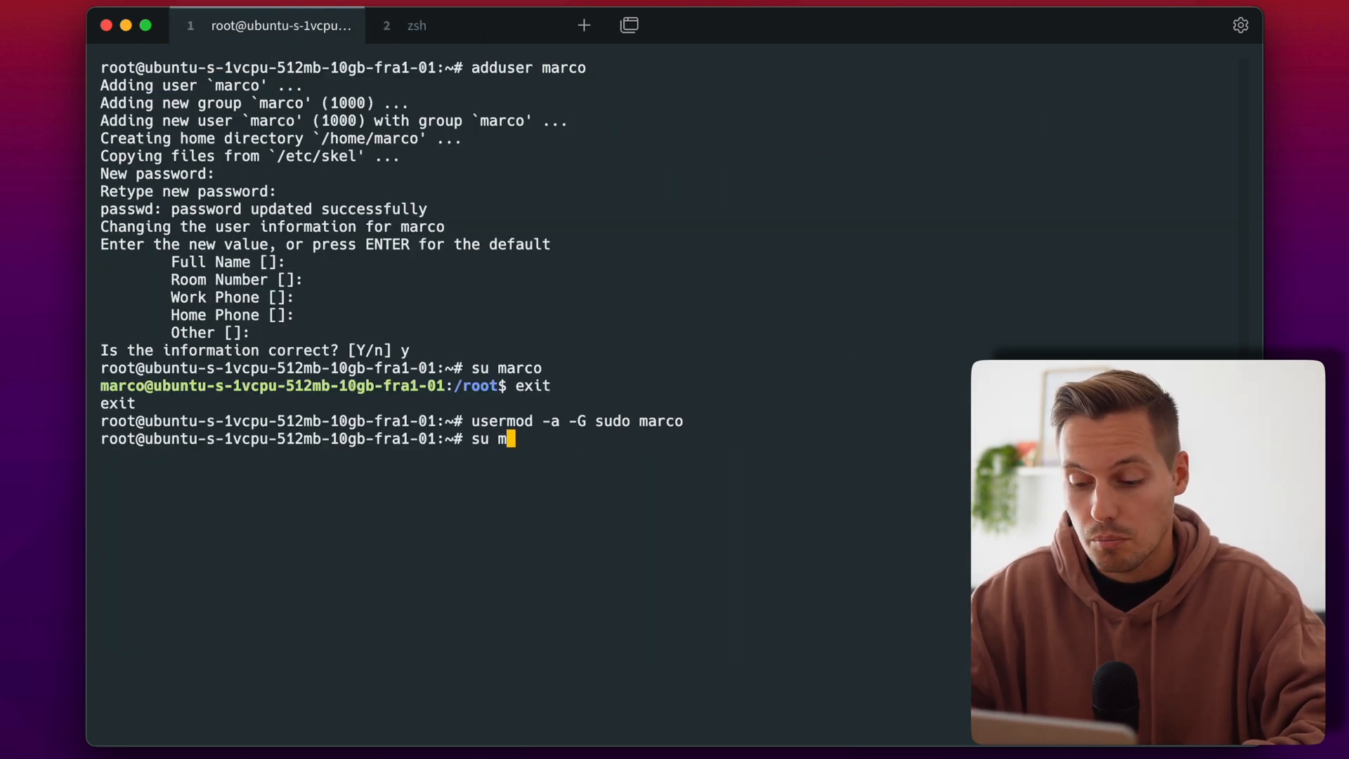
{"action": "key", "text": "Return"}
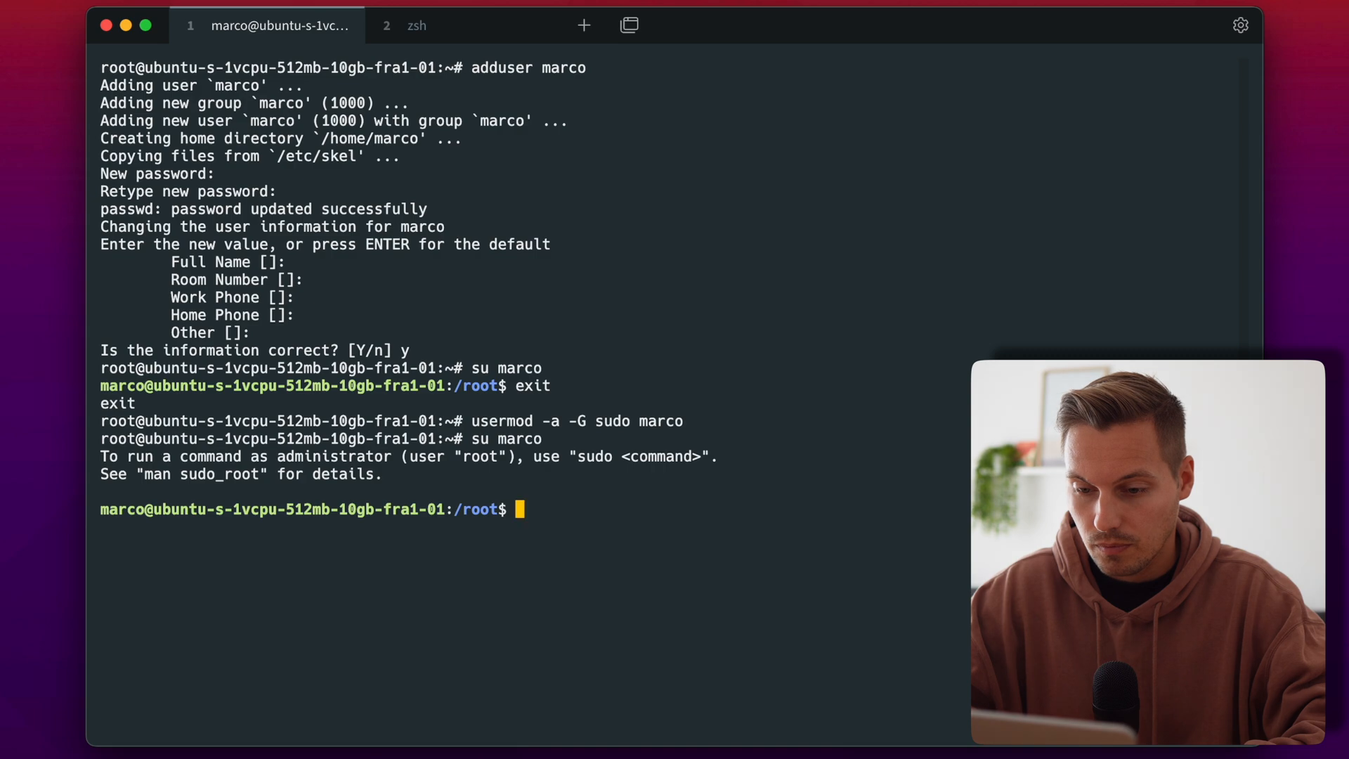
{"action": "type", "text": "cd ~"}
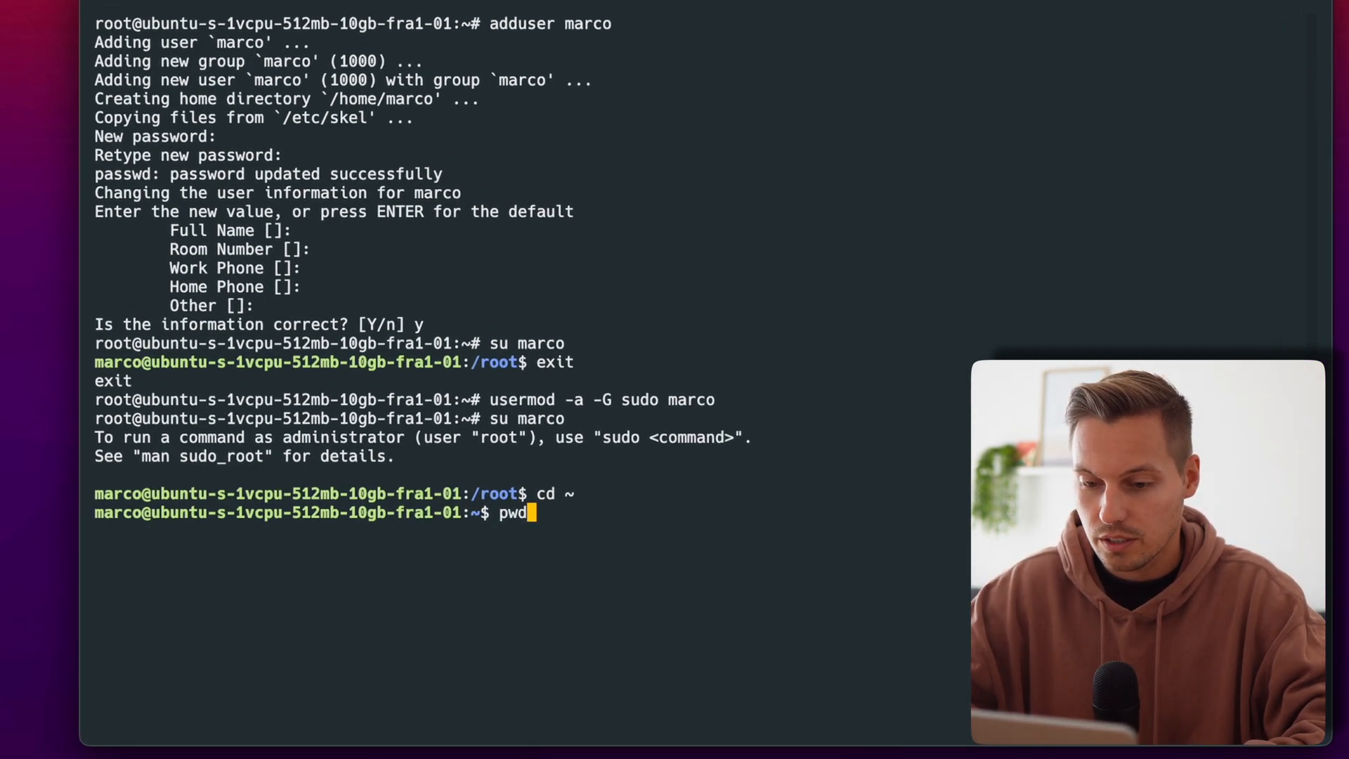
{"action": "key", "text": "Return"}
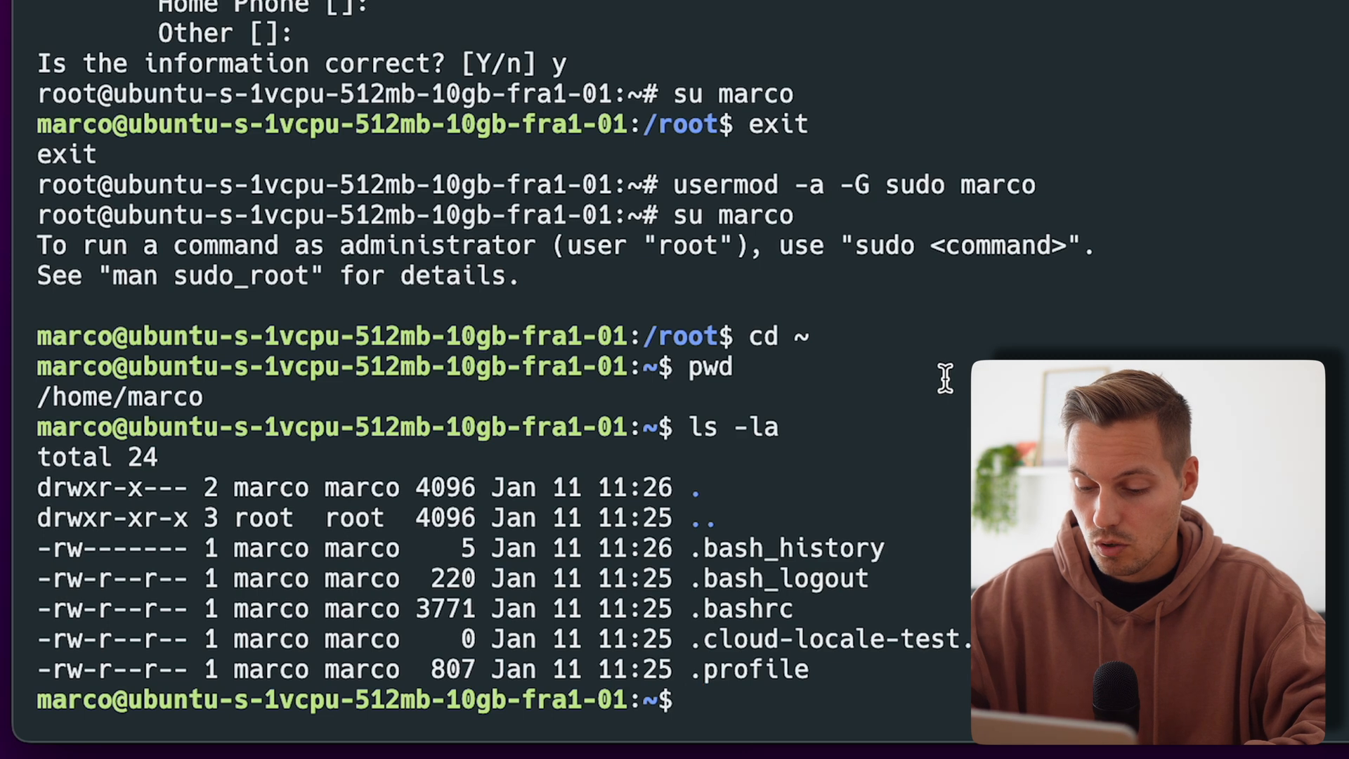
Step: Create a .ssh directory, enter it and begin touch for authorized_keys
{"action": "type", "text": "mkdir"}
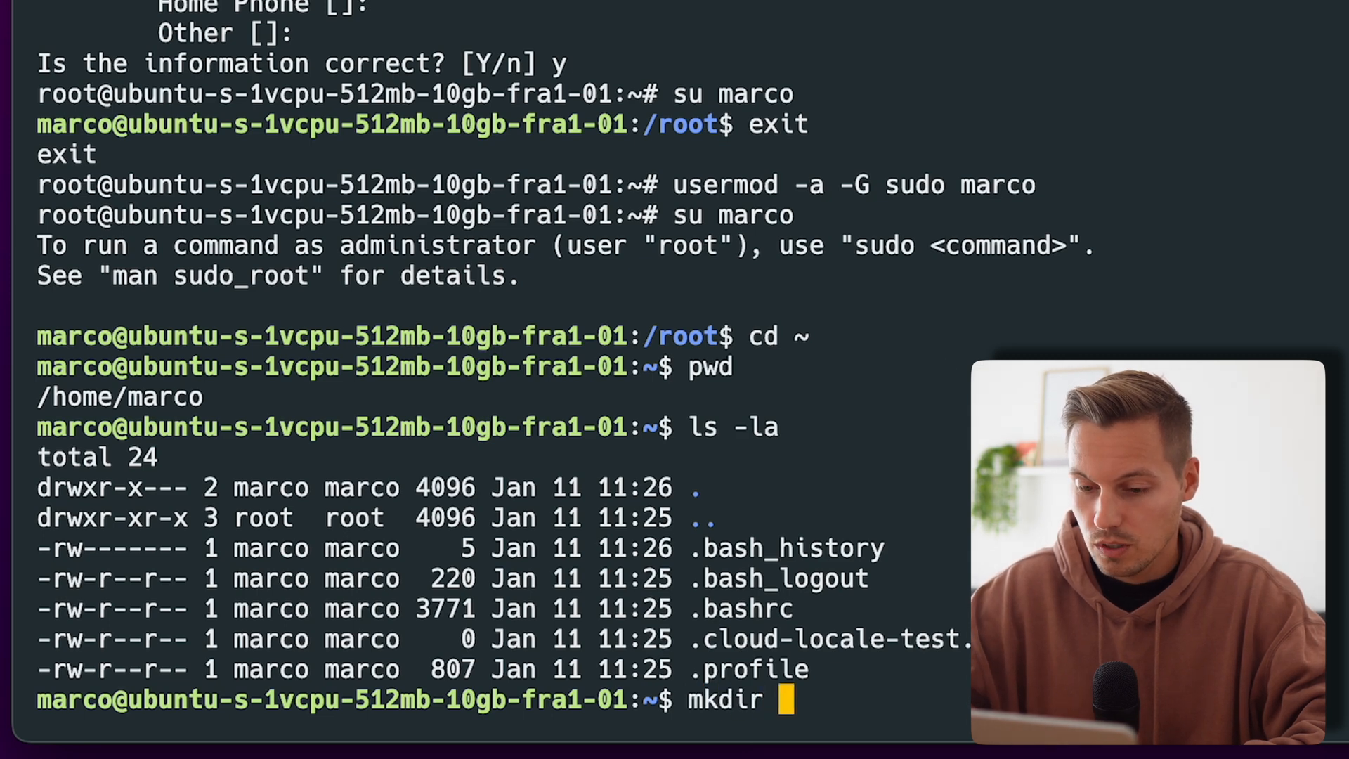
{"action": "type", "text": ".ss"}
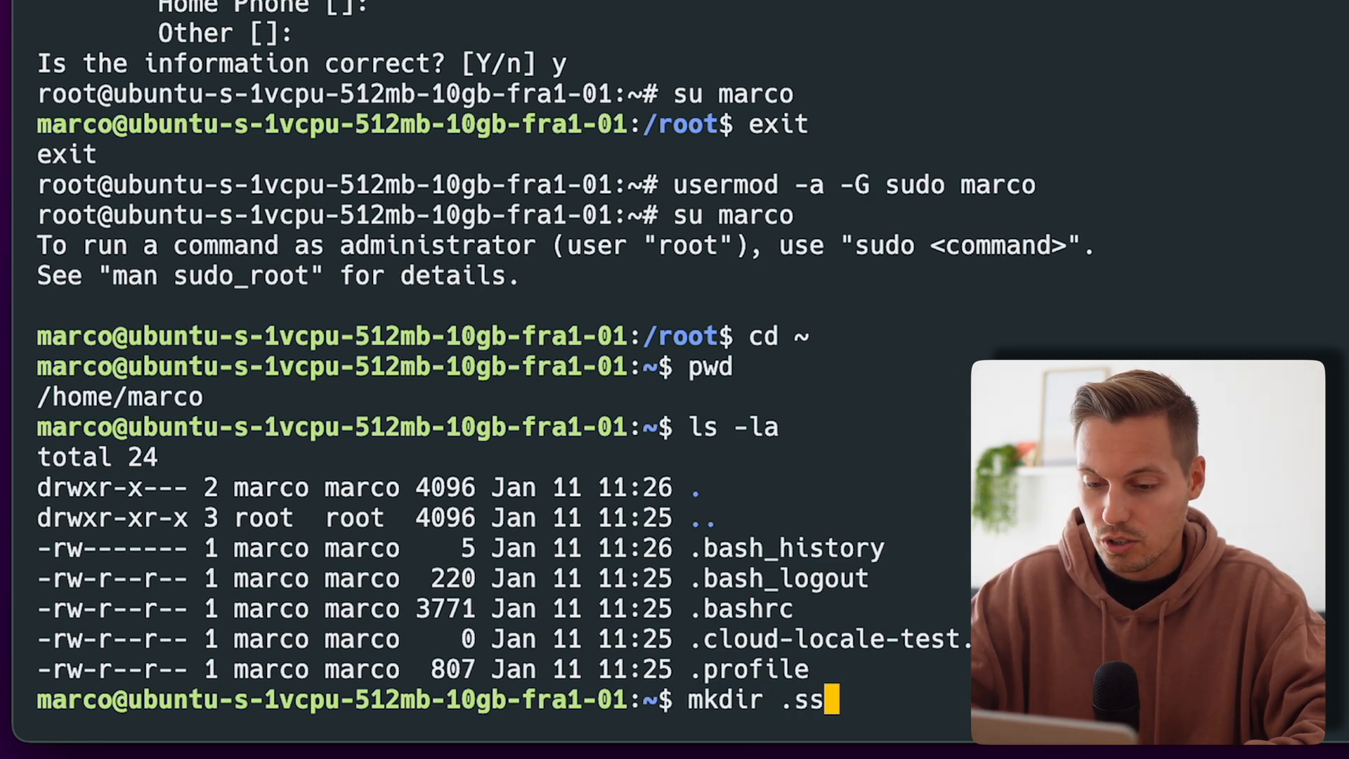
{"action": "type", "text": "h"}
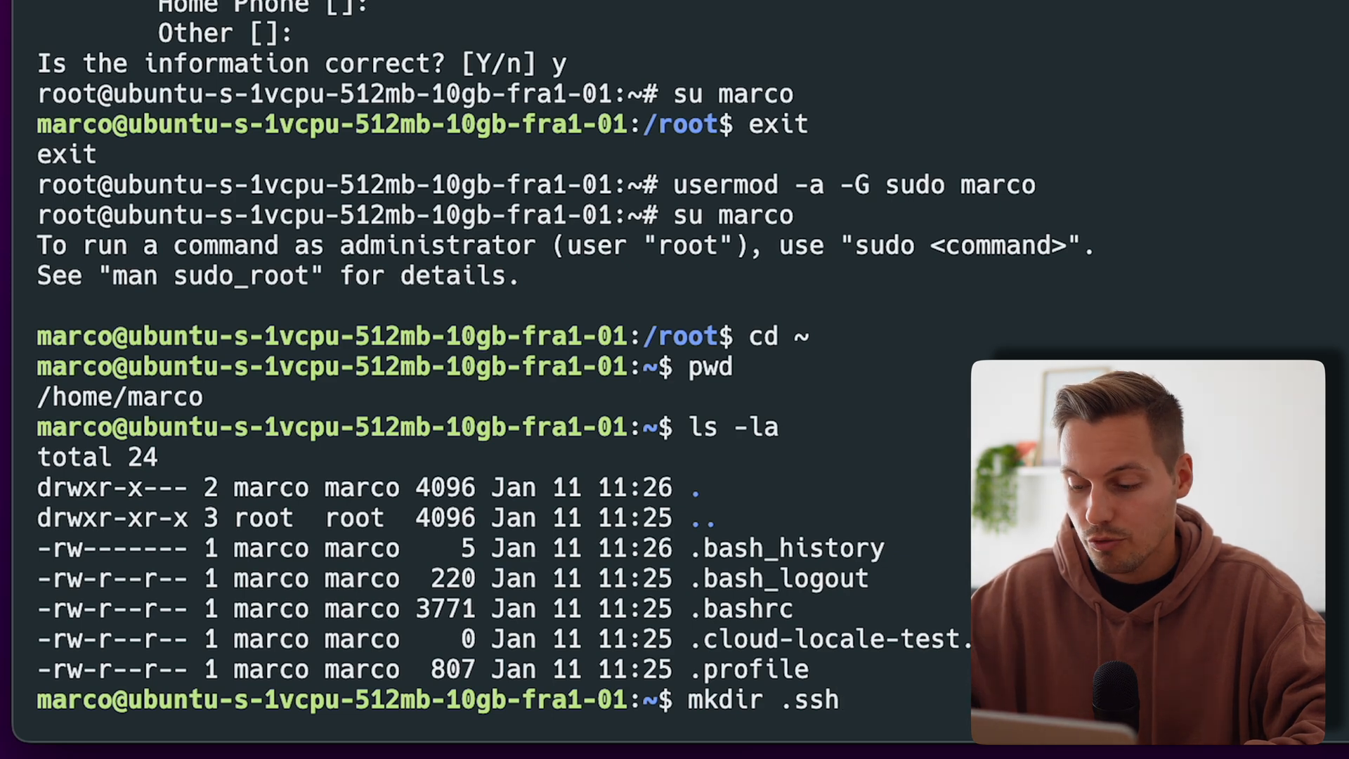
{"action": "key", "text": "Return"}
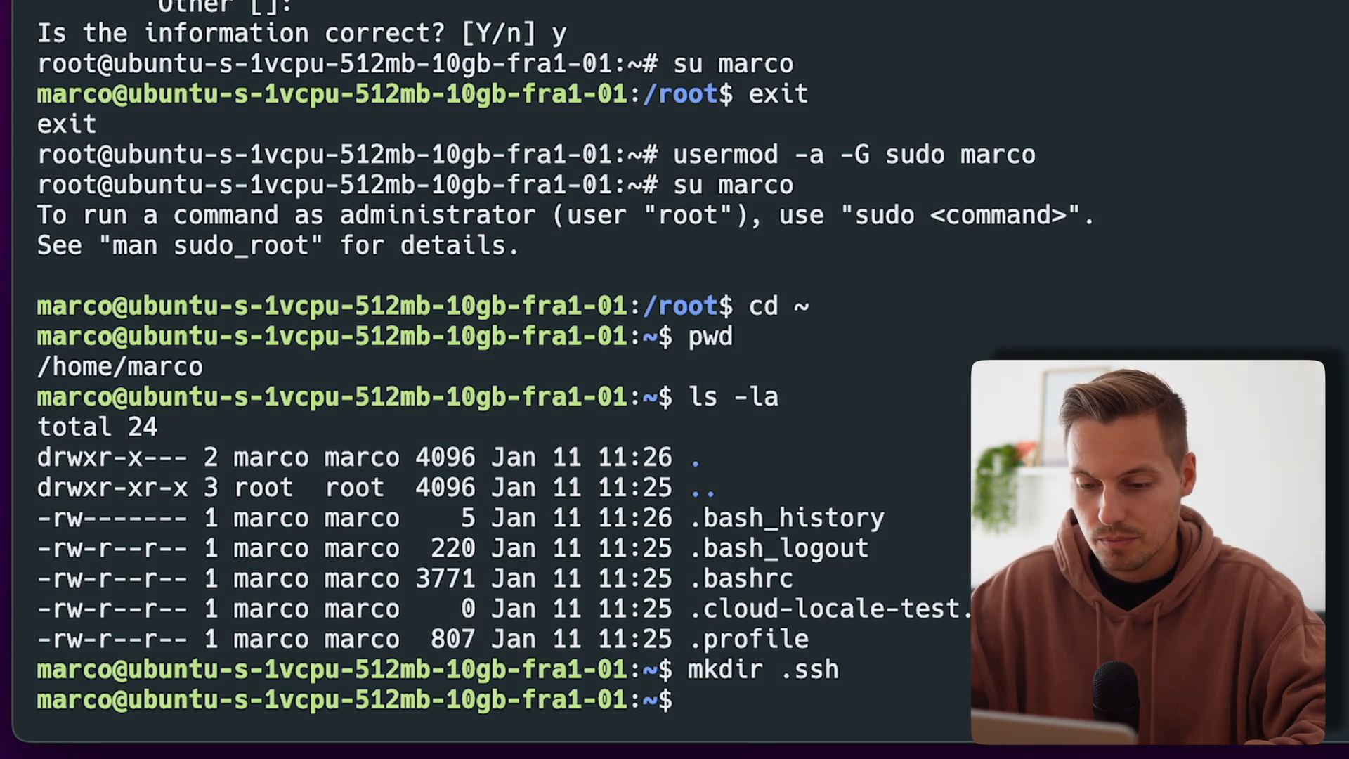
{"action": "type", "text": "cd .."}
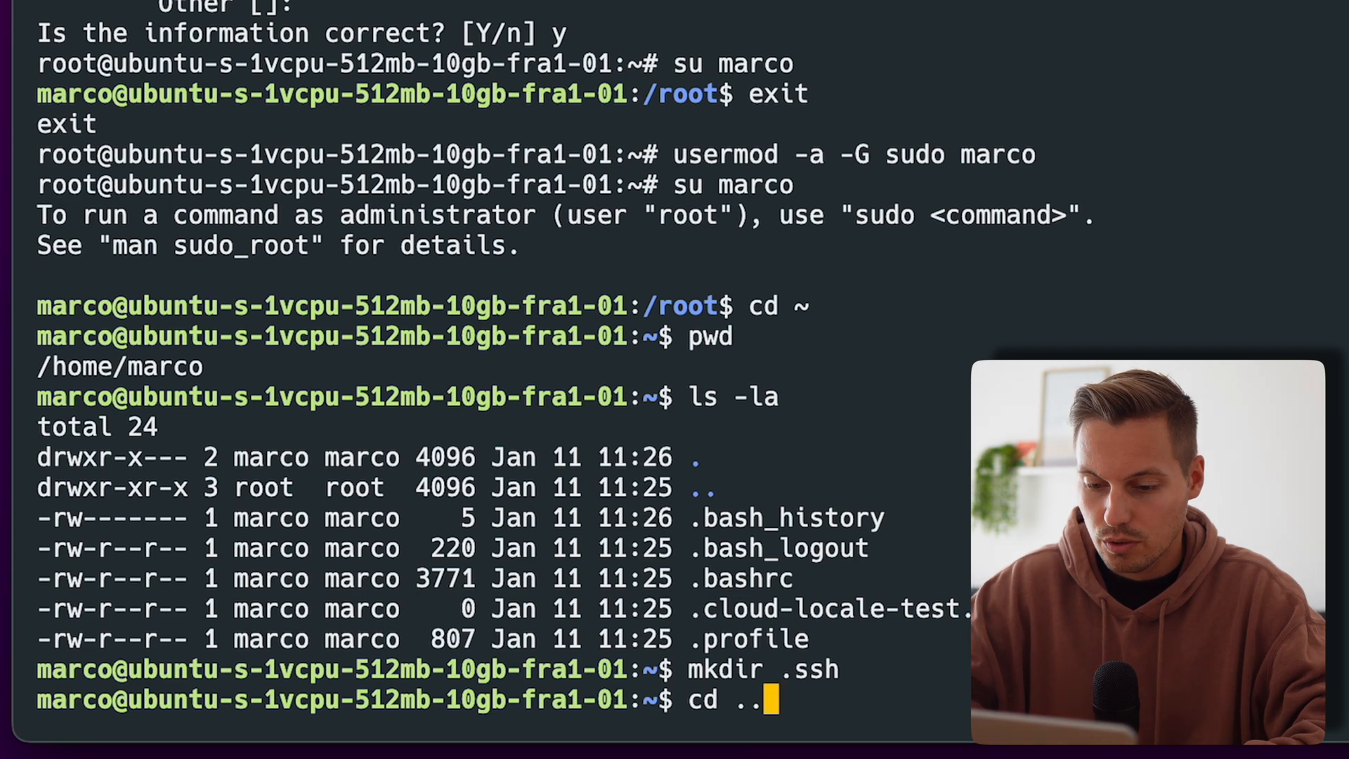
{"action": "key", "text": "Return"}
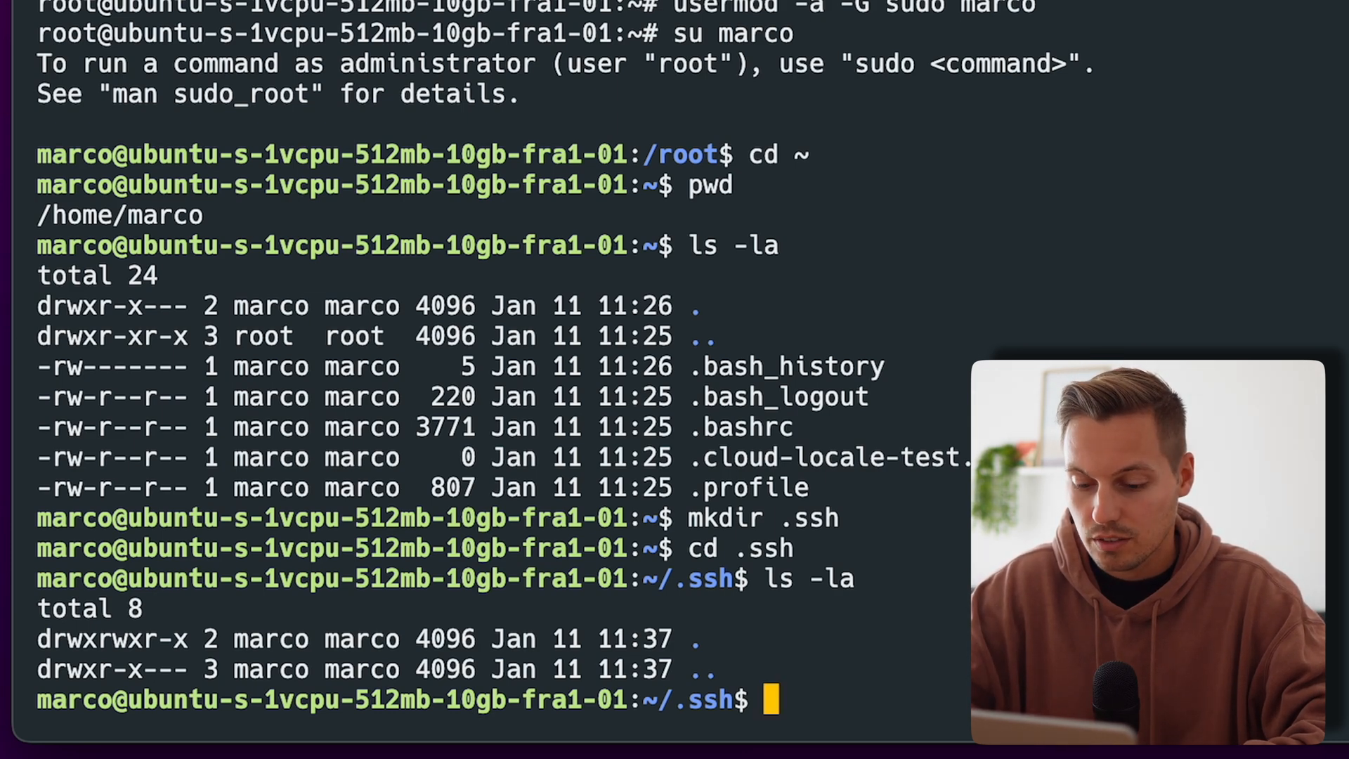
{"action": "type", "text": "touch authorized"}
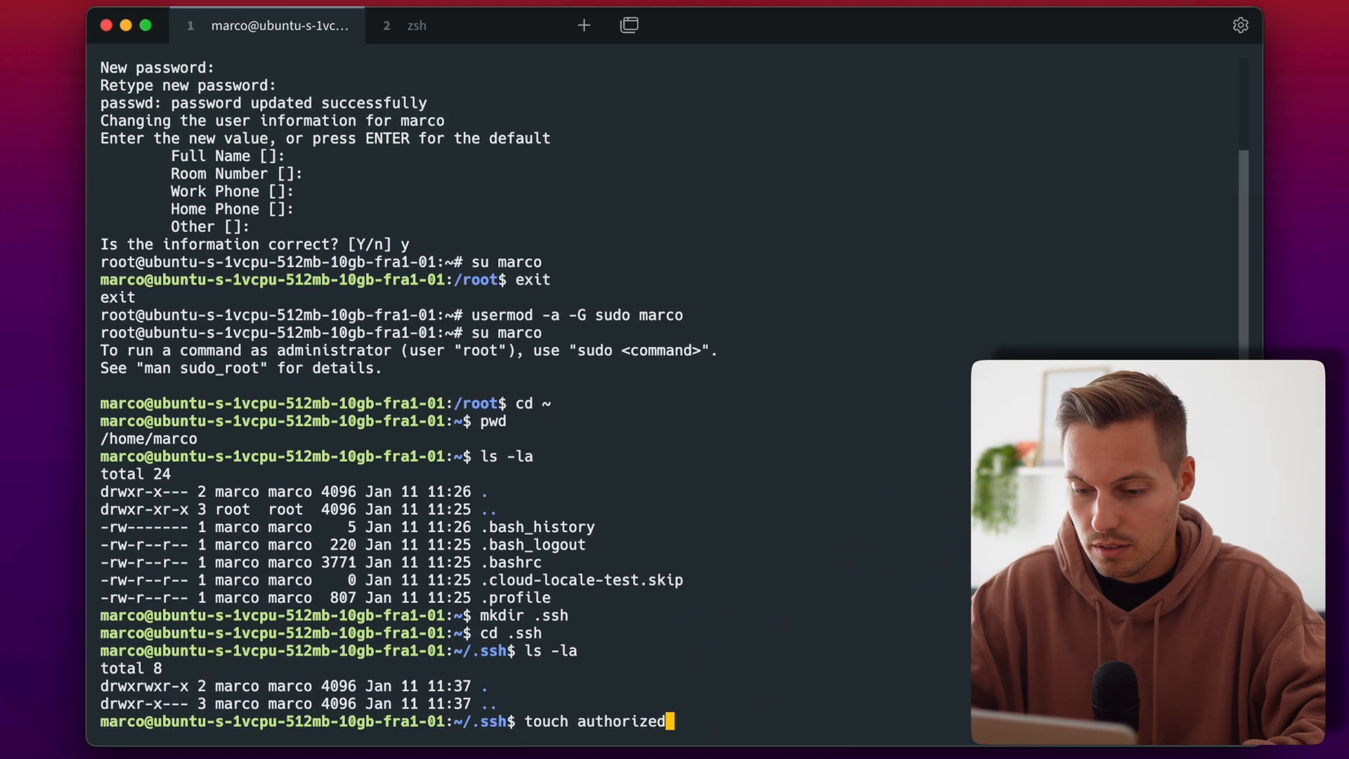
Step: Create authorized_keys, paste the public key in nano and save it
{"action": "key", "text": "Return"}
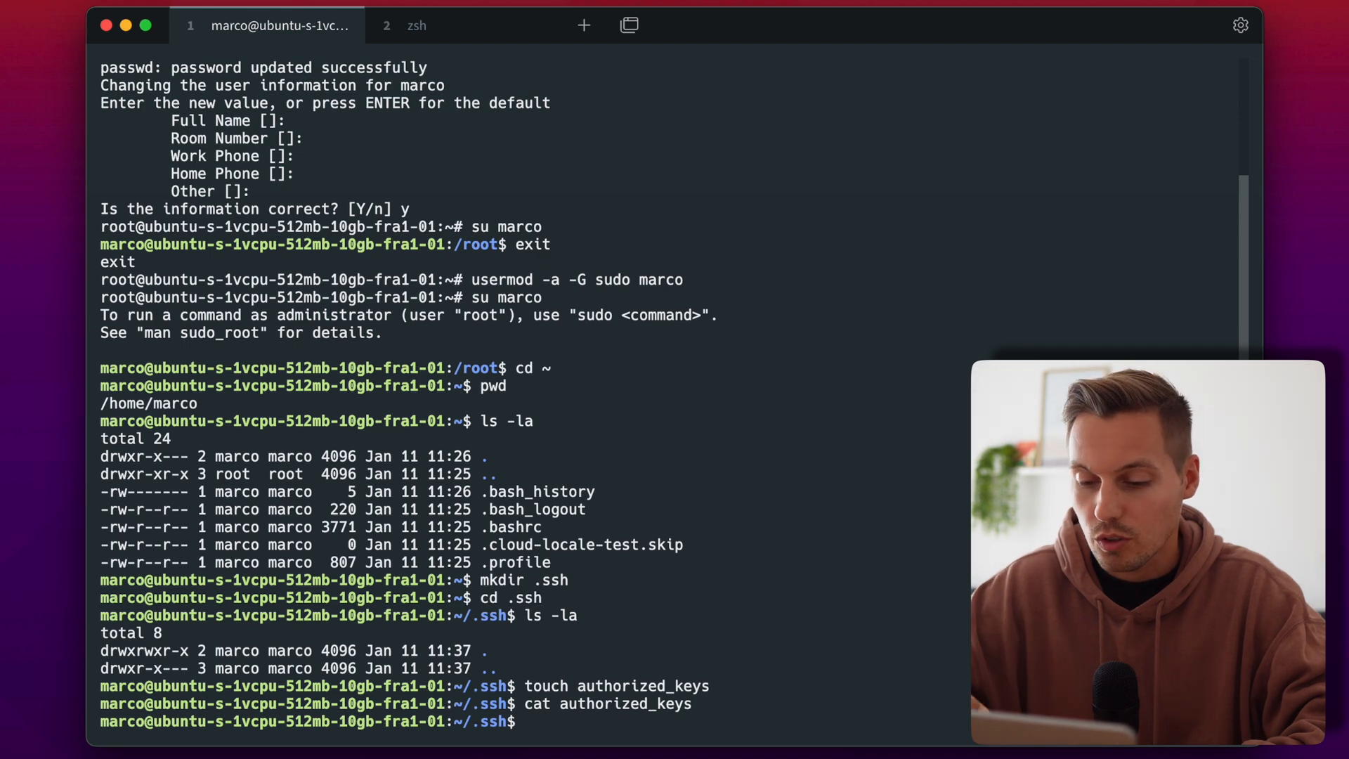
{"action": "type", "text": "nano"}
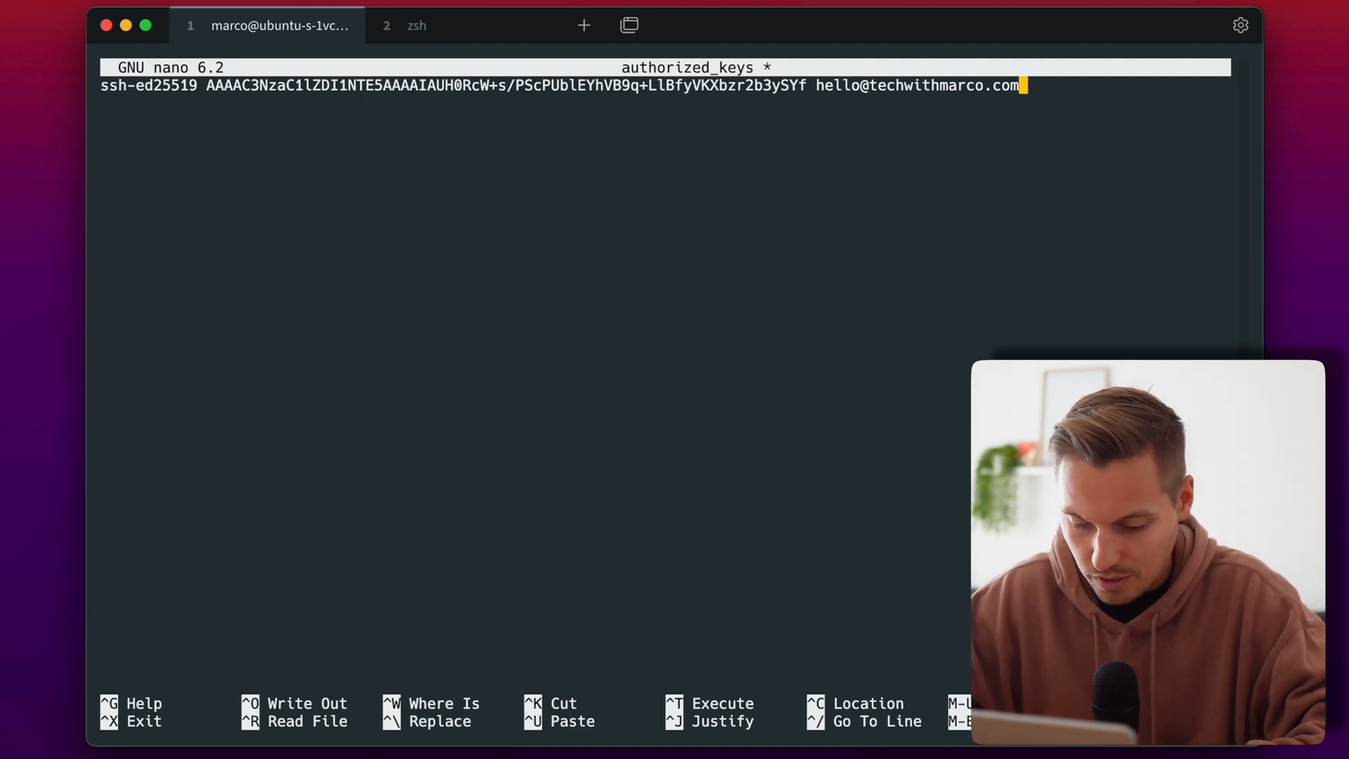
{"action": "key", "text": "ctrl+x"}
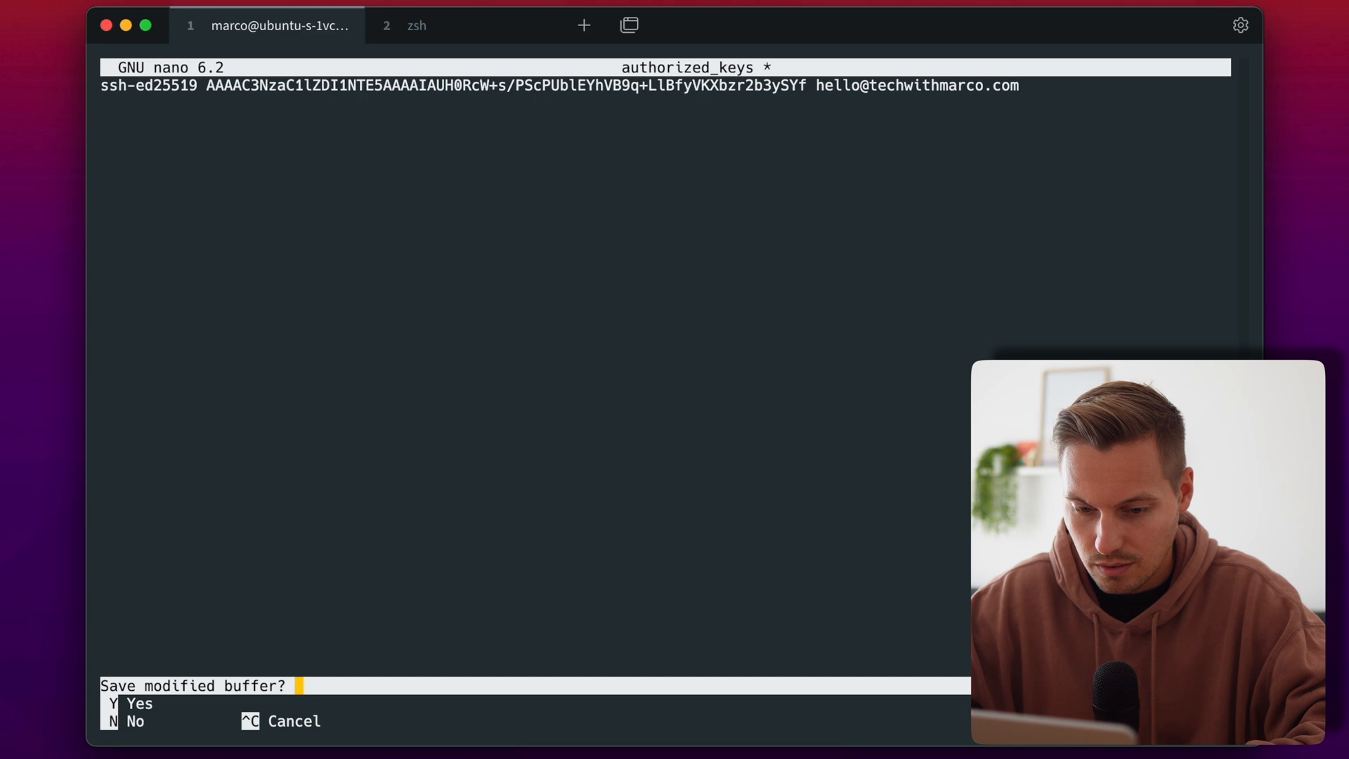
{"action": "key", "text": "y"}
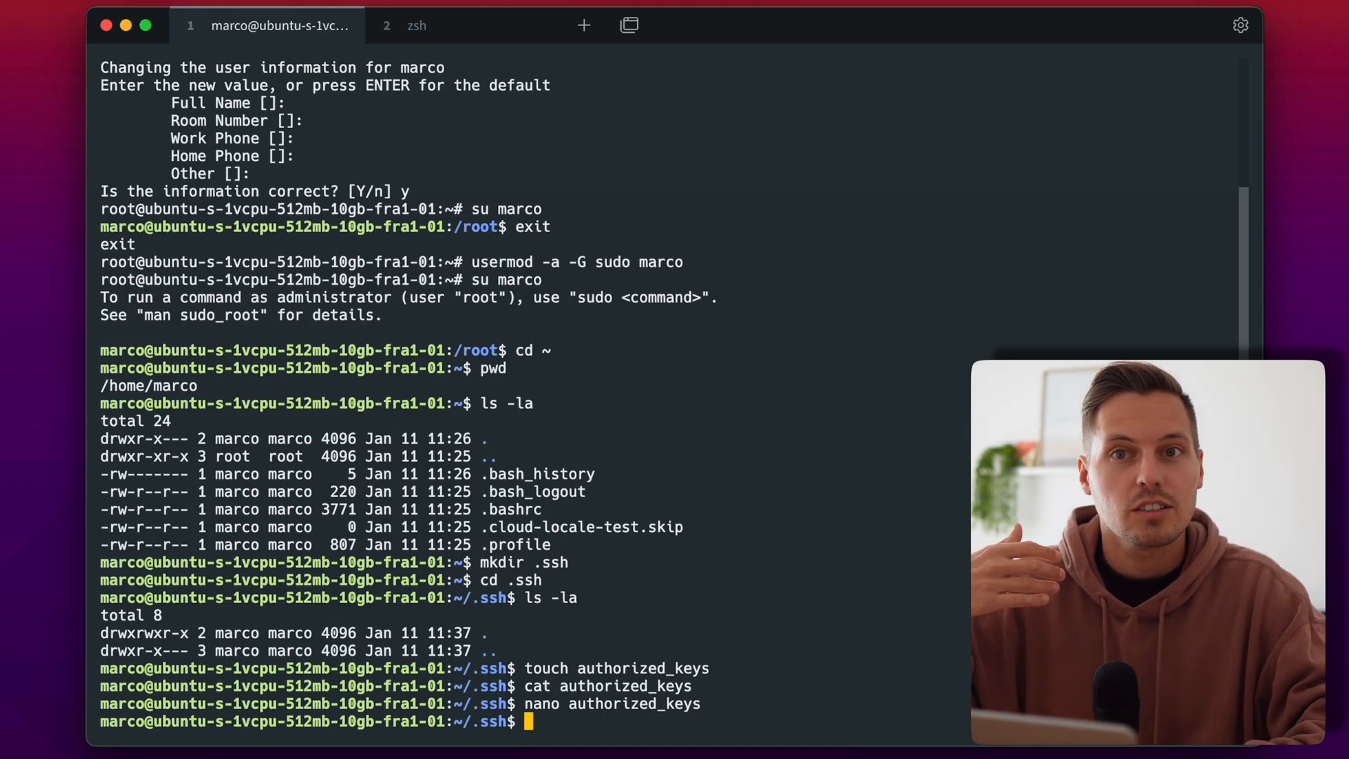
{"action": "left_click", "coordinate": [417, 26]}
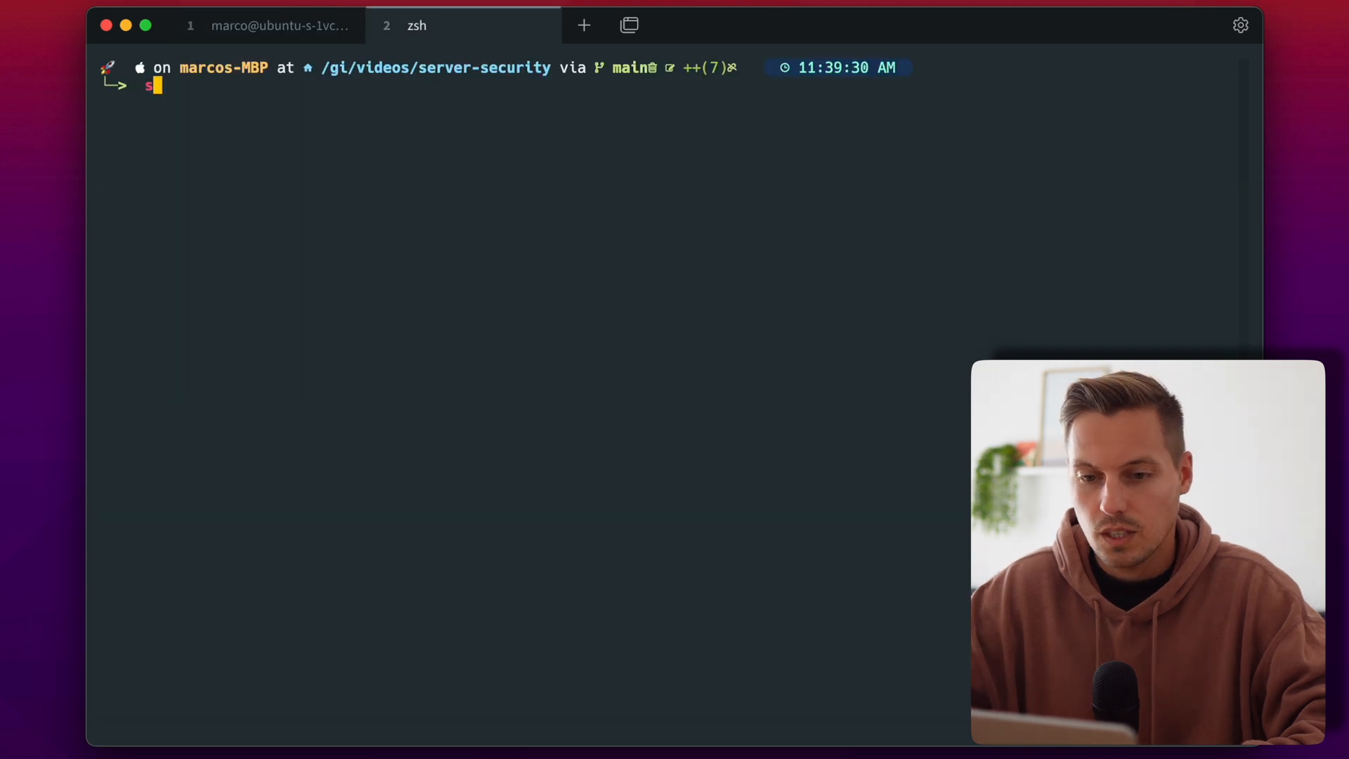
{"action": "type", "text": "sh marco@"}
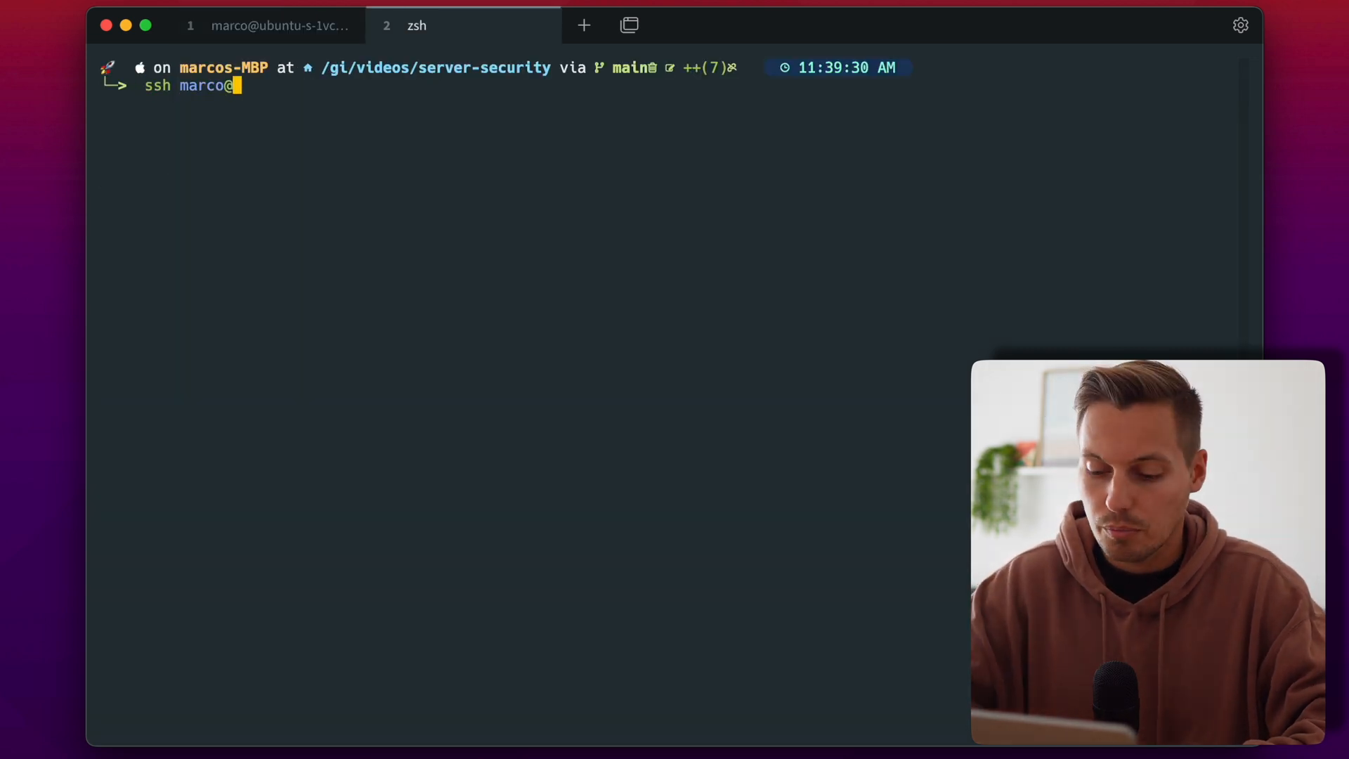
{"action": "key", "text": "Return"}
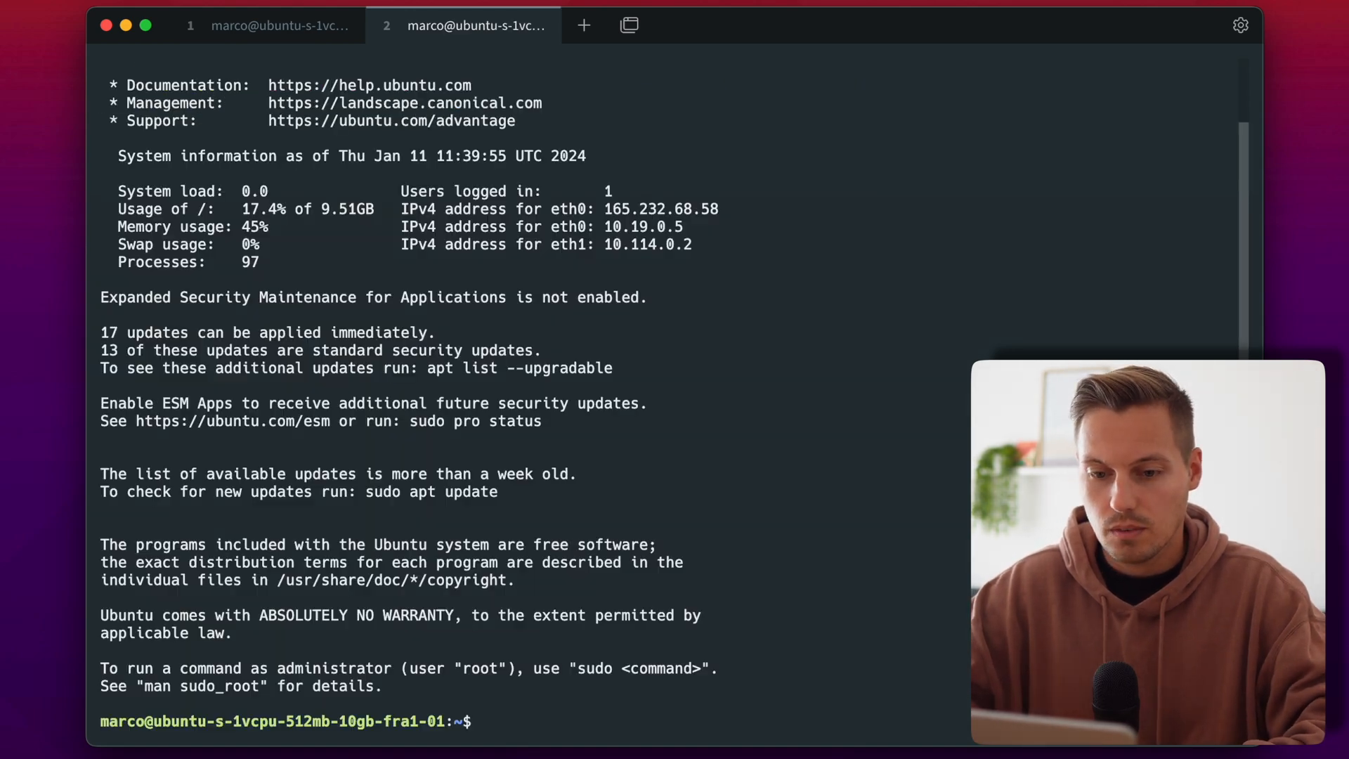
{"action": "type", "text": "ex"}
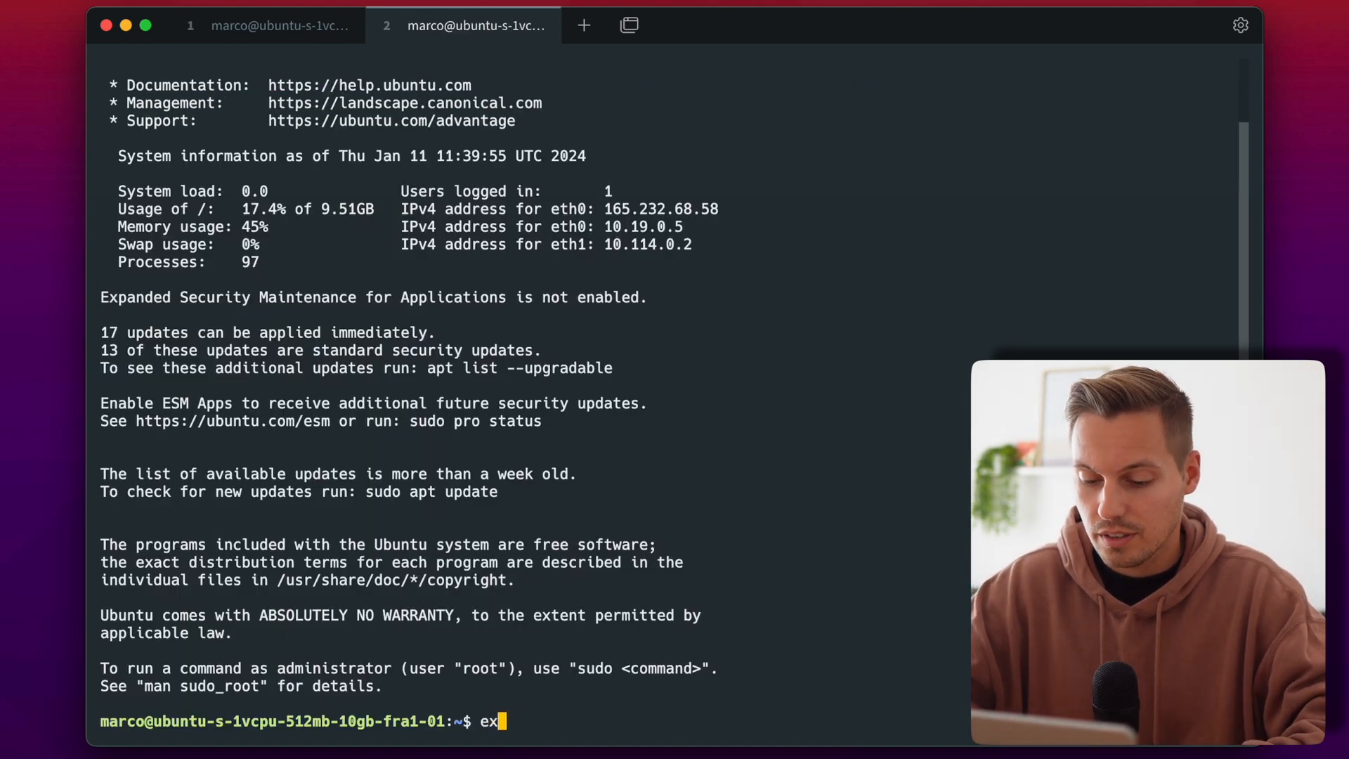
{"action": "key", "text": "Return"}
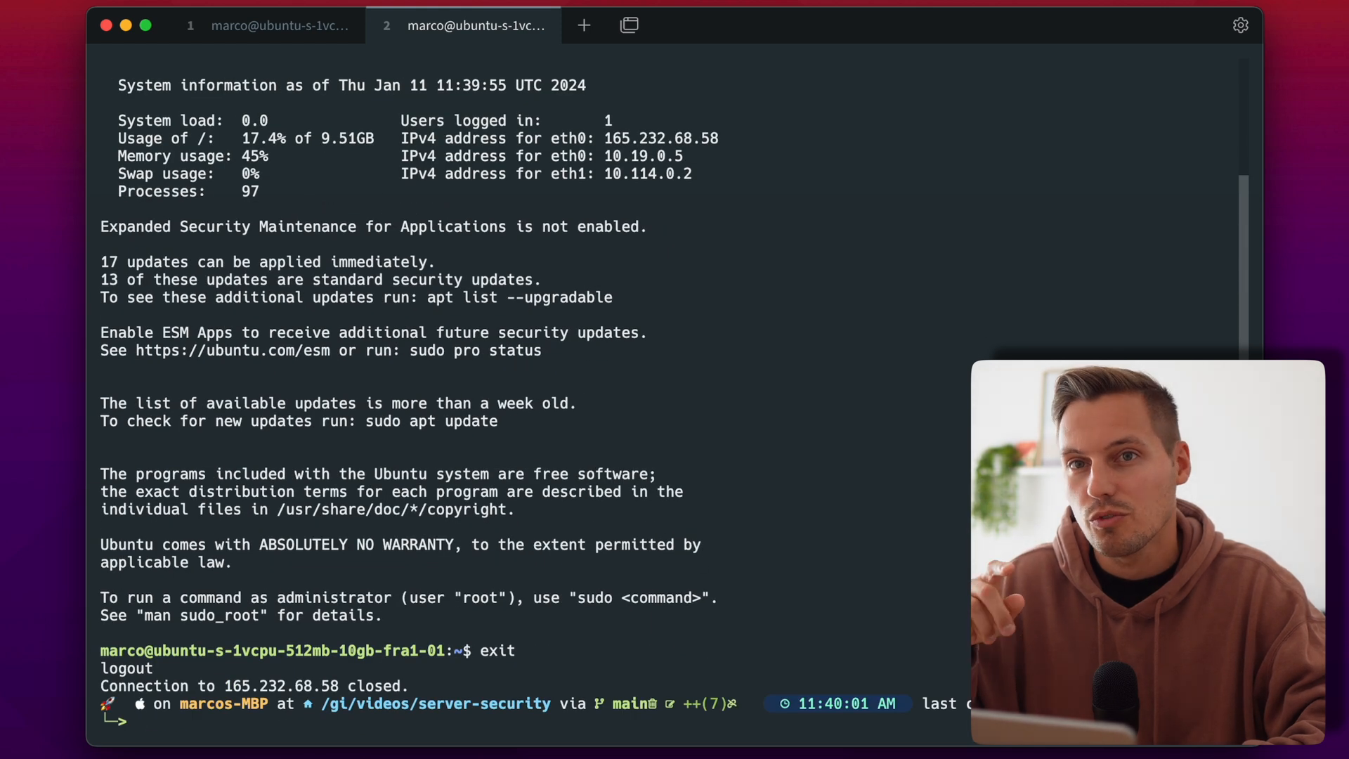
{"action": "type", "text": "s"}
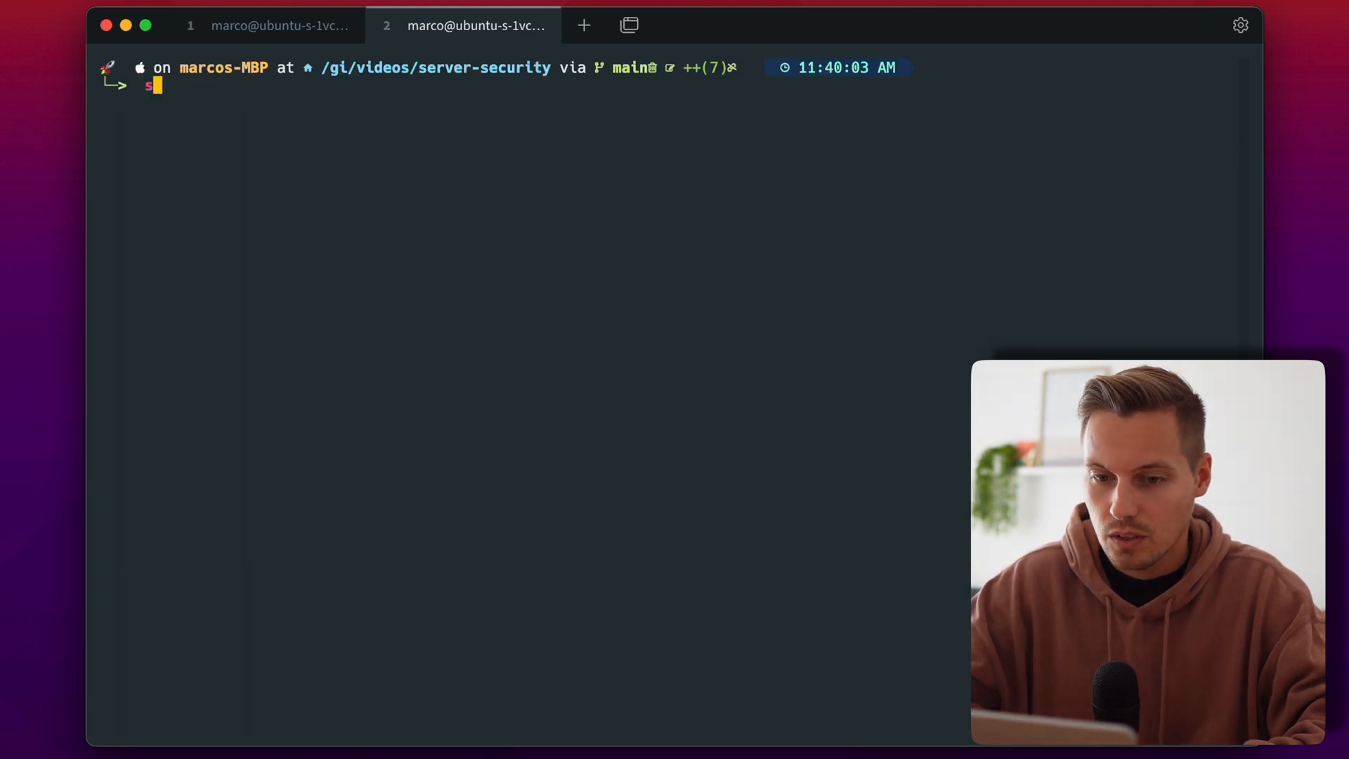
{"action": "type", "text": "sh marco@165.232.68.58"}
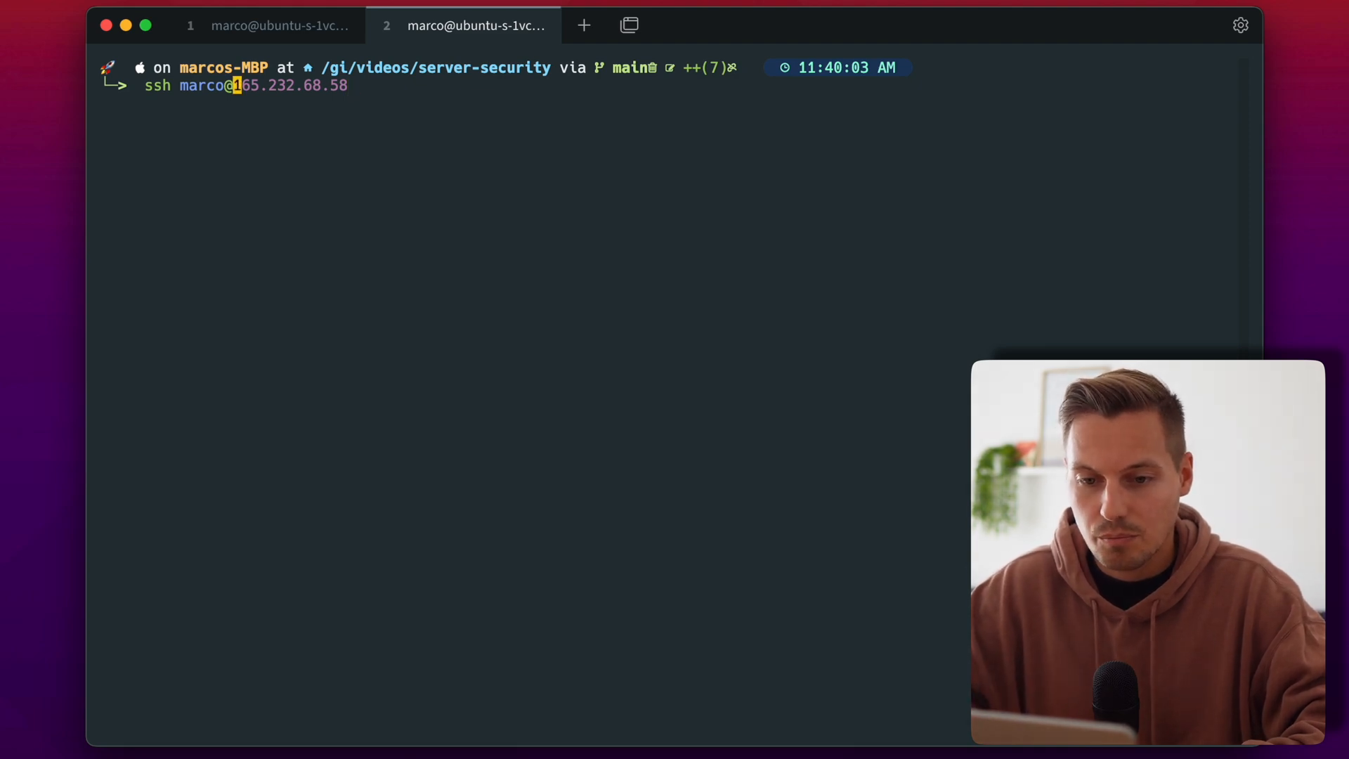
{"action": "type", "text": "-"}
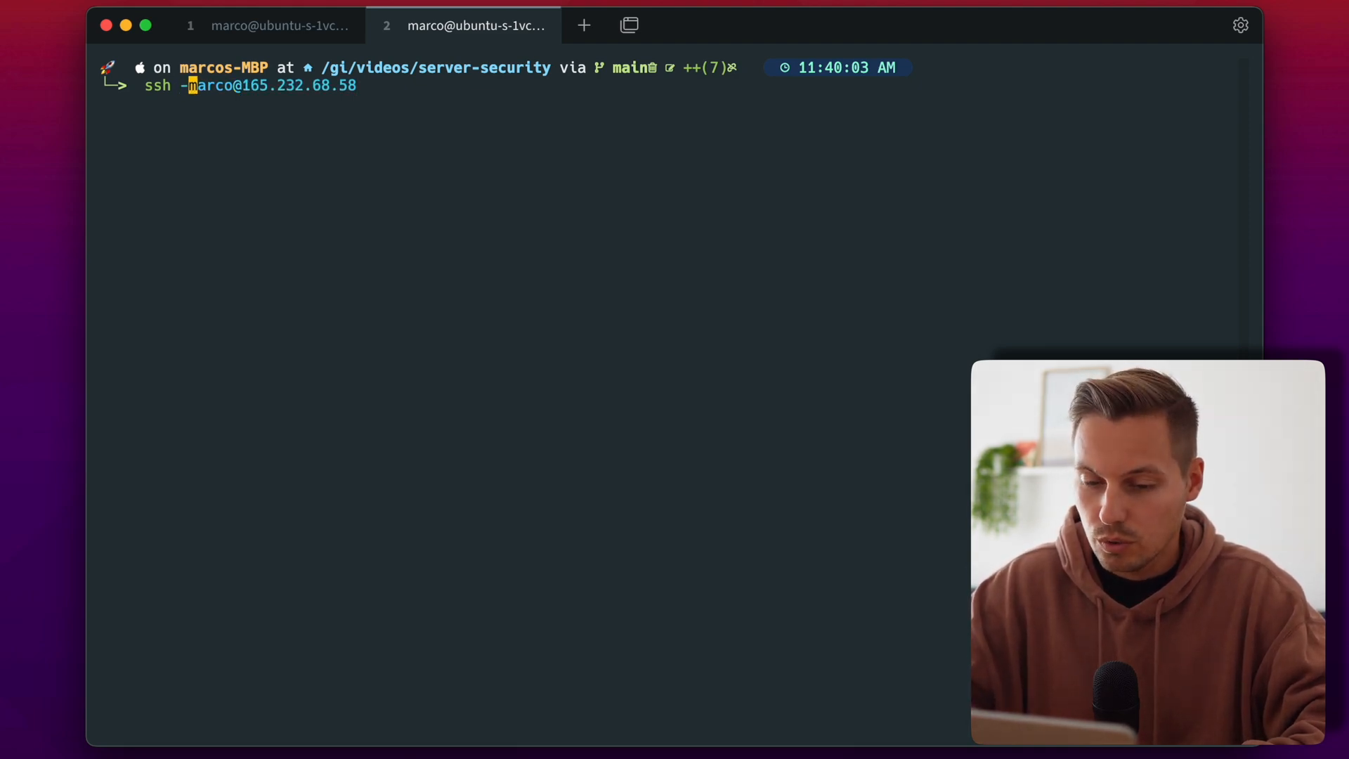
{"action": "type", "text": "i"}
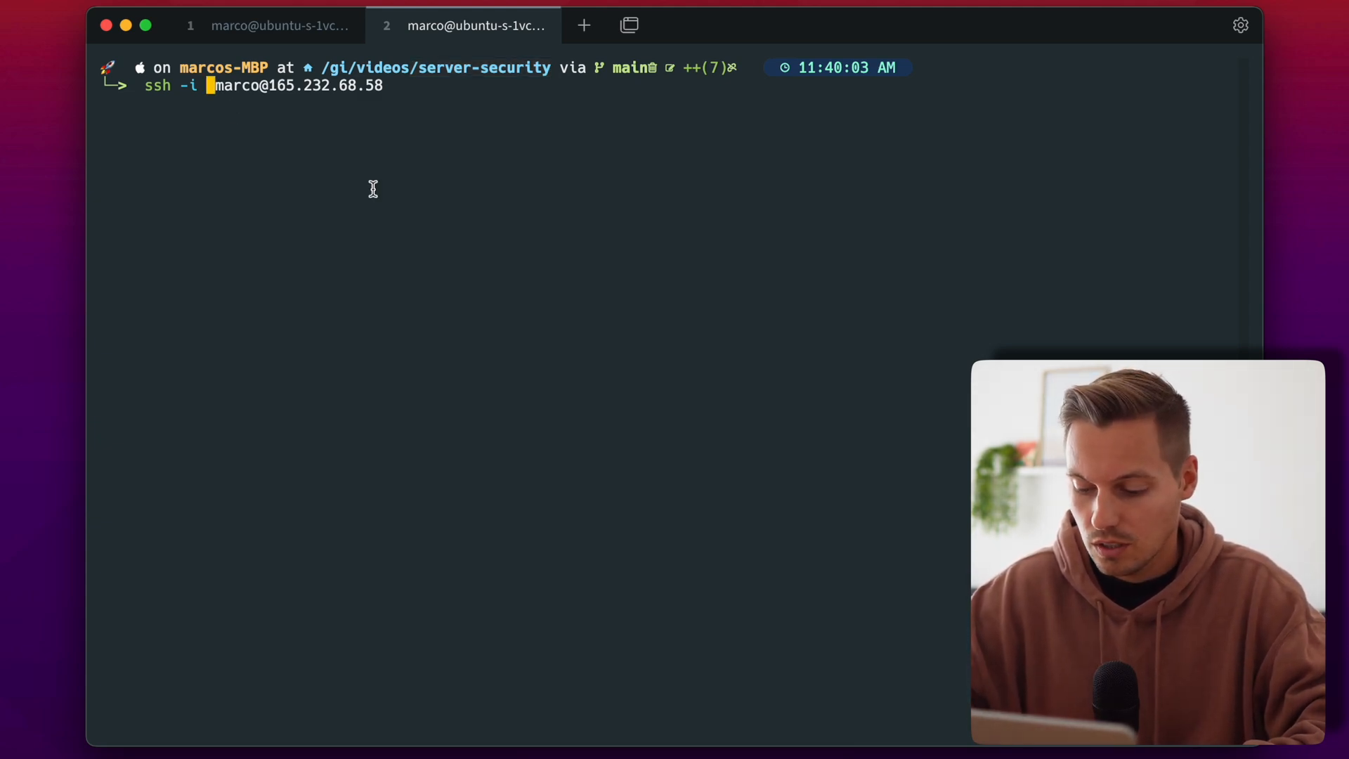
{"action": "type", "text": "./id_ed25519"}
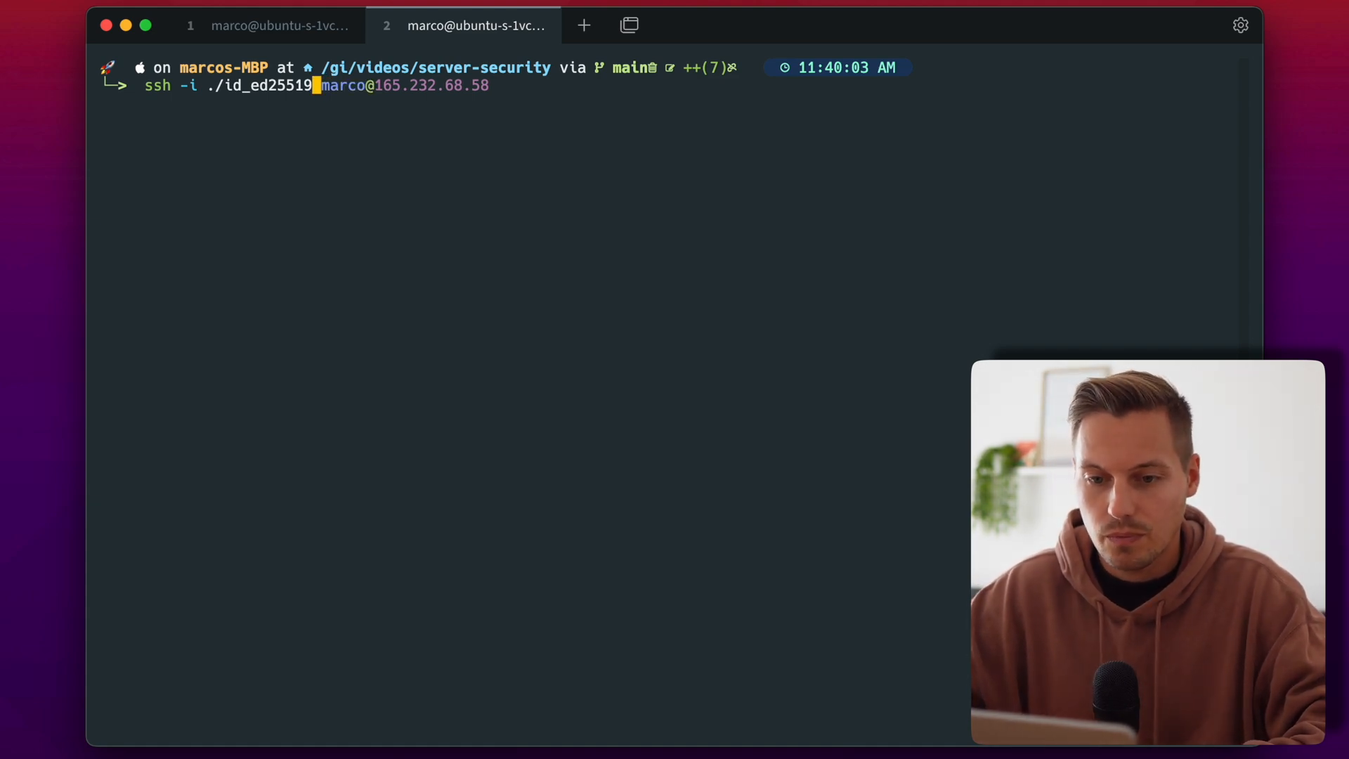
{"action": "key", "text": "Return"}
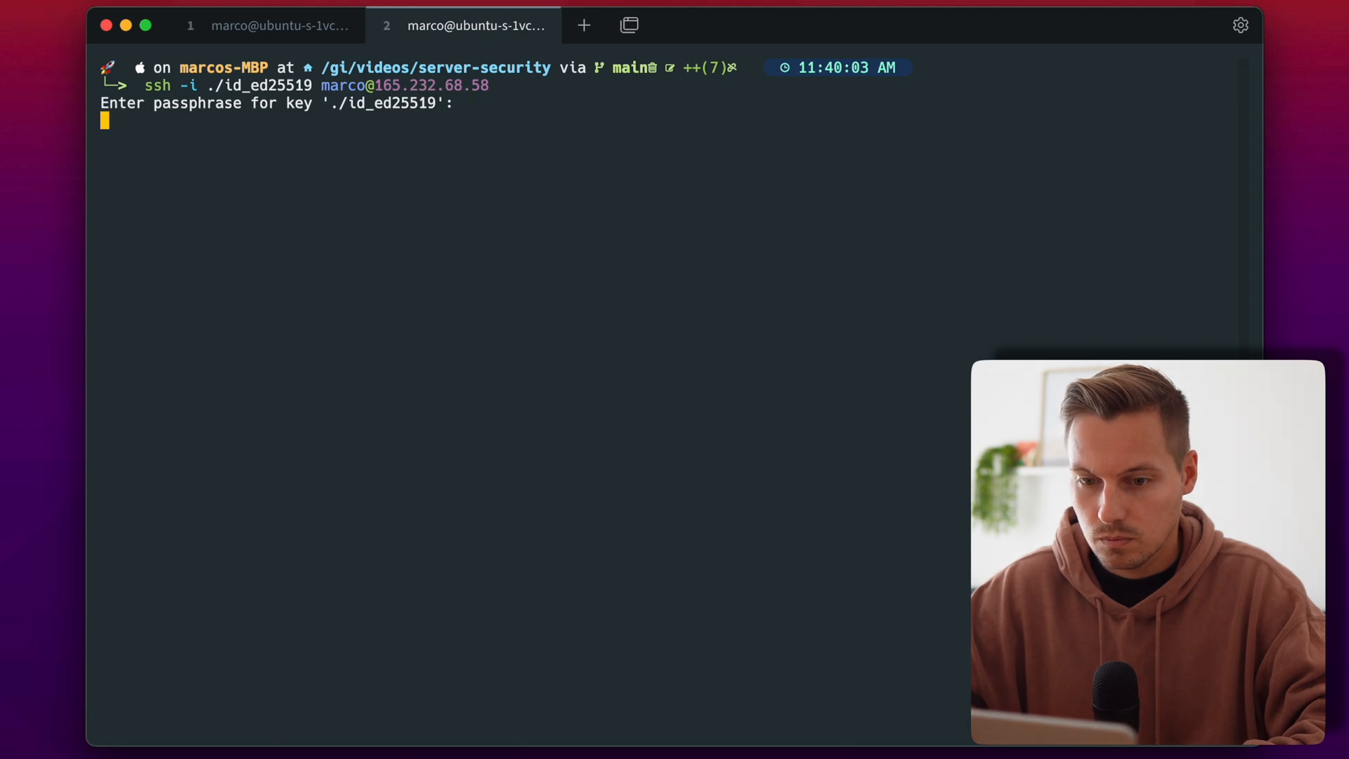
{"action": "key", "text": "Return"}
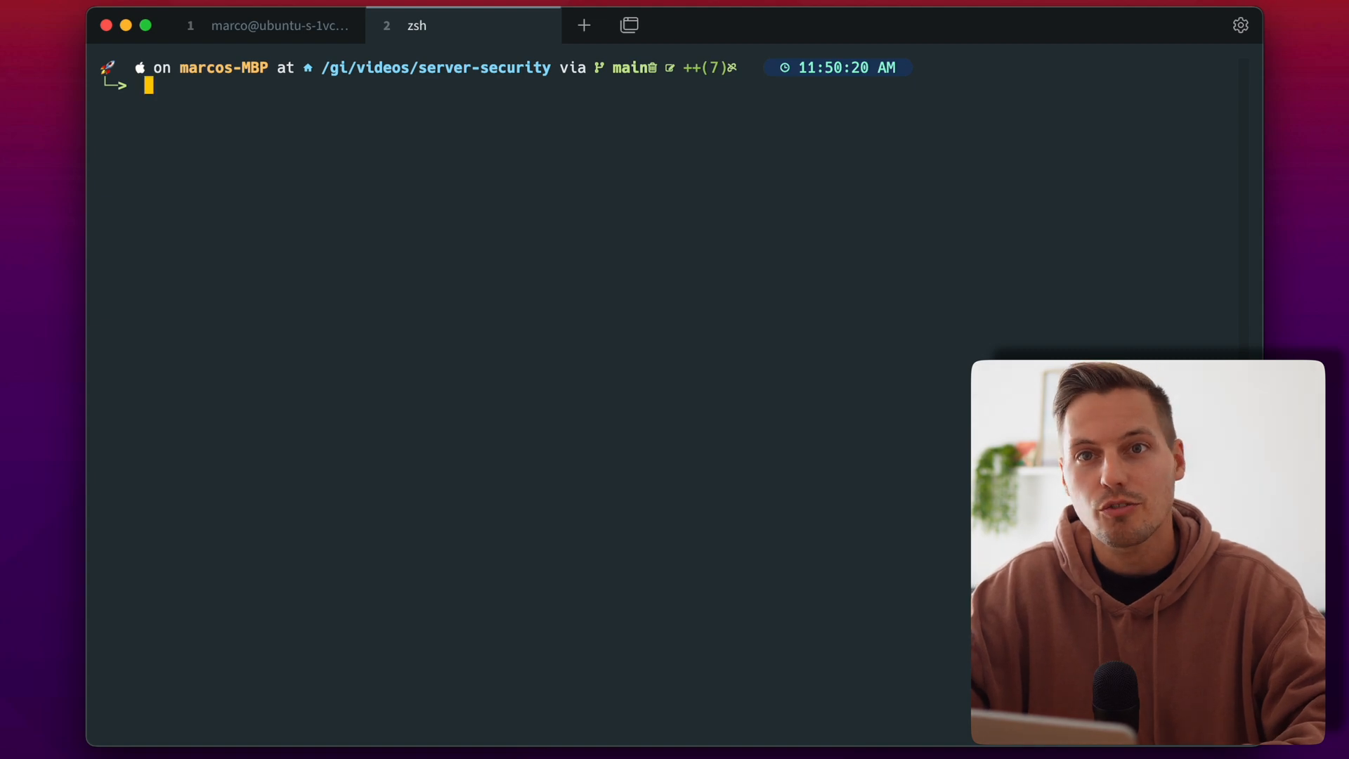
{"action": "type", "text": "ssh marco@165.232.68.58"}
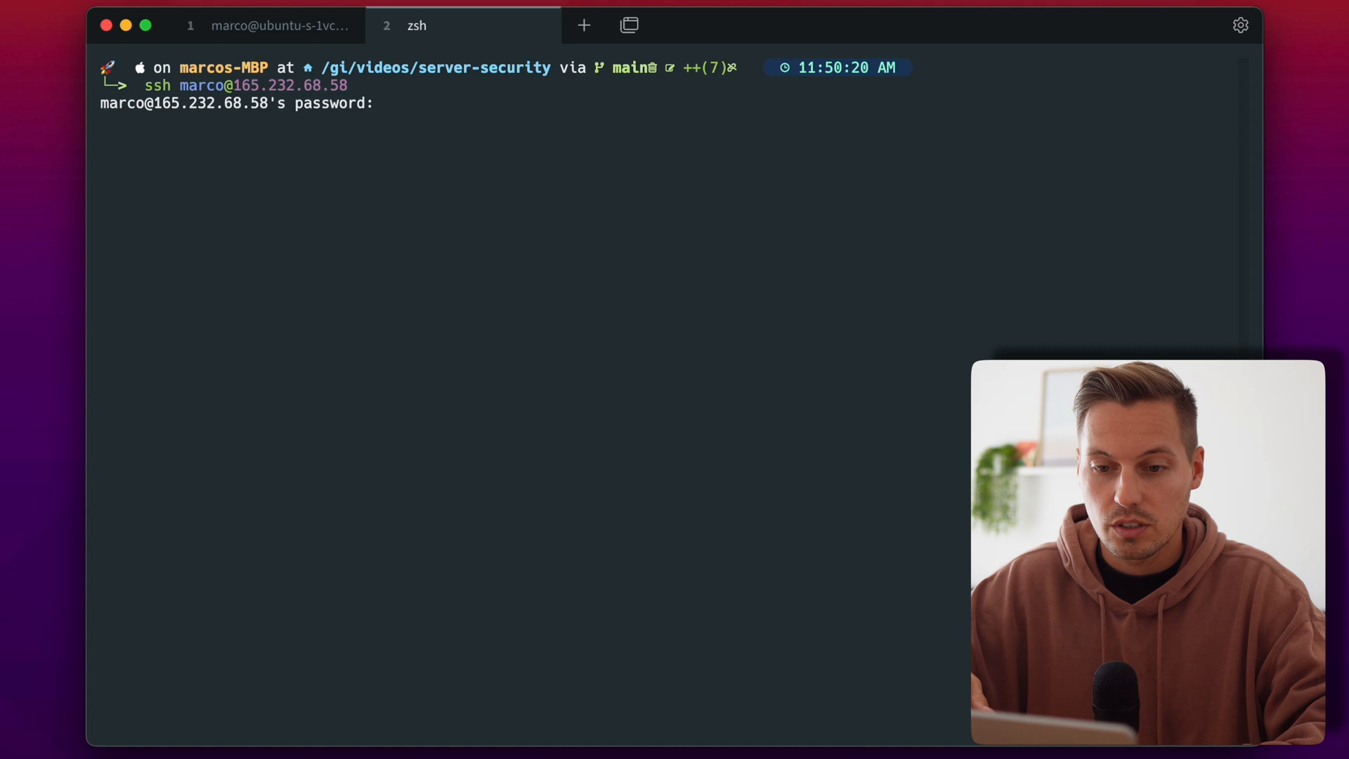
{"action": "key", "text": "Return"}
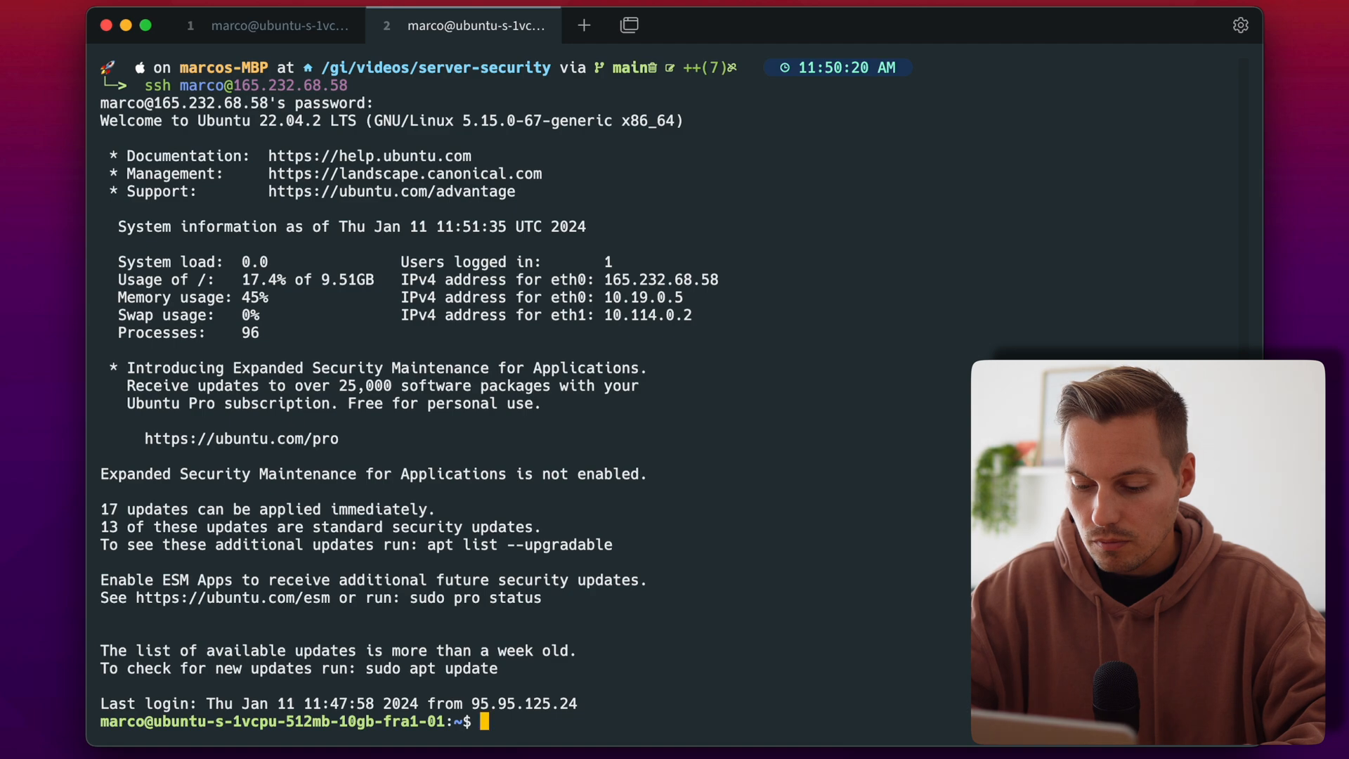
Step: Edit /etc/ssh/sshd_config with sudo nano
{"action": "type", "text": "sudo nano"}
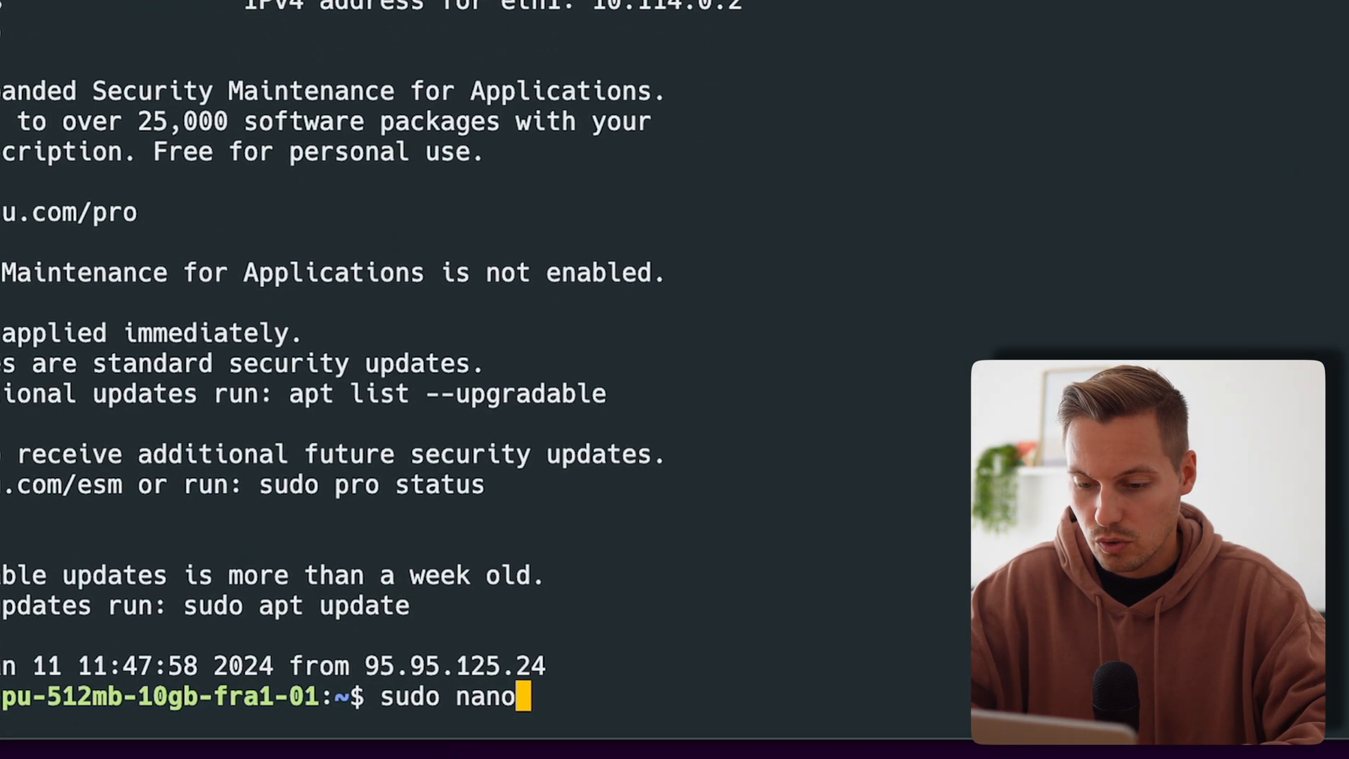
{"action": "type", "text": "/etc/"}
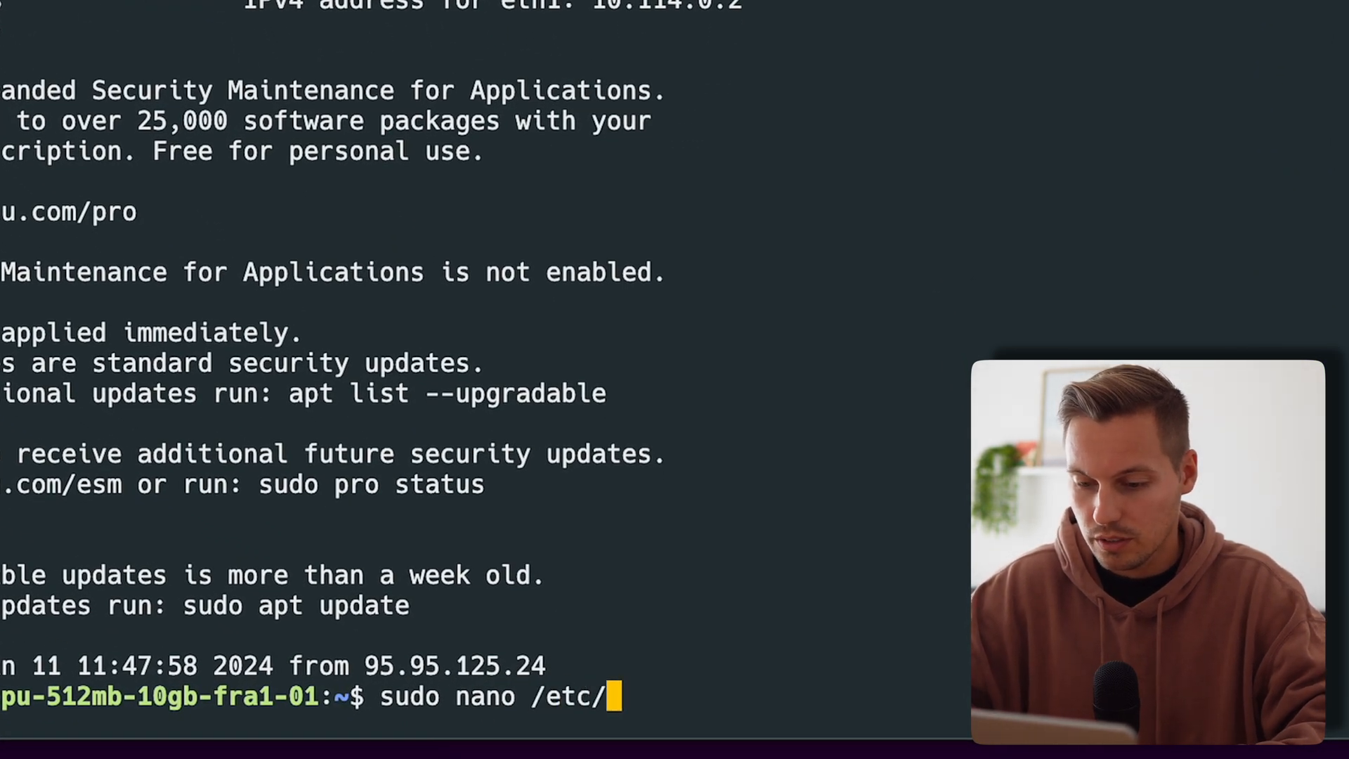
{"action": "type", "text": "ssh/"}
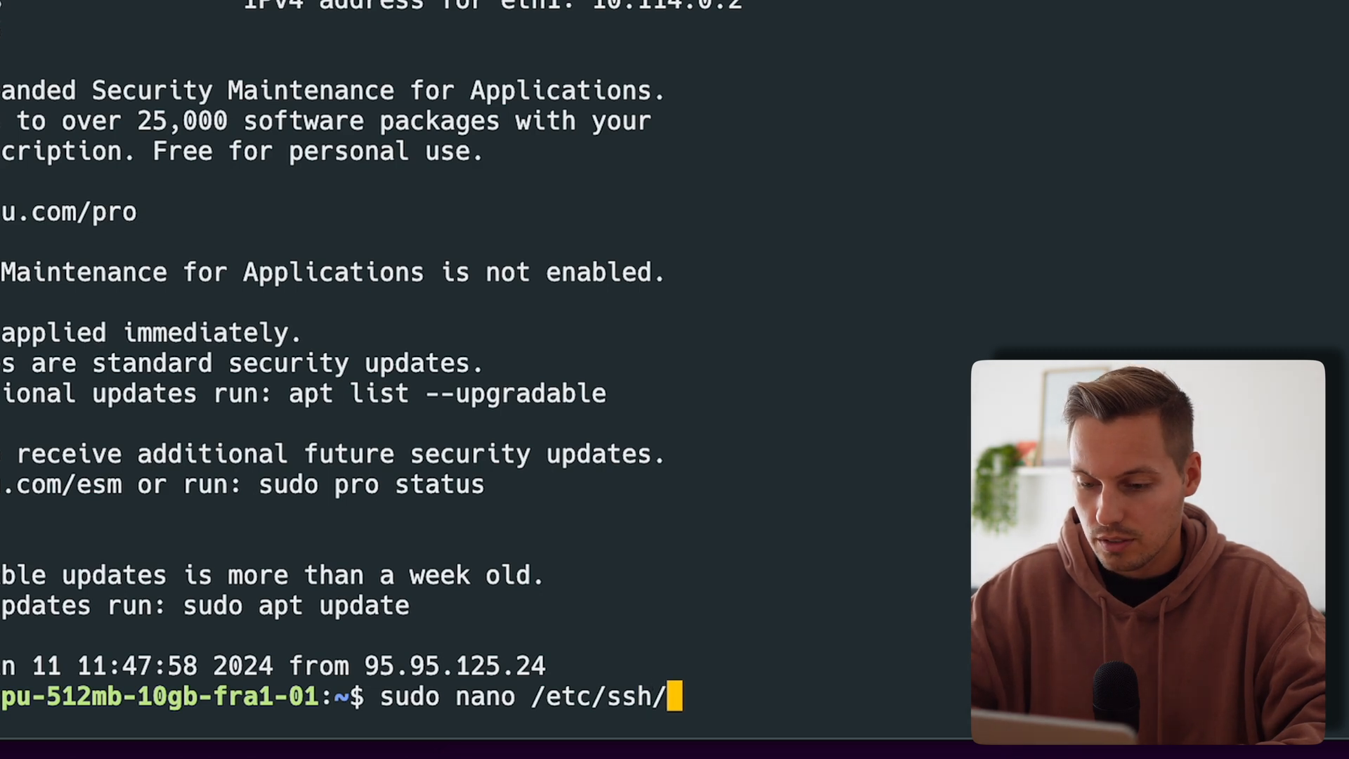
{"action": "type", "text": "ss"}
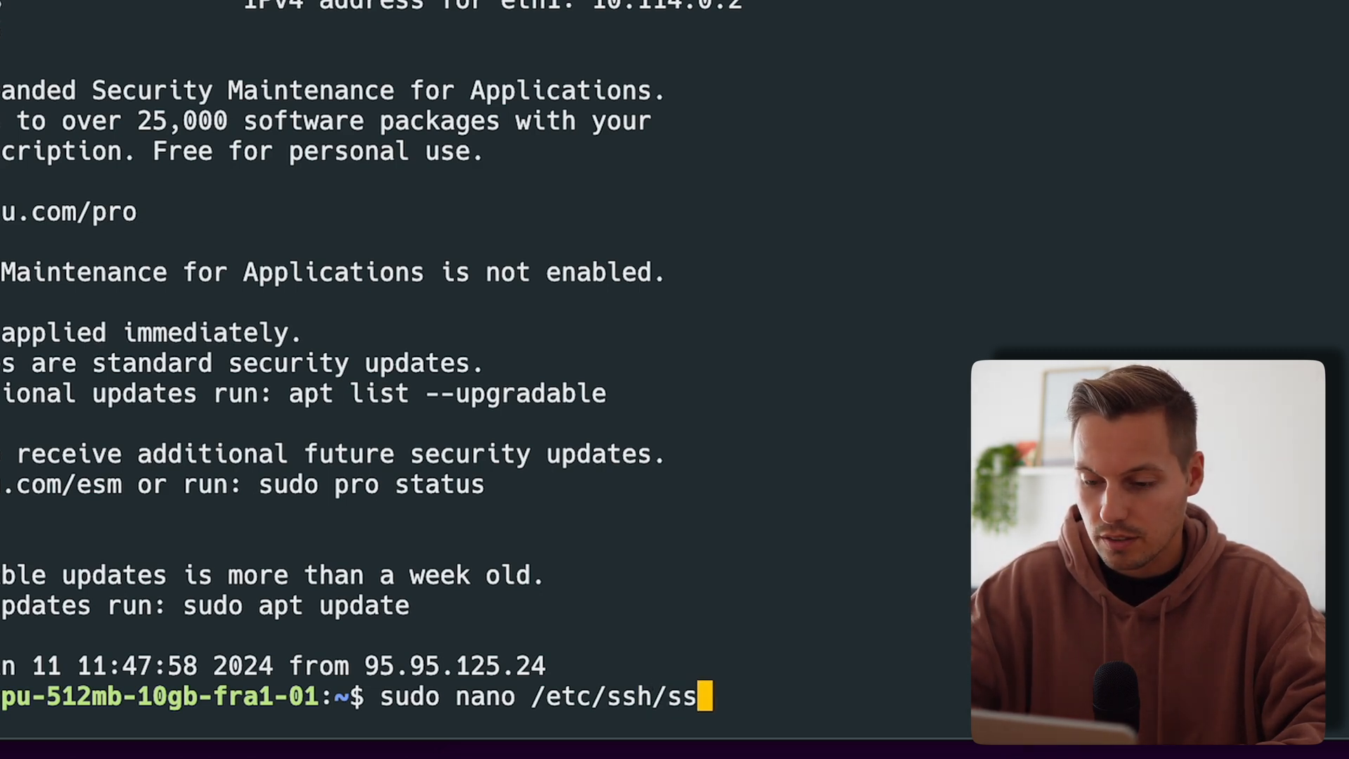
{"action": "type", "text": "hd_config"}
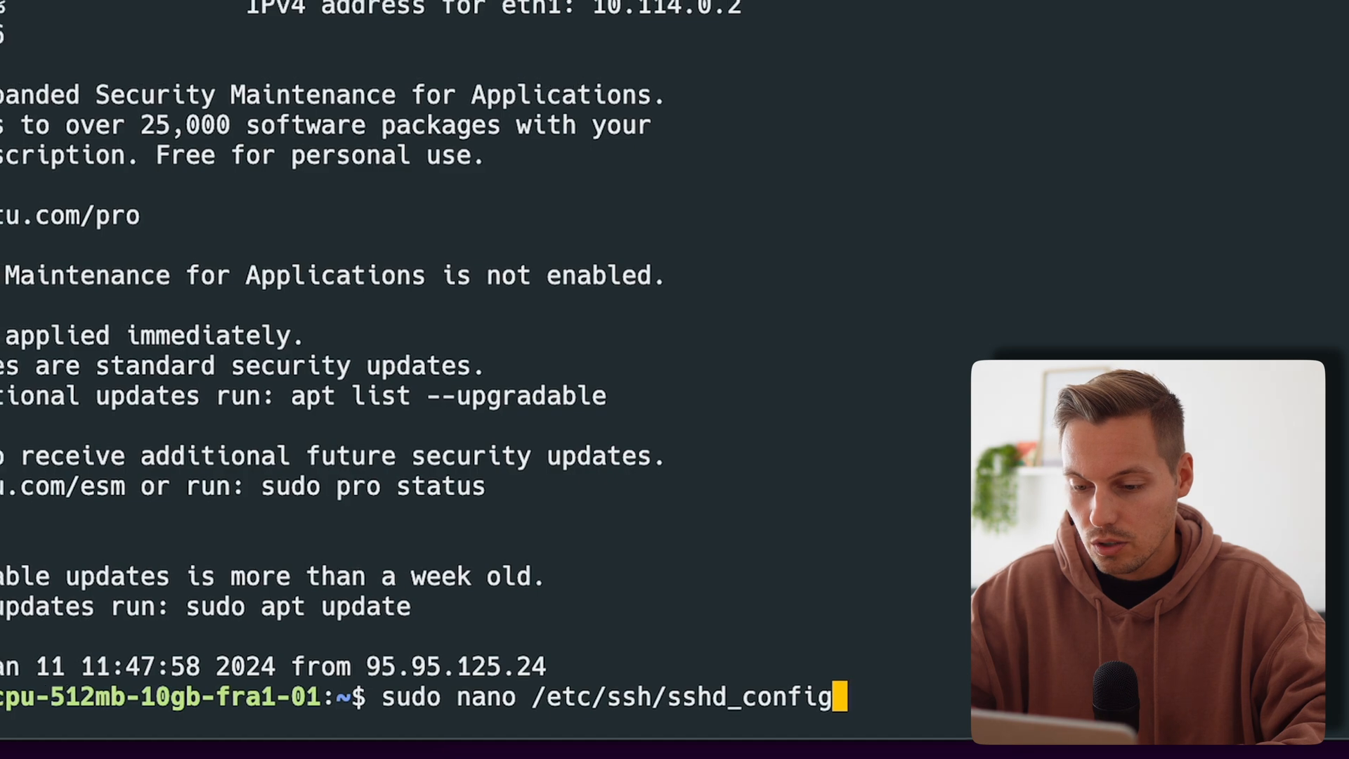
{"action": "key", "text": "Return"}
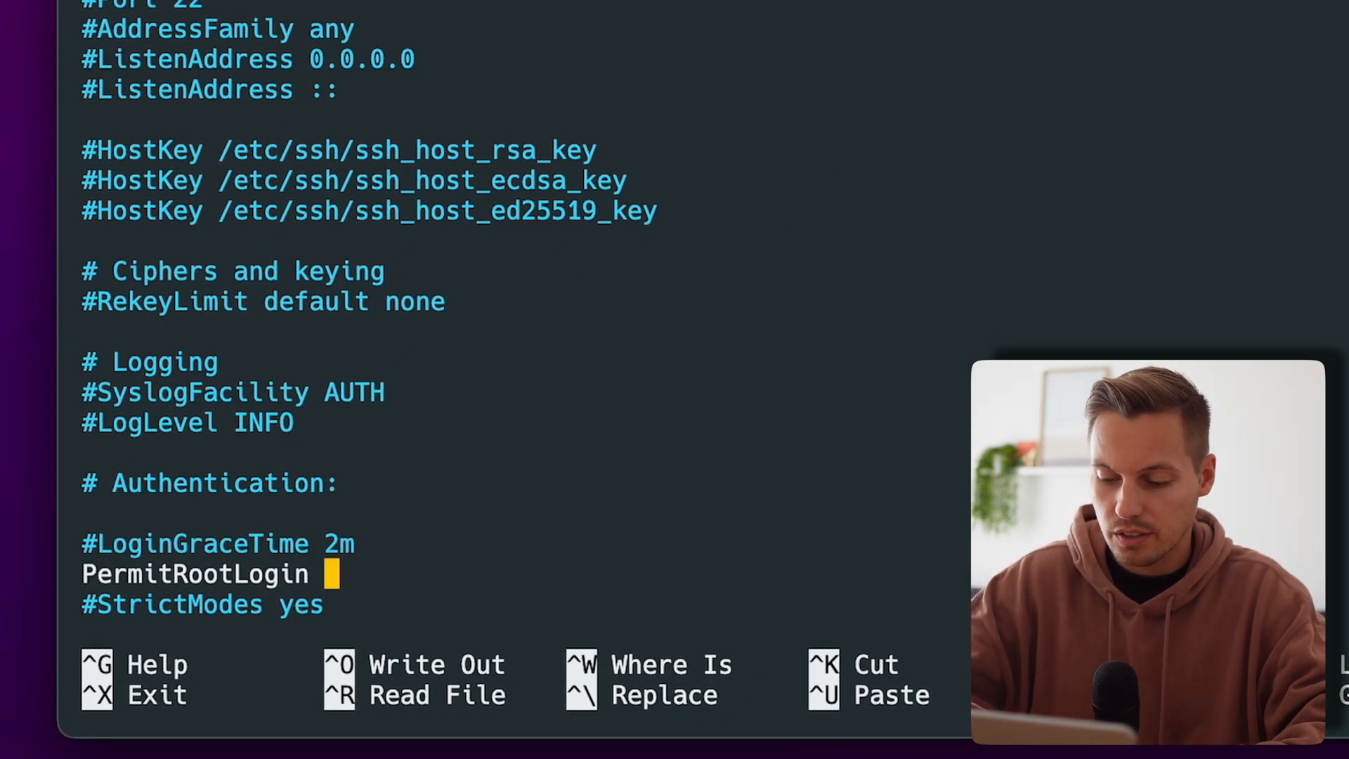
Step: Set PermitRootLogin, PasswordAuthentication and KbdInteractiveAuthentication to no and begin exiting nano
{"action": "type", "text": "no"}
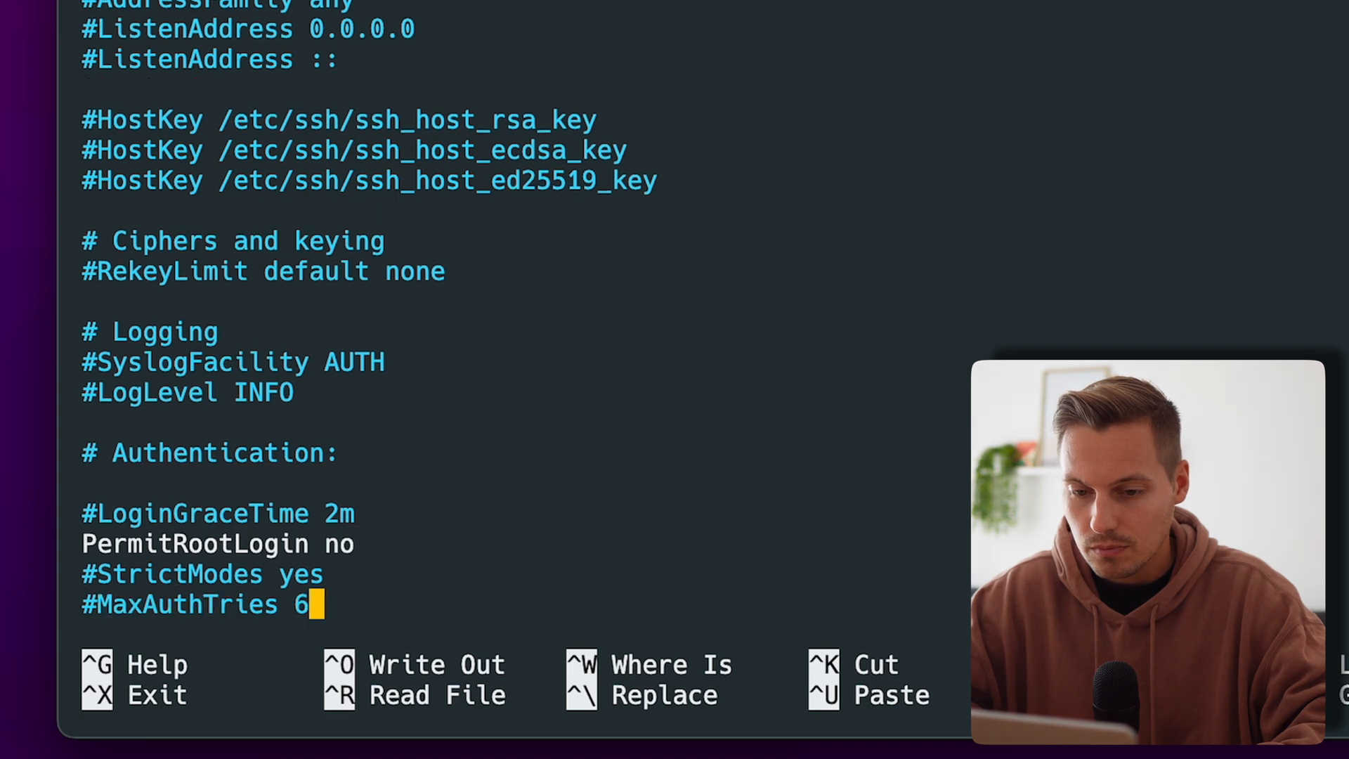
{"action": "scroll", "scroll_direction": "down", "scroll_amount": 3}
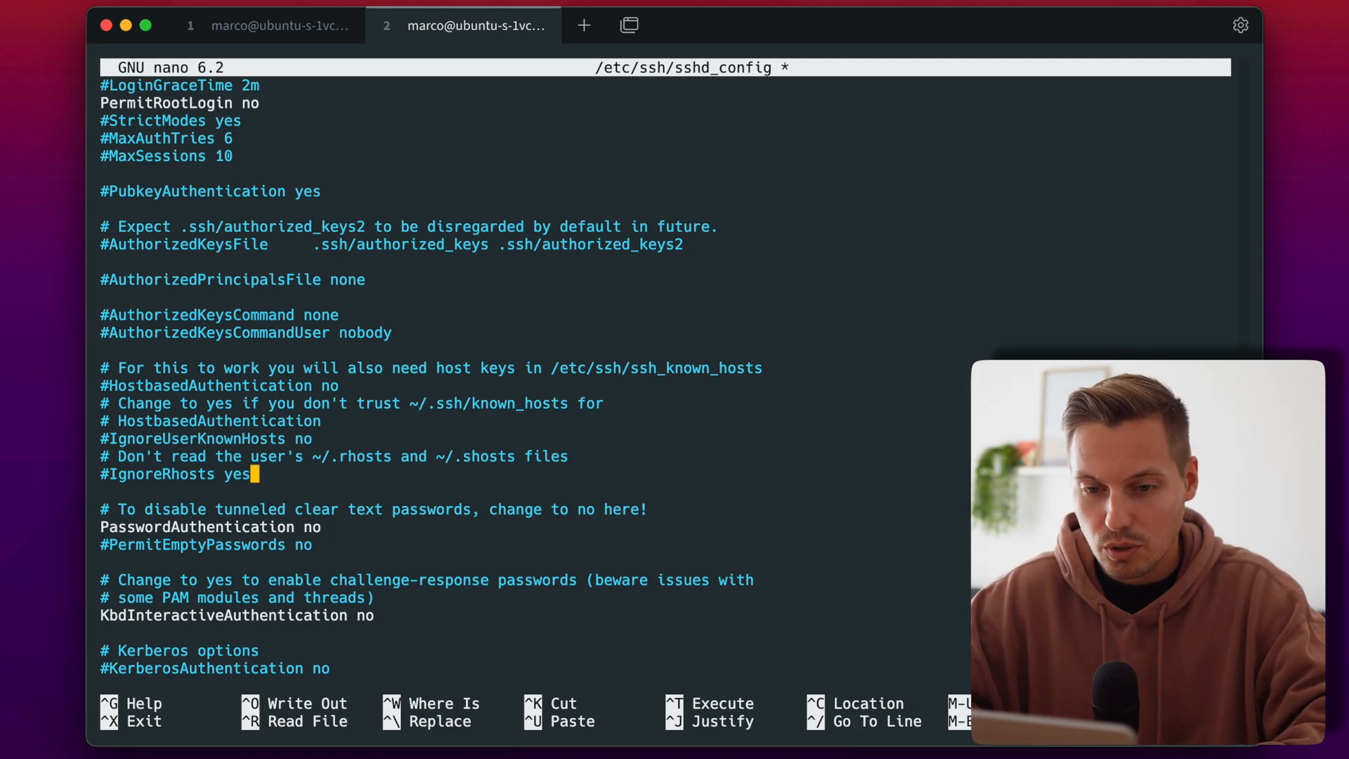
{"action": "key", "text": "ctrl+Home"}
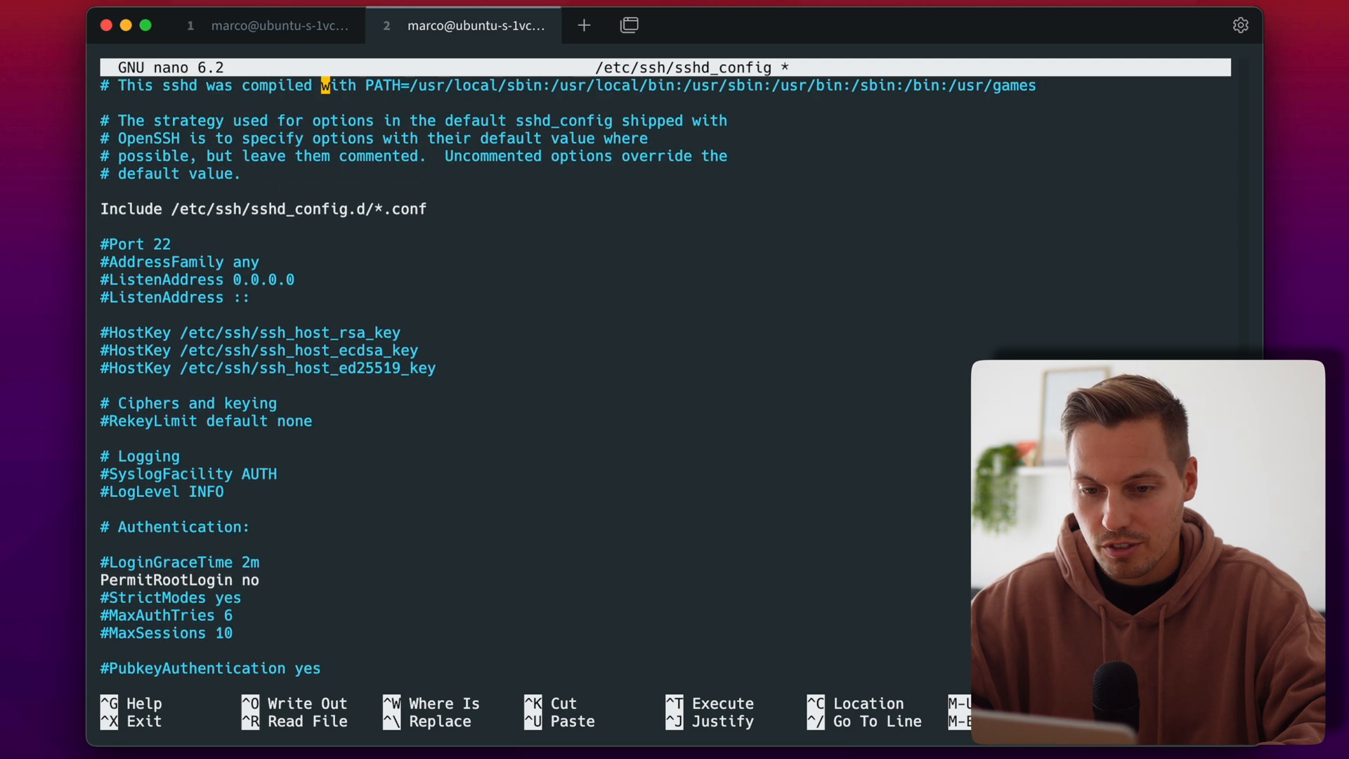
{"action": "scroll", "scroll_direction": "up", "scroll_amount": 3}
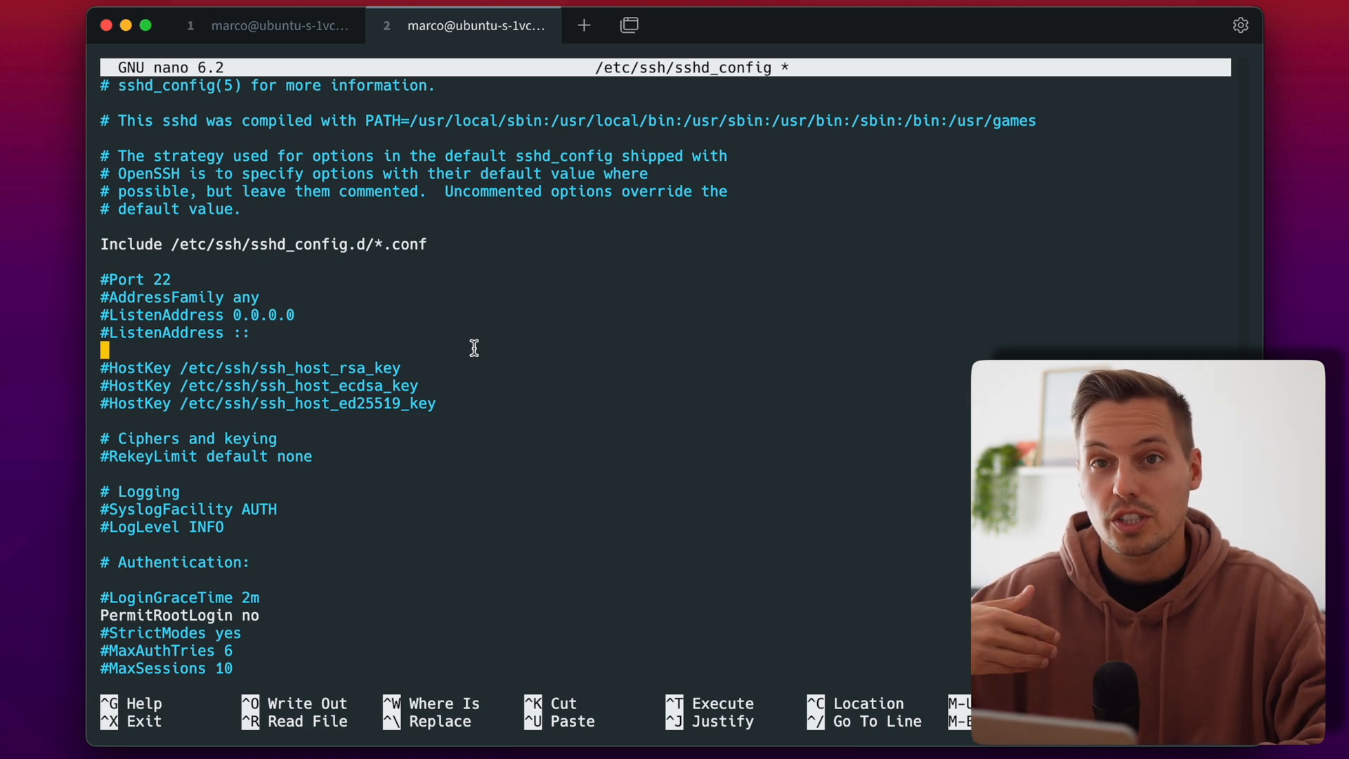
{"action": "scroll", "scroll_direction": "down", "scroll_amount": 3}
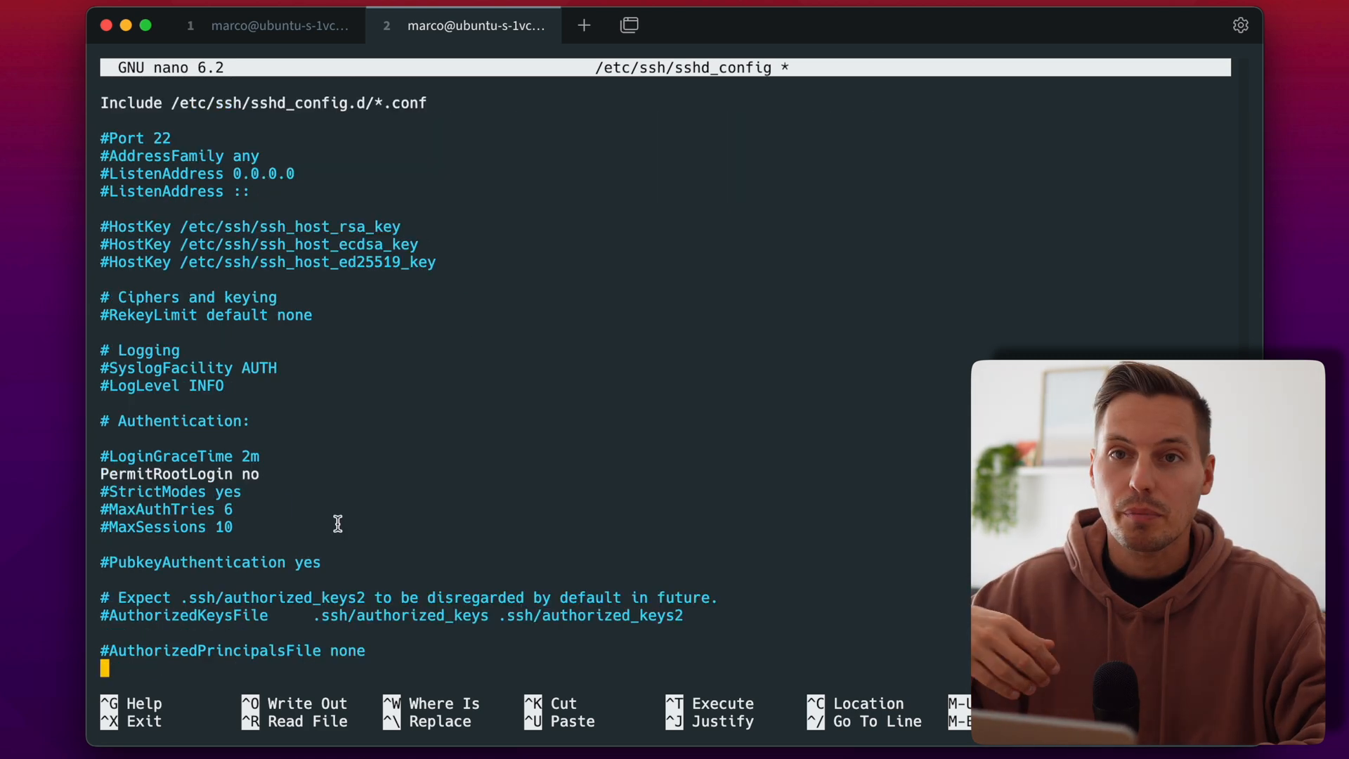
{"action": "mouse_move", "coordinate": [284, 468]}
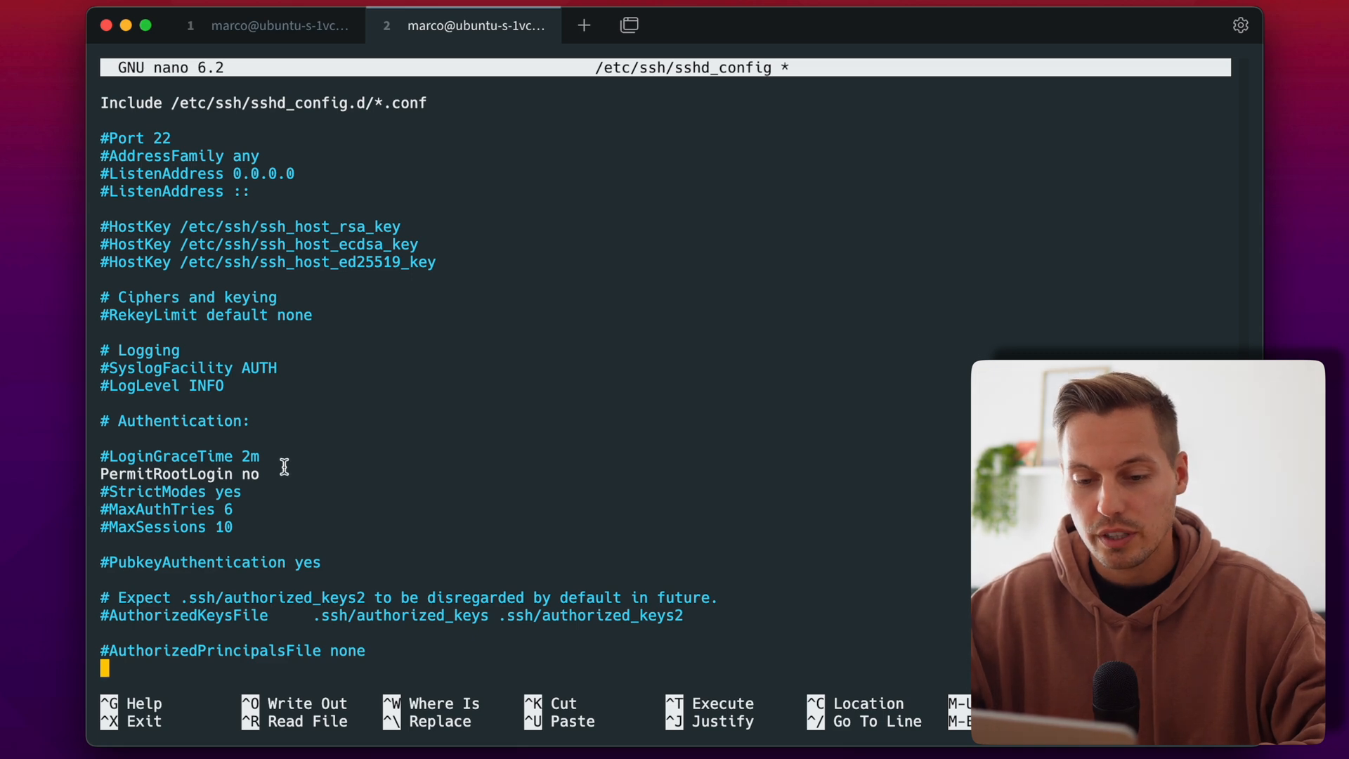
{"action": "scroll", "scroll_direction": "down", "scroll_amount": 3}
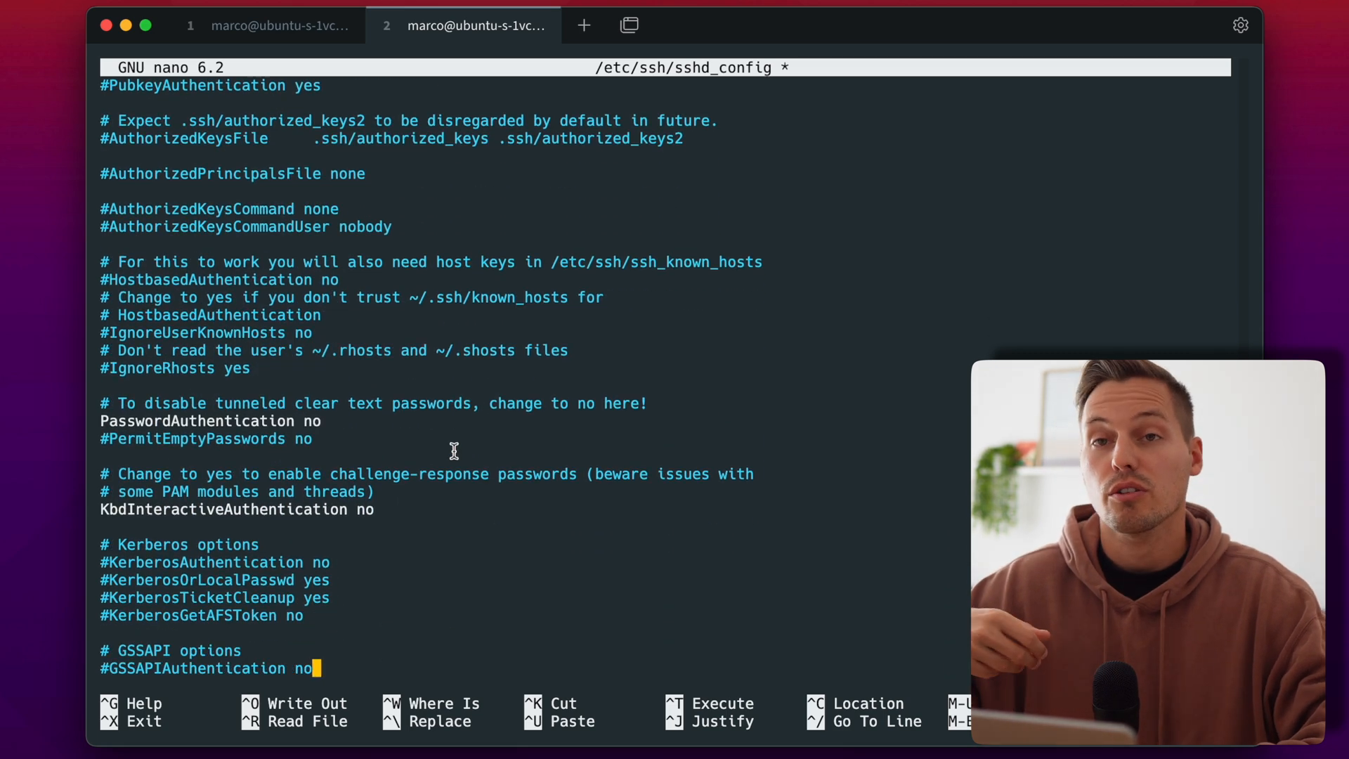
{"action": "key", "text": "ctrl+x"}
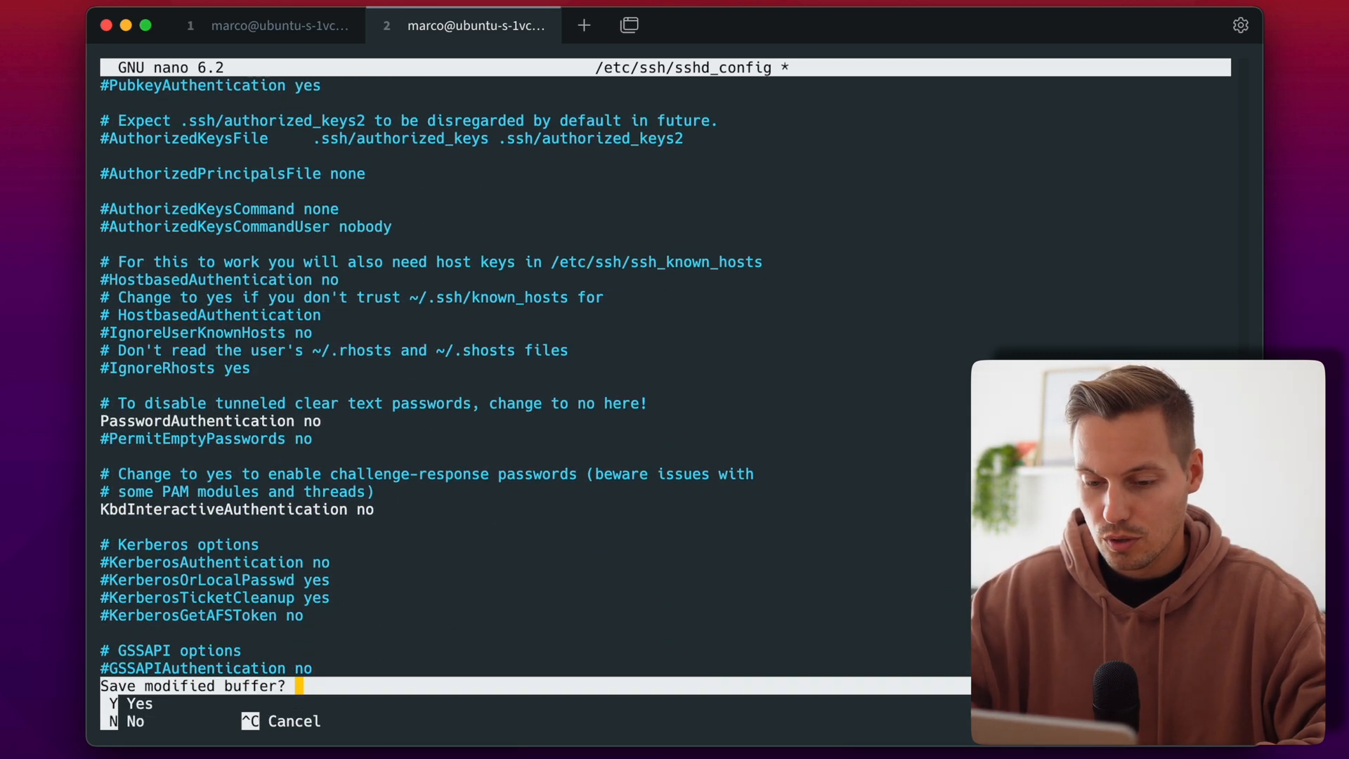
Step: Save sshd_config, then edit /etc/ssh/sshd_config.d/50-cloud-init.conf with sudo nano
{"action": "key", "text": "y"}
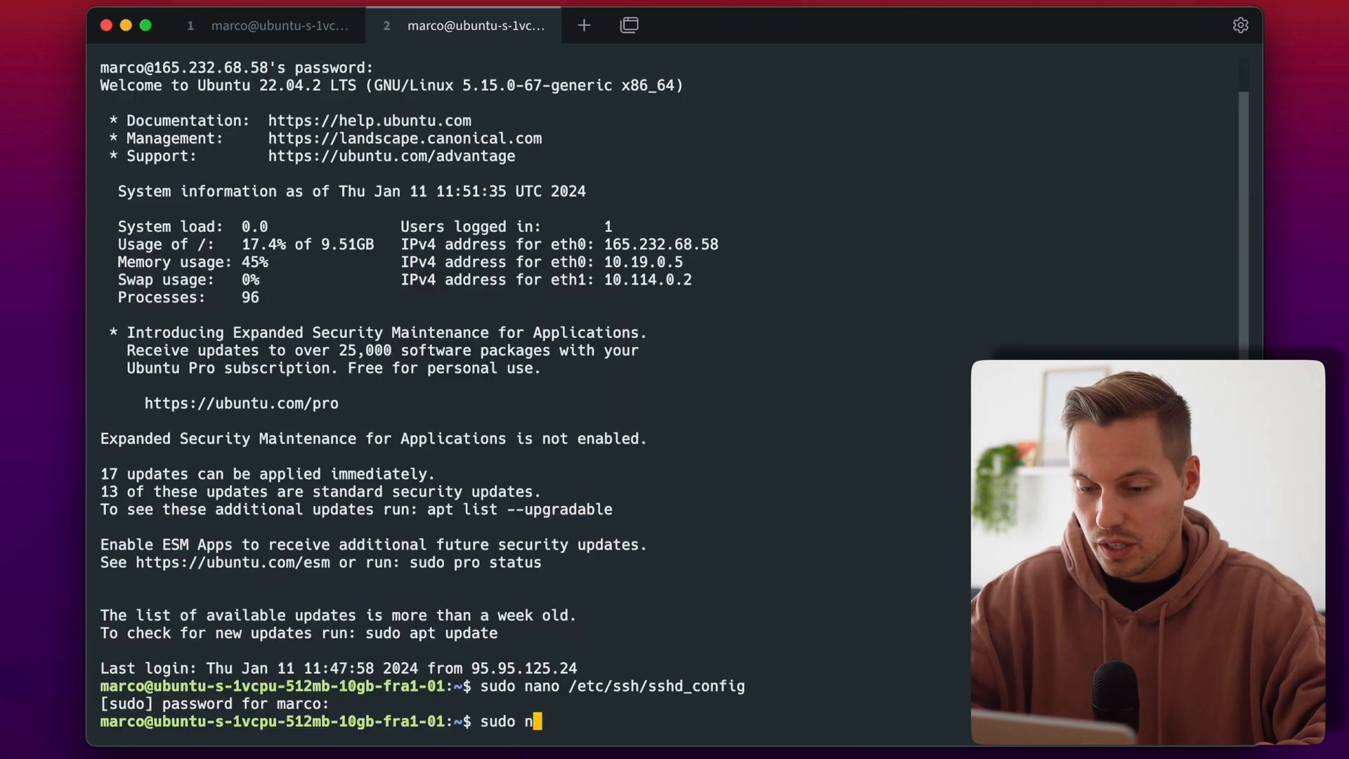
{"action": "type", "text": "ano /etc/"}
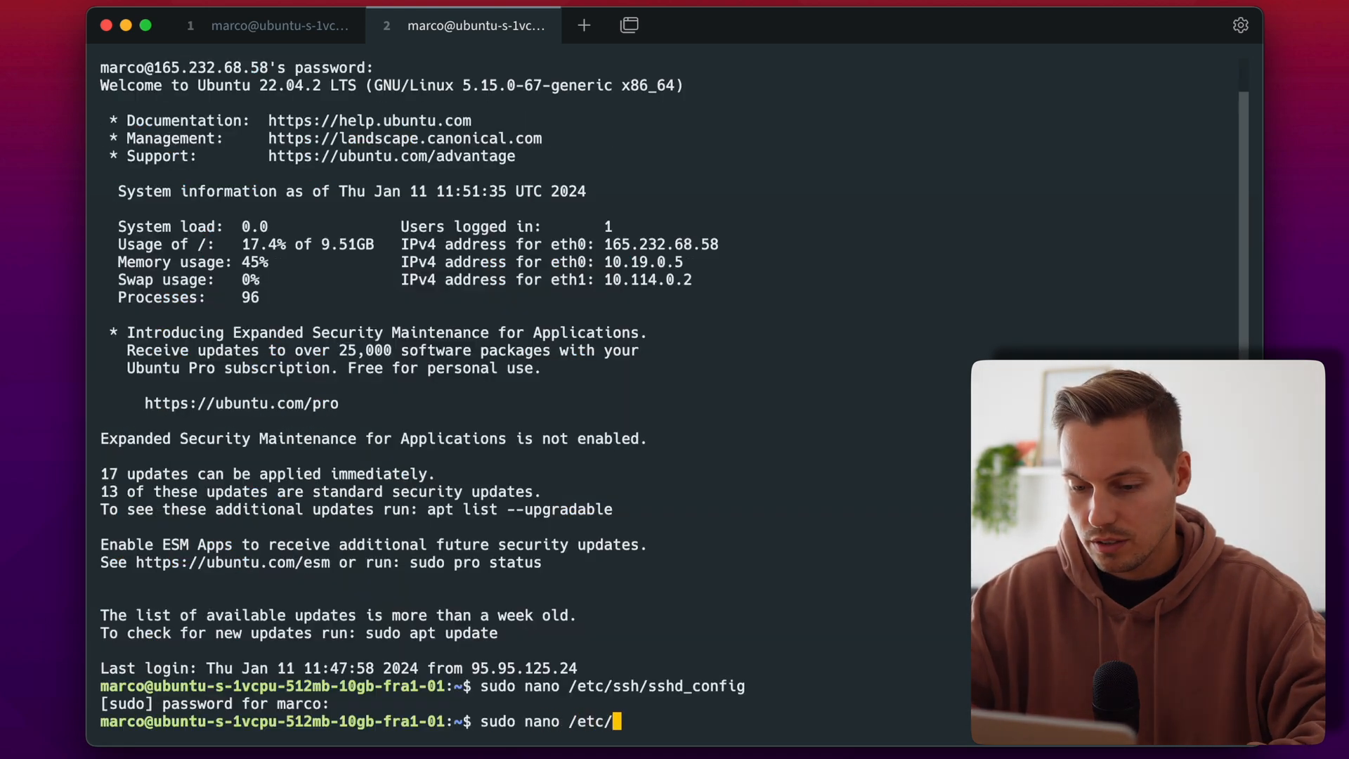
{"action": "type", "text": "ssh/ssh"}
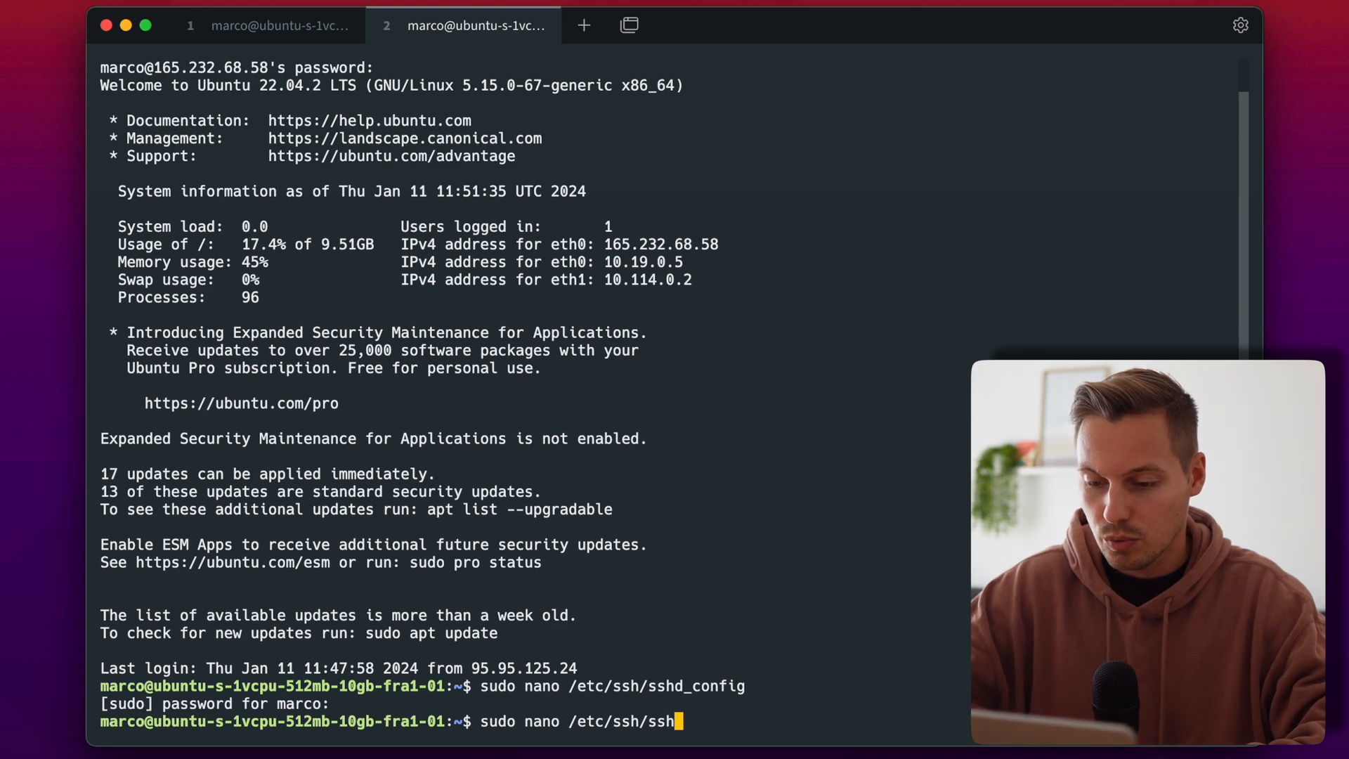
{"action": "type", "text": "d_config.d/"}
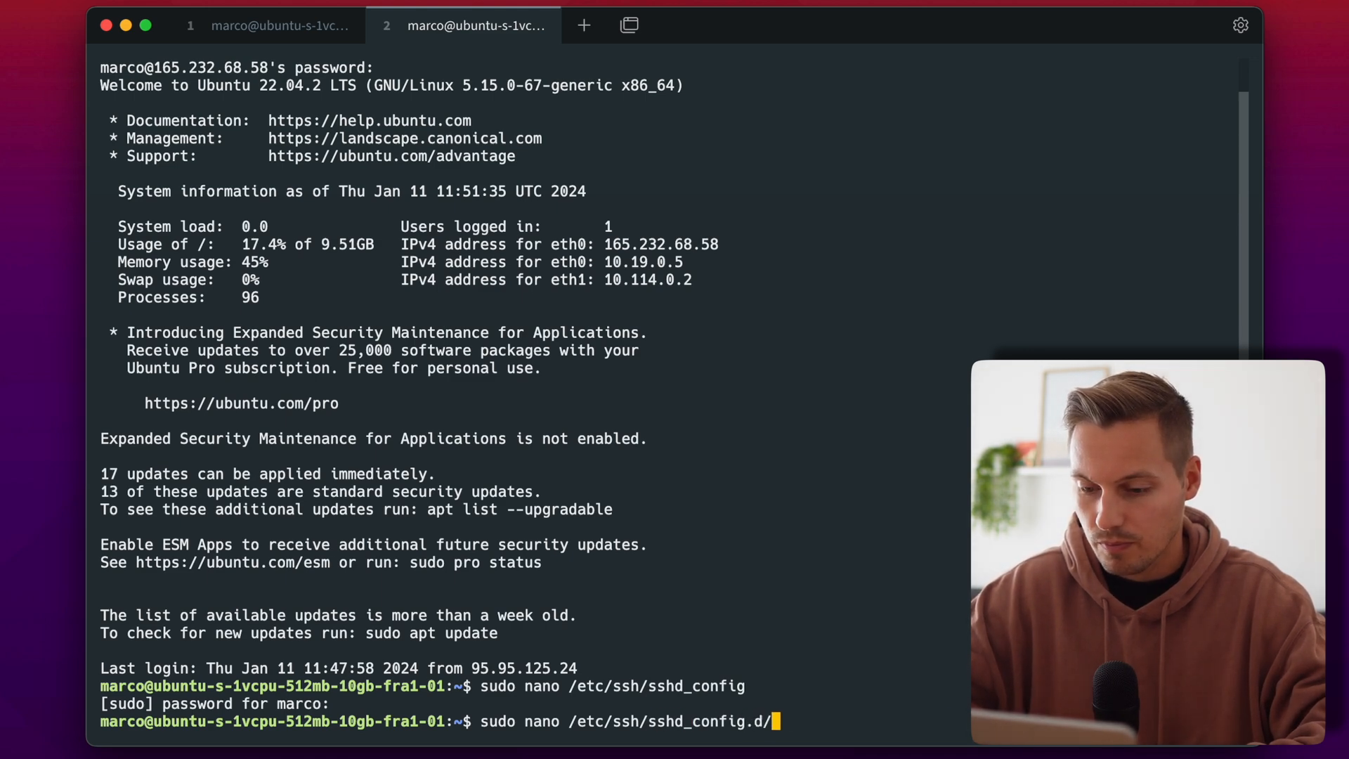
{"action": "type", "text": "50-cloud-init.conf"}
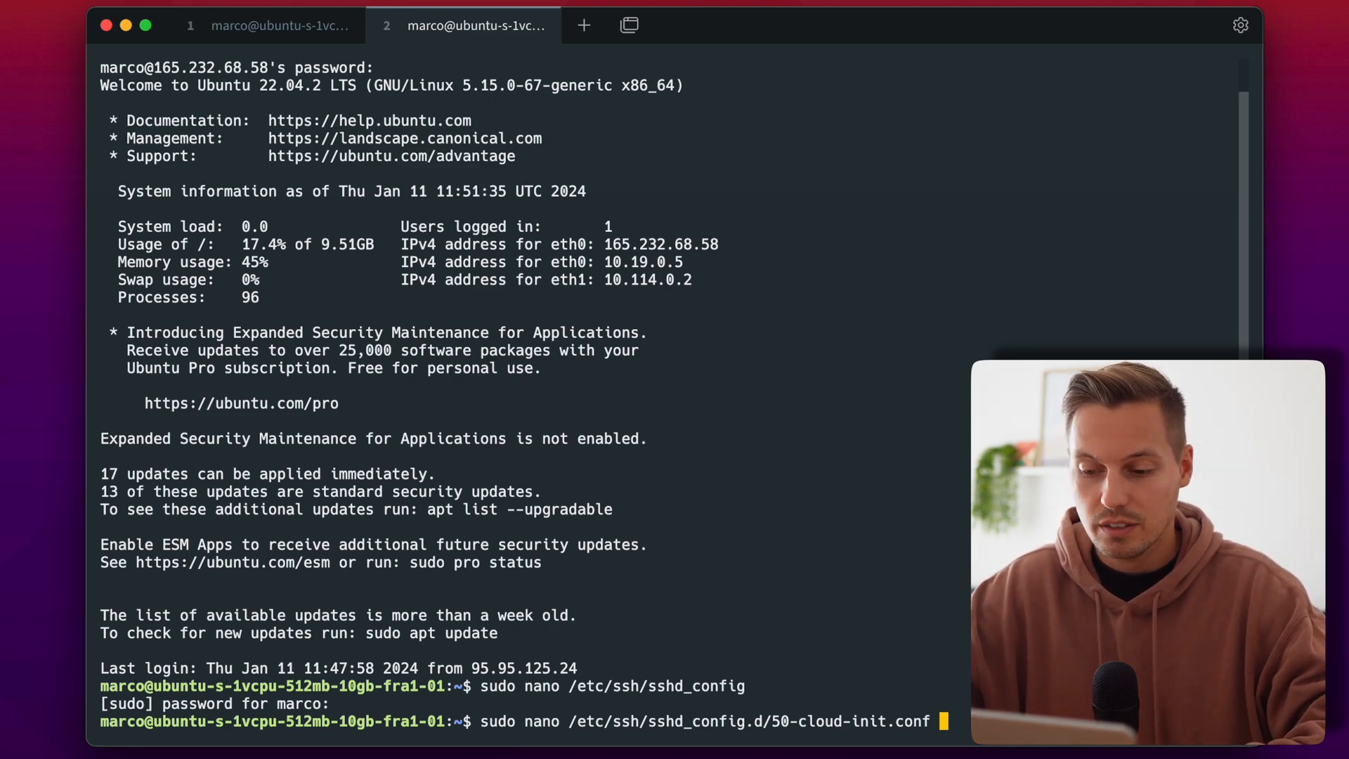
{"action": "key", "text": "Return"}
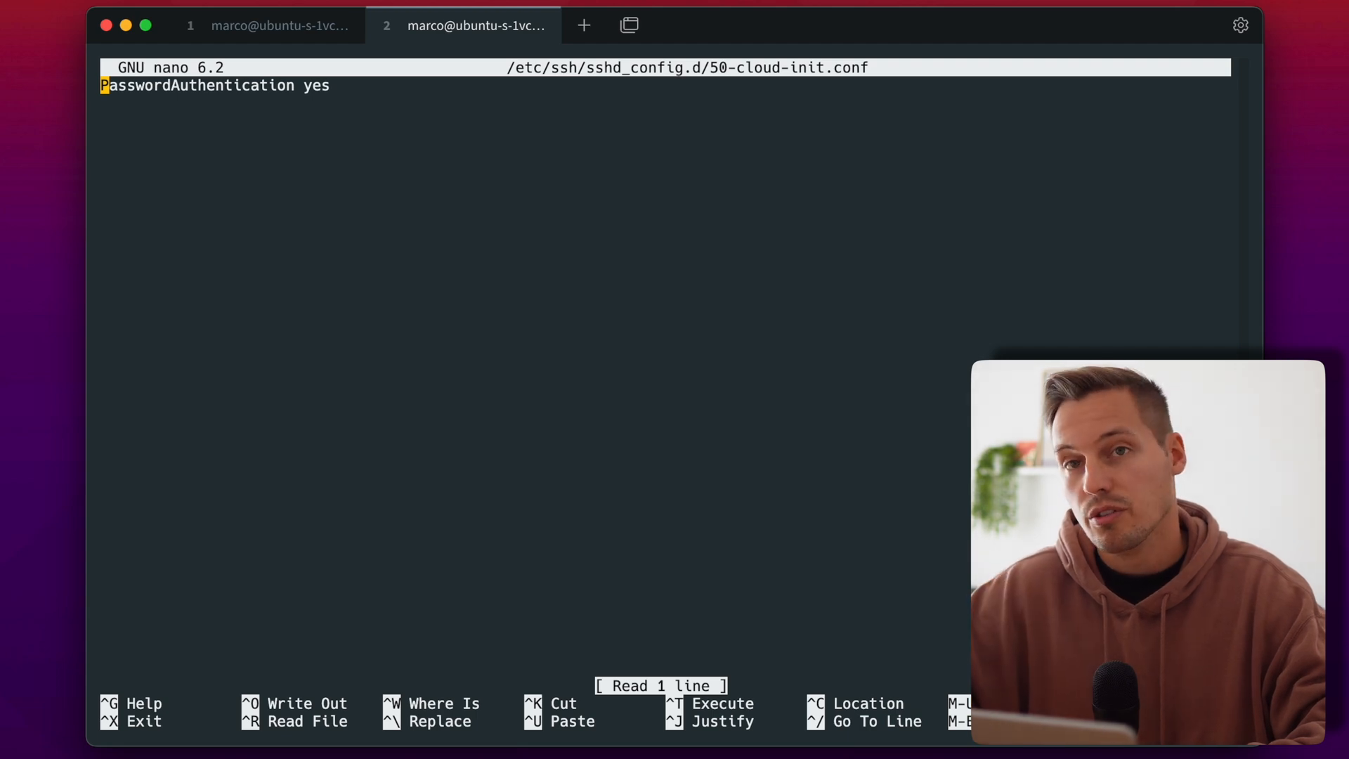
Step: Change PasswordAuthentication from yes to no in 50-cloud-init.conf and save it
{"action": "key", "text": "End"}
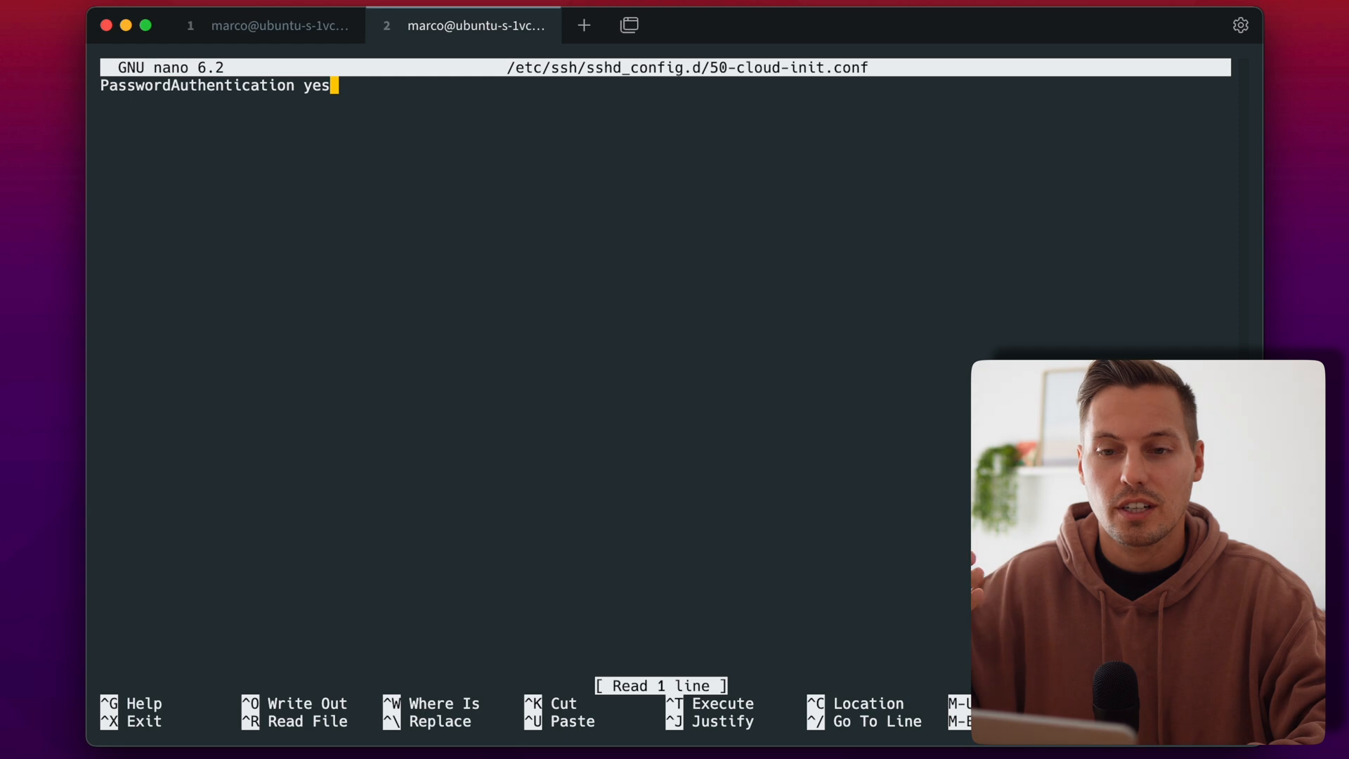
{"action": "key", "text": "BackSpace"}
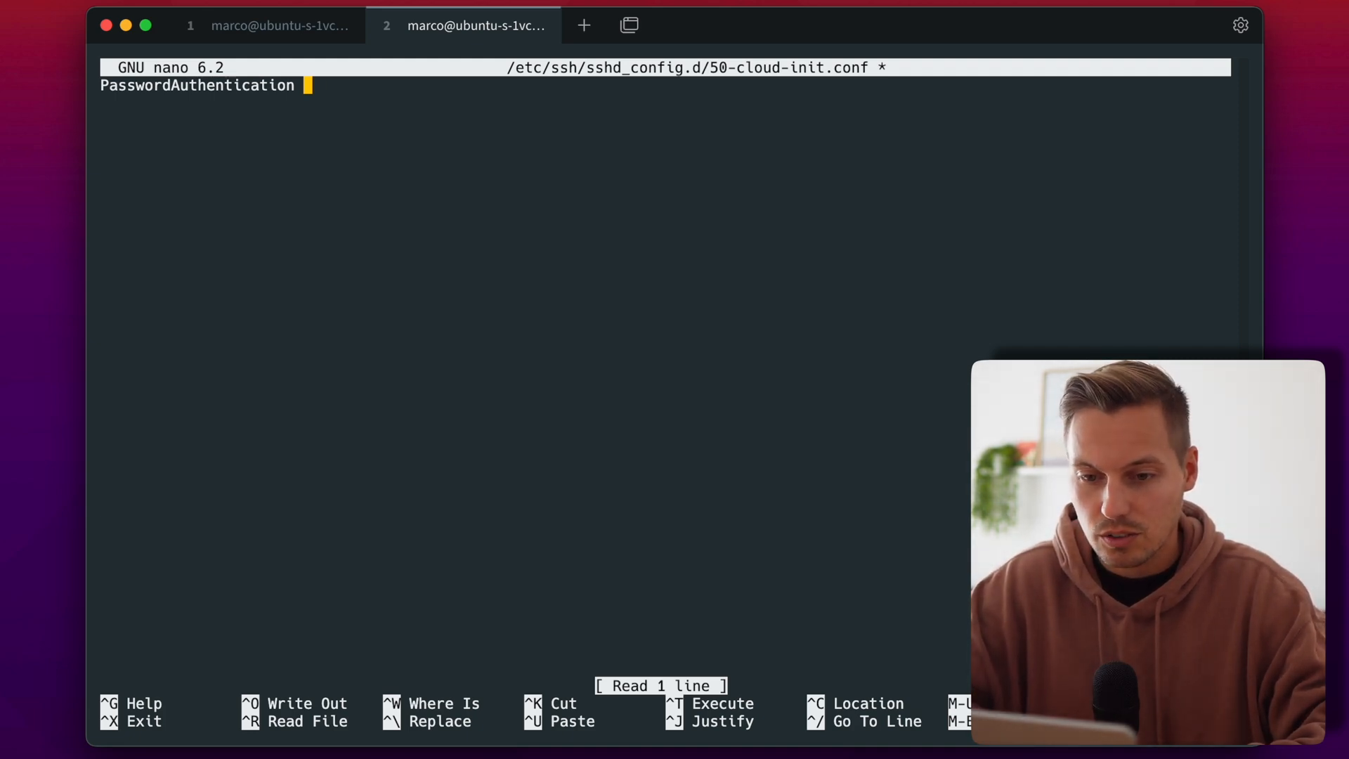
{"action": "type", "text": "no"}
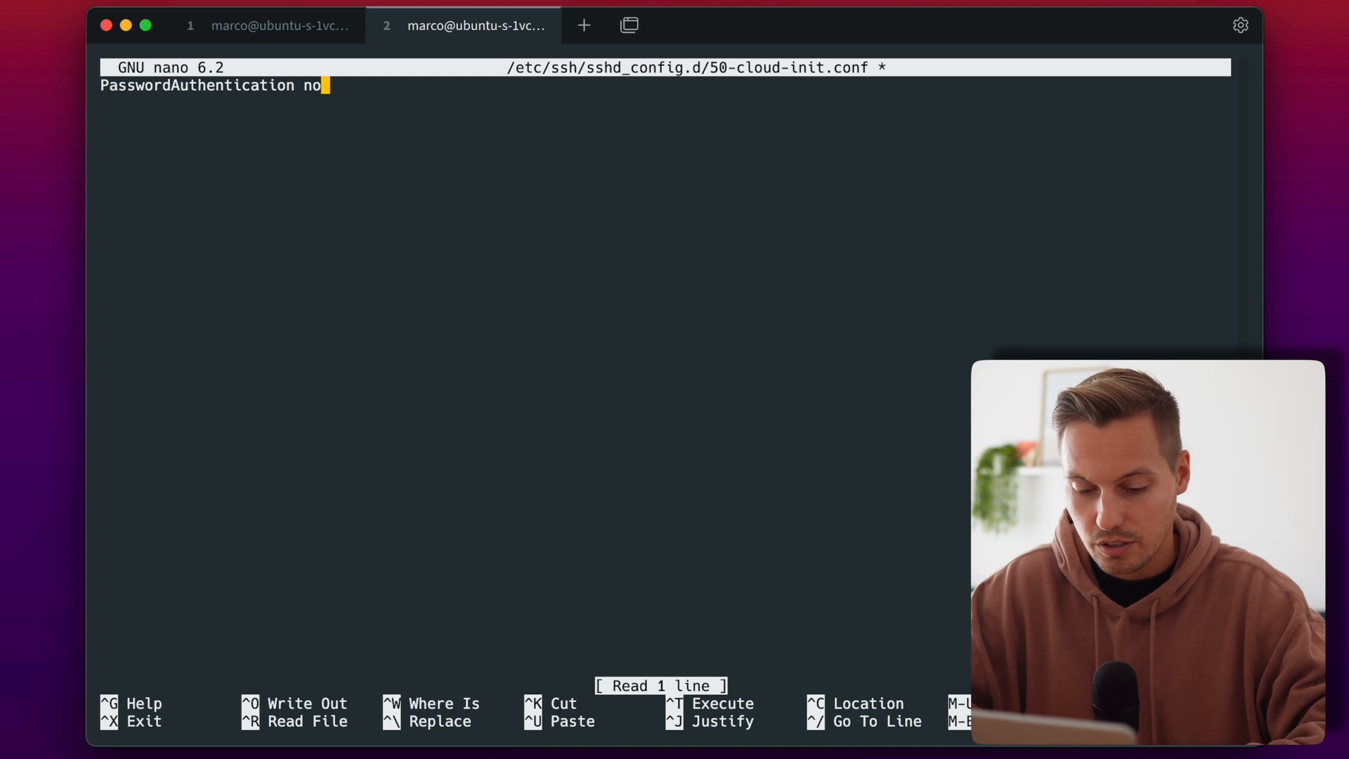
{"action": "key", "text": "ctrl+o"}
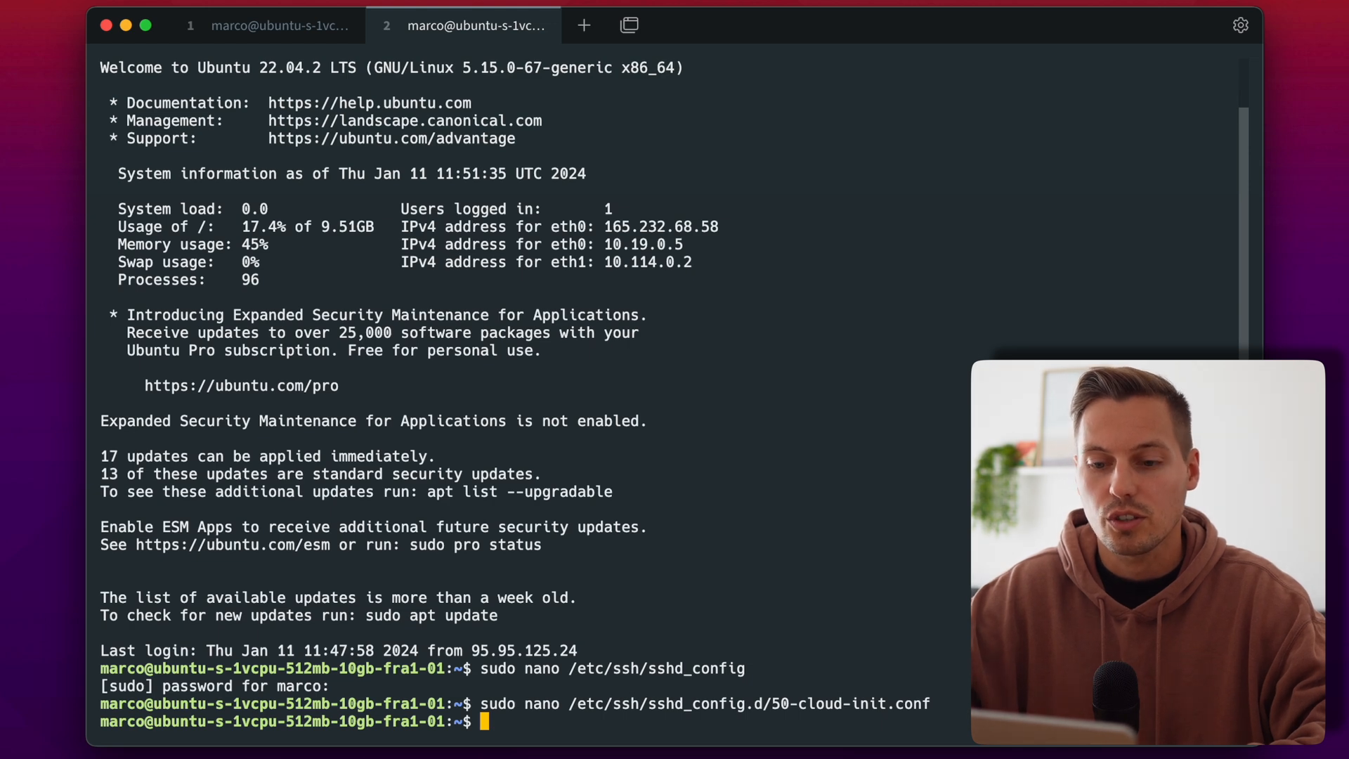
Step: Restart the ssh service with sudo systemctl restart ssh
{"action": "type", "text": "sudo"}
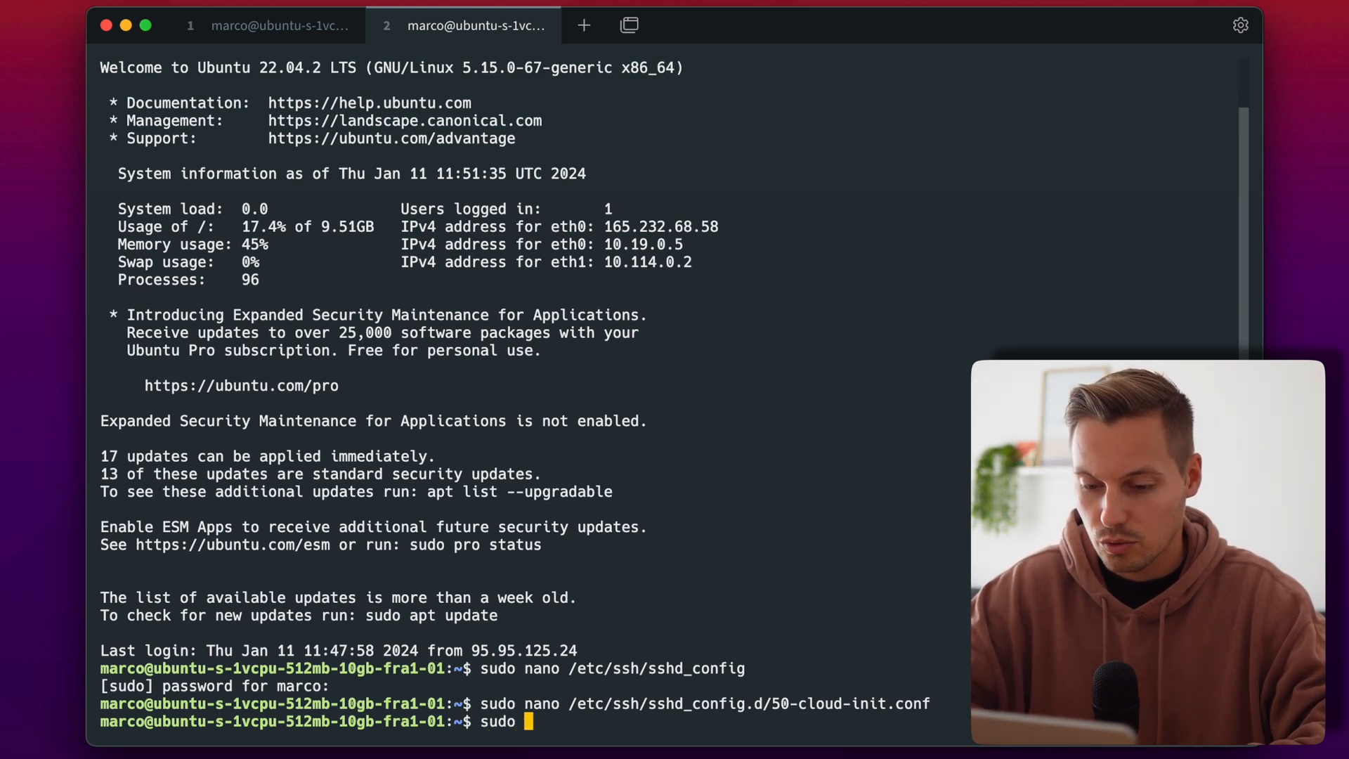
{"action": "type", "text": "systemctl r"}
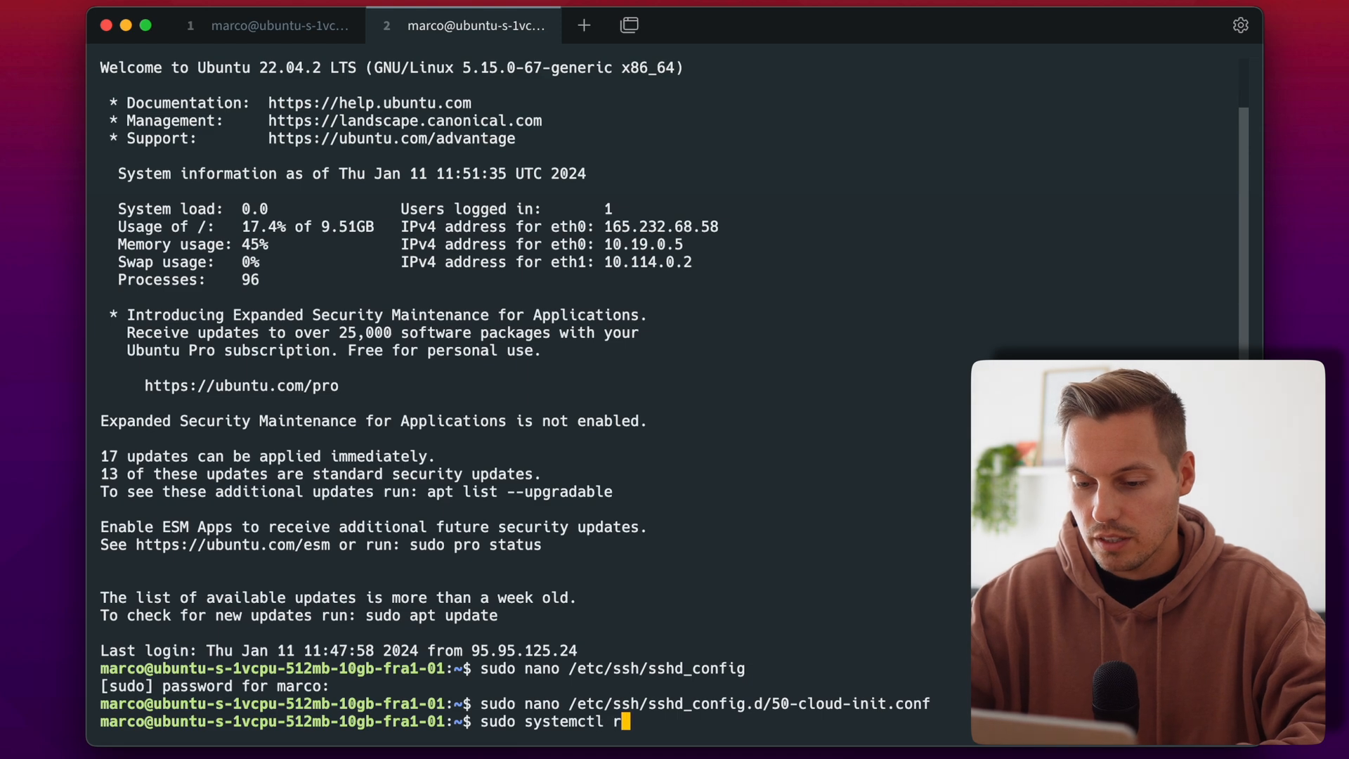
{"action": "key", "text": "Return"}
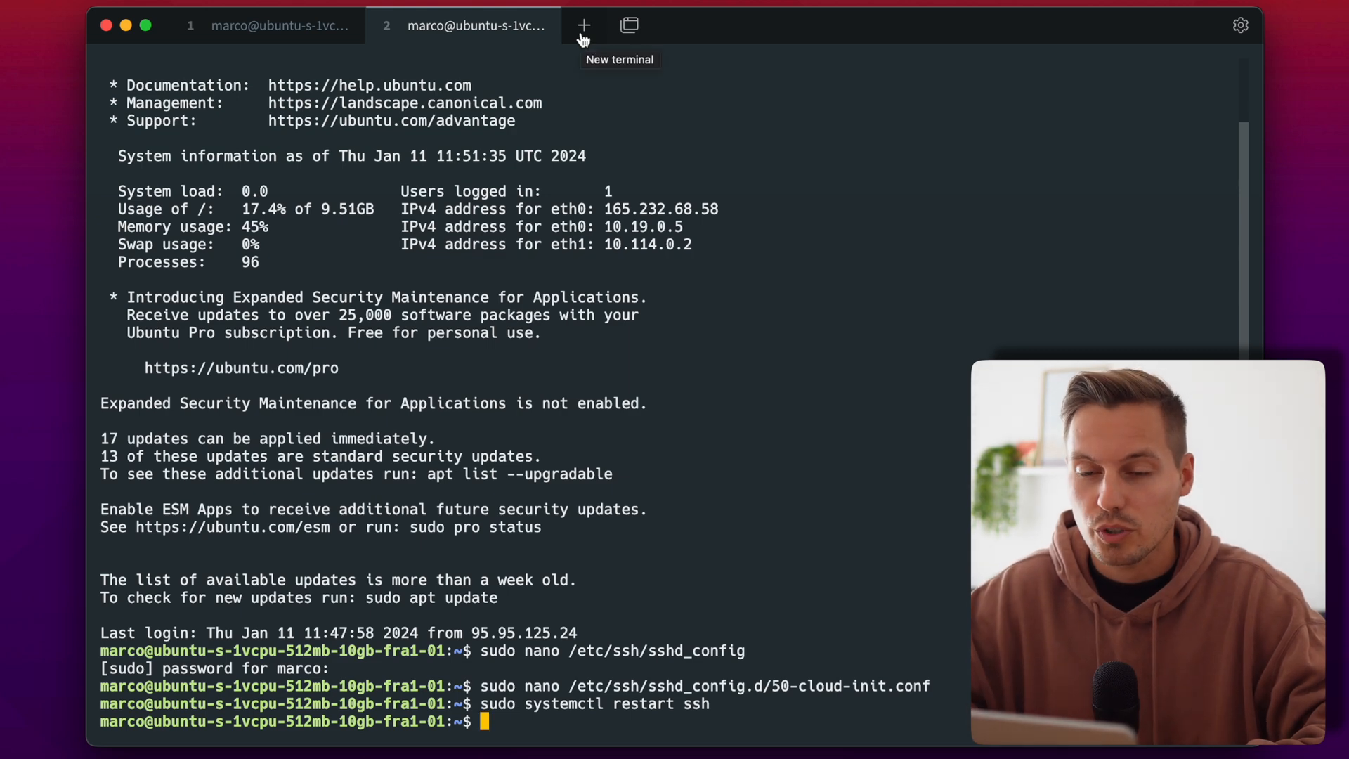
{"action": "left_click", "coordinate": [584, 25]}
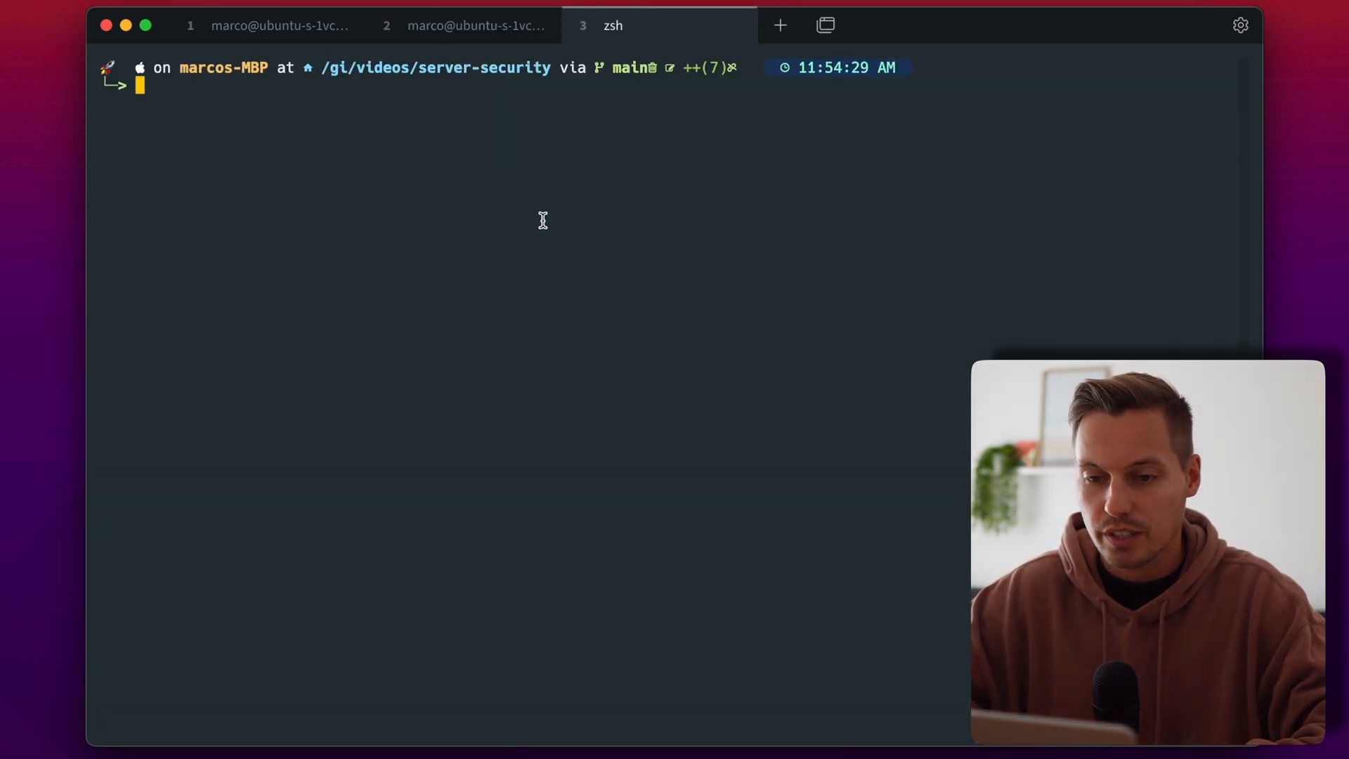
{"action": "type", "text": "ssh marco@165.232.68.58"}
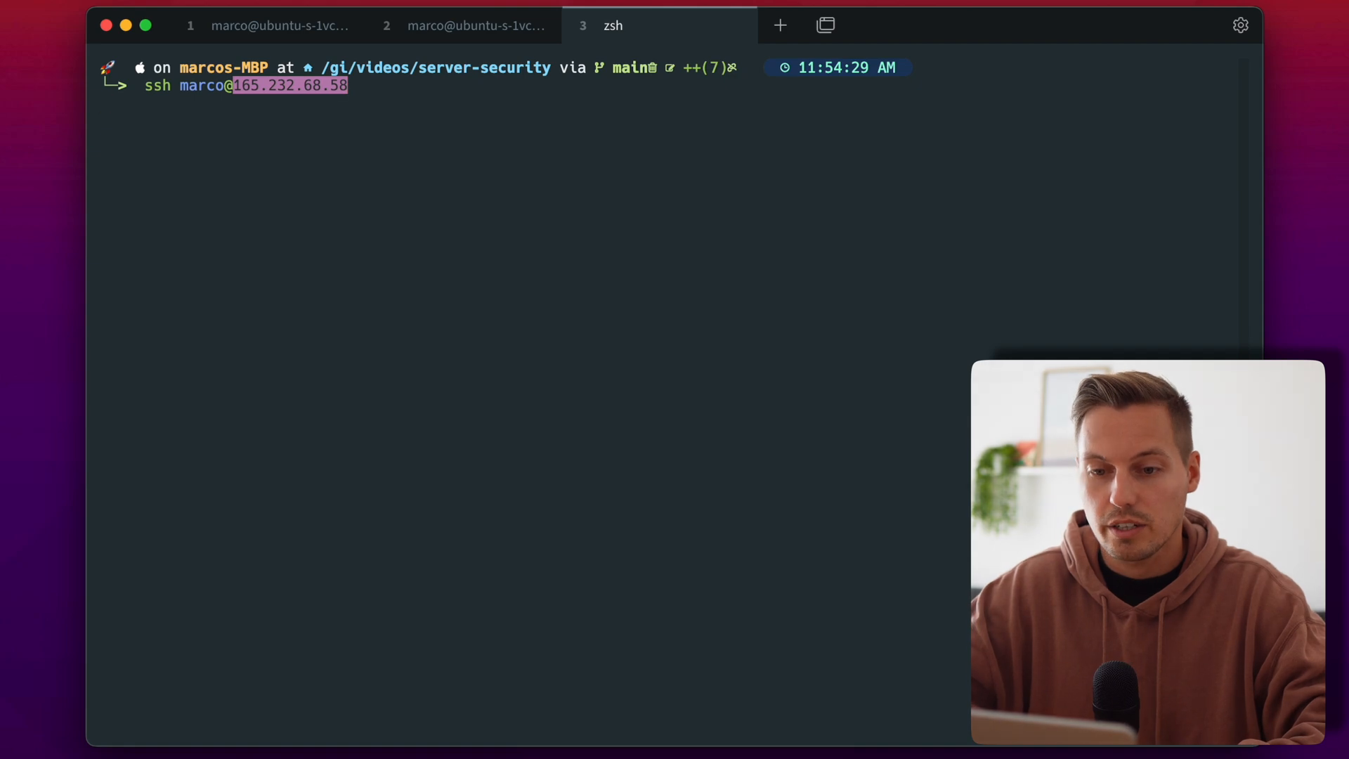
{"action": "key", "text": "Return"}
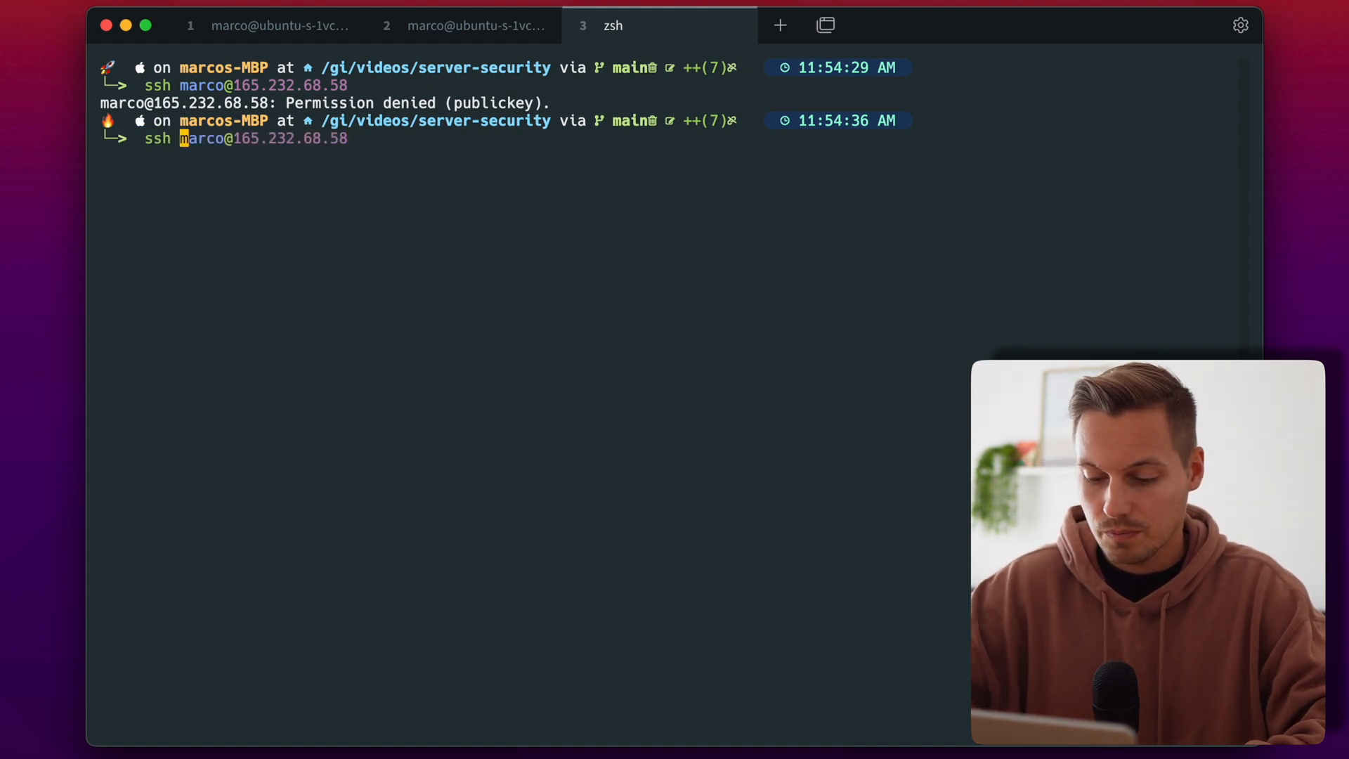
Step: Confirm login with -i ./id_ed25519 succeeds and a root login is denied
{"action": "type", "text": "-i ./"}
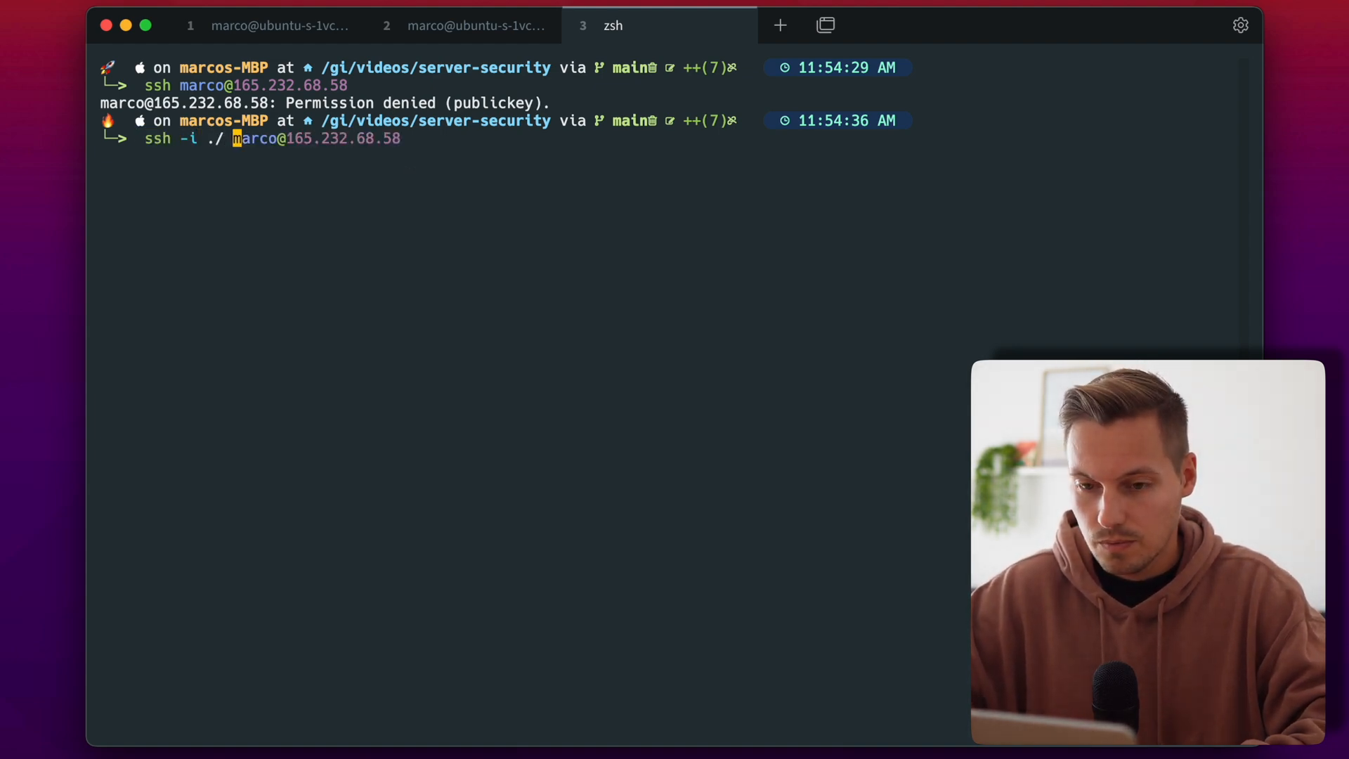
{"action": "type", "text": "id_ed25519"}
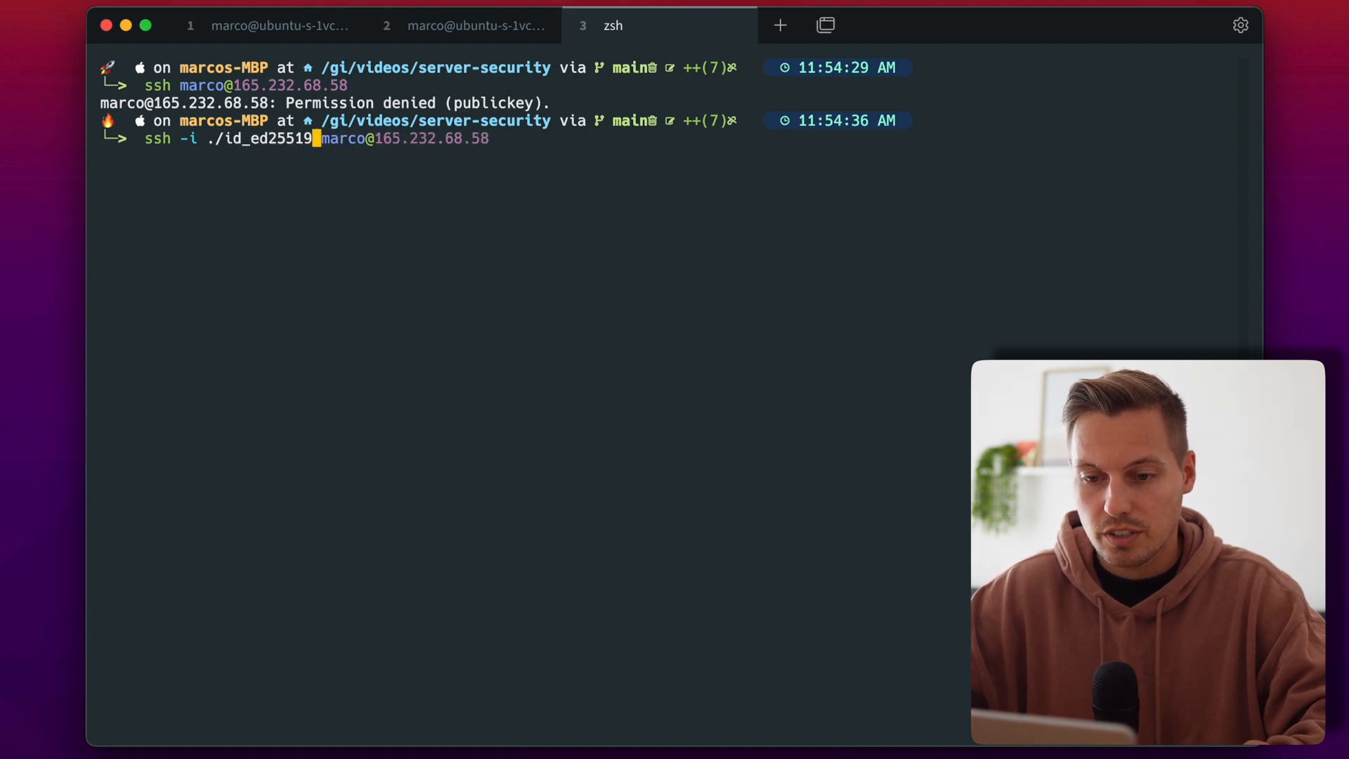
{"action": "key", "text": "Return"}
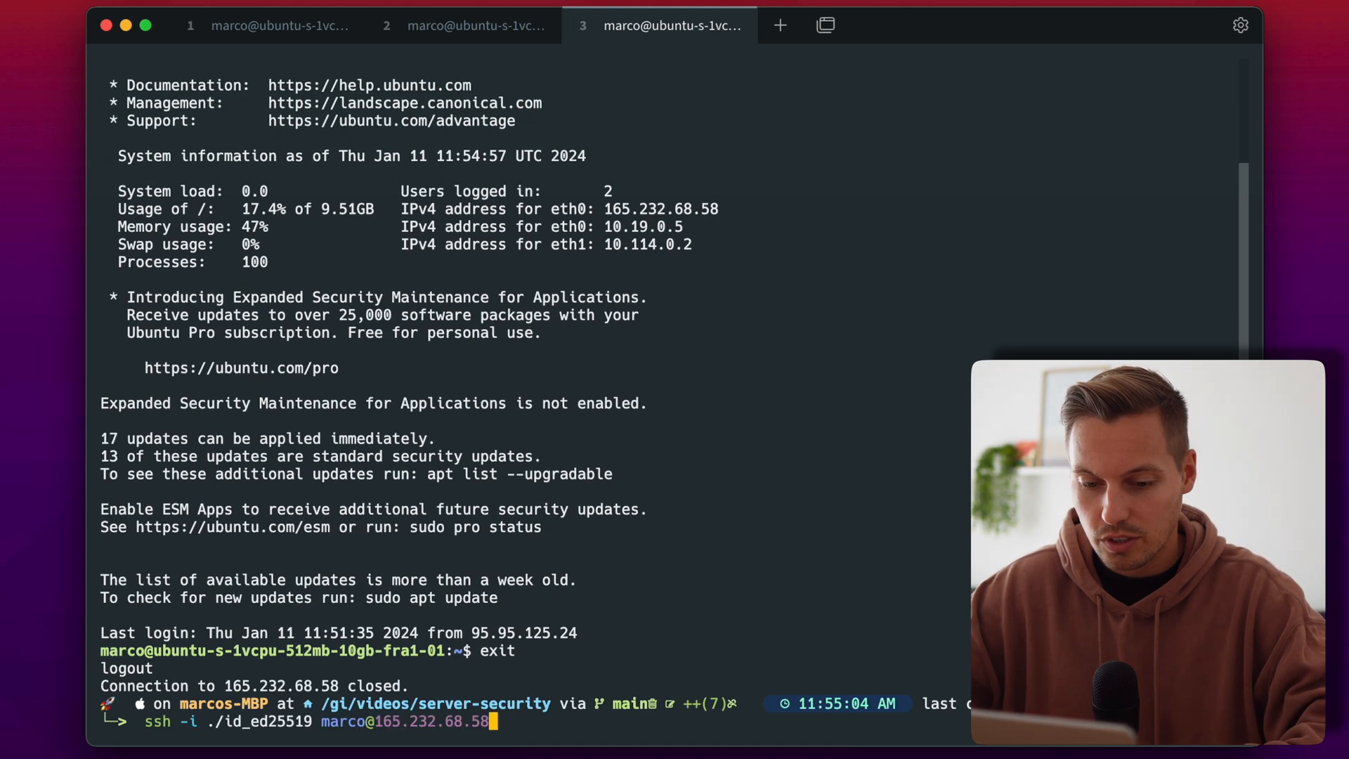
{"action": "key", "text": "Return"}
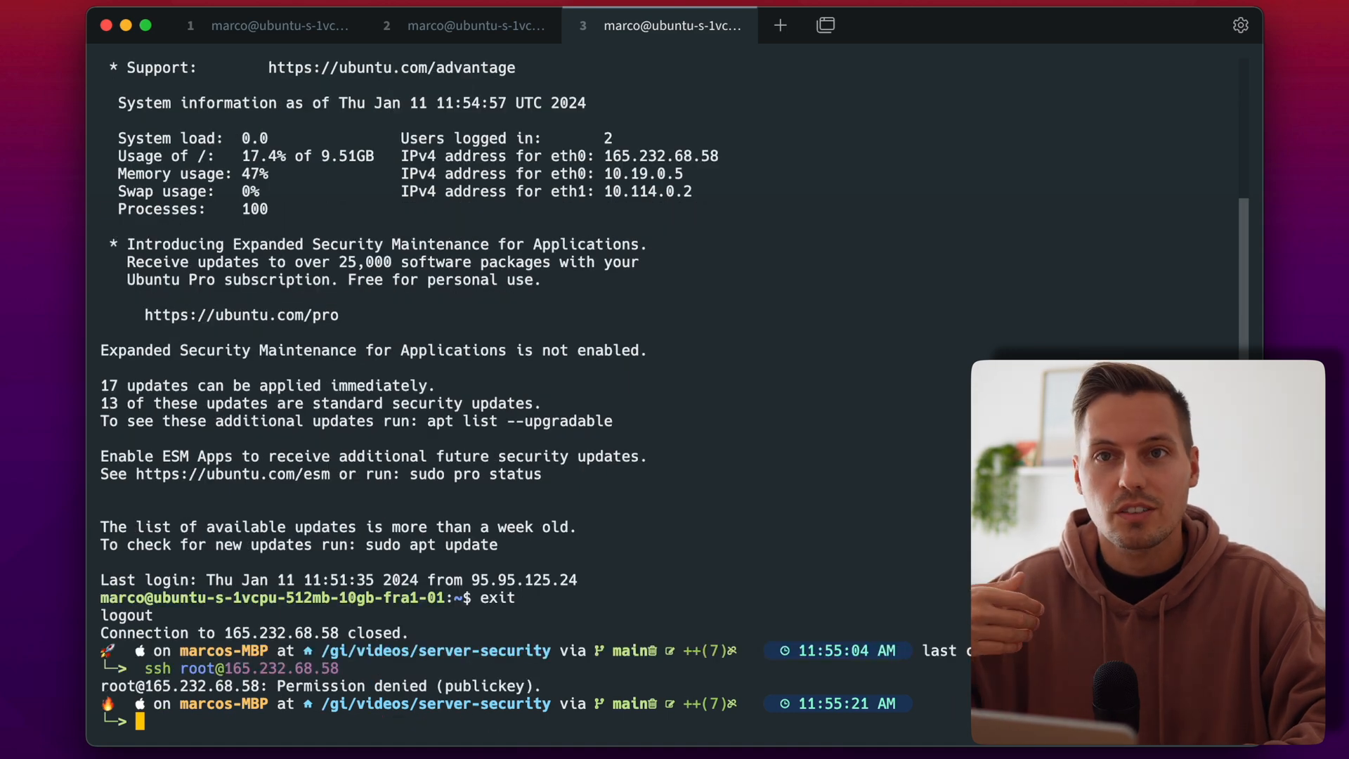